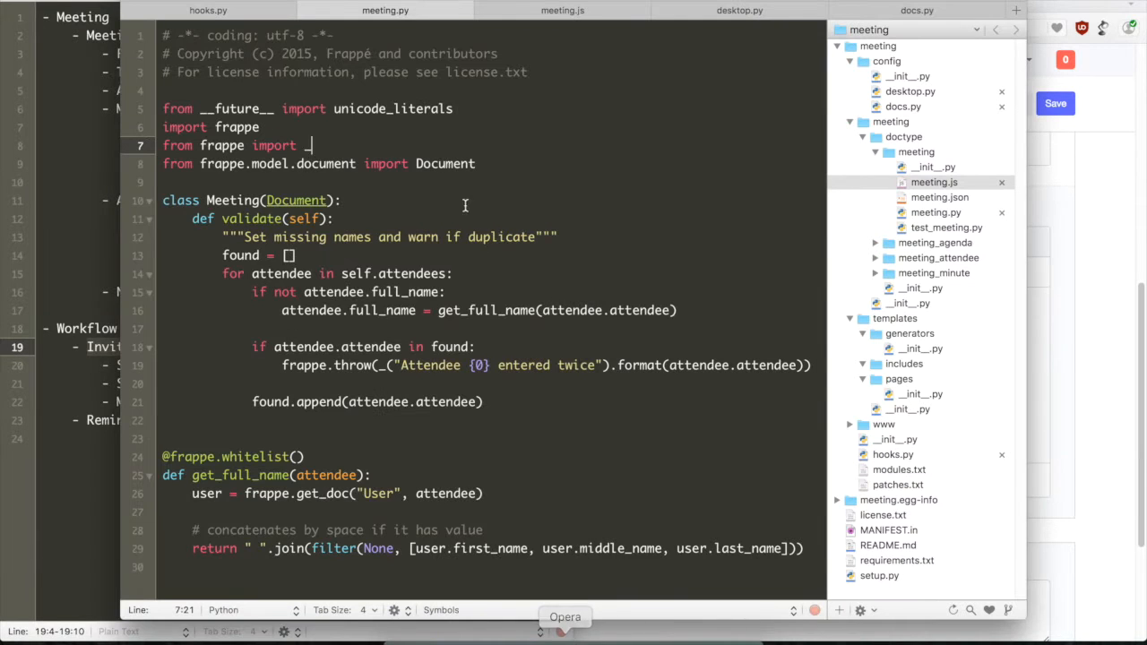
Step: Switch to the meeting.js tab to view the client script that calls get_full_name
left_click(562, 10)
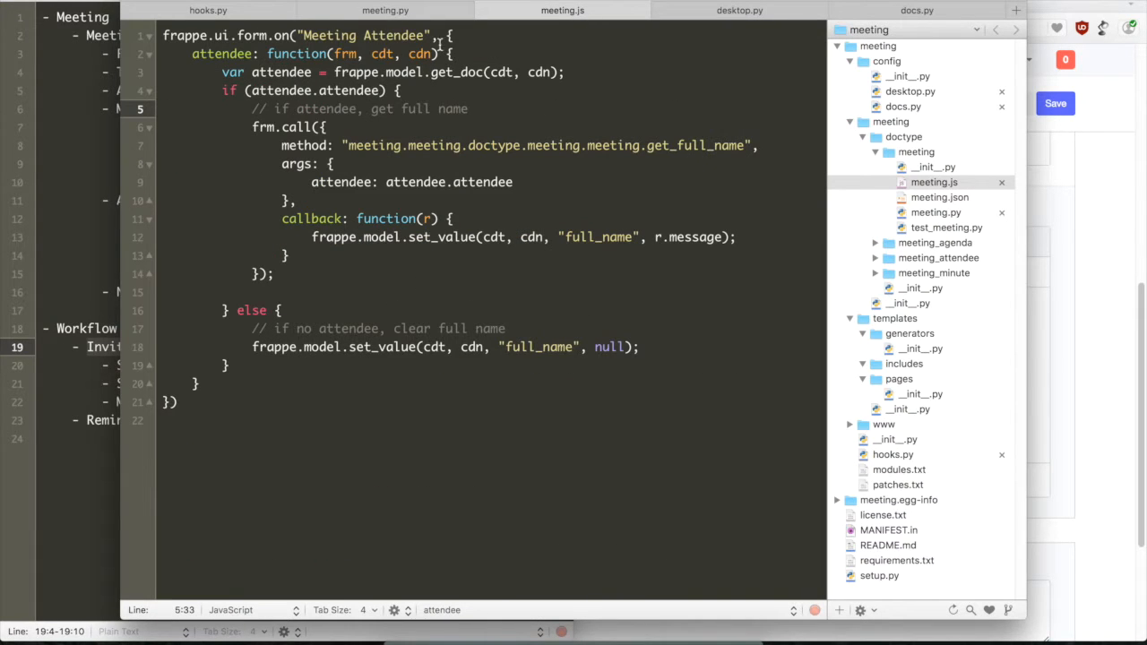
left_click(240, 383)
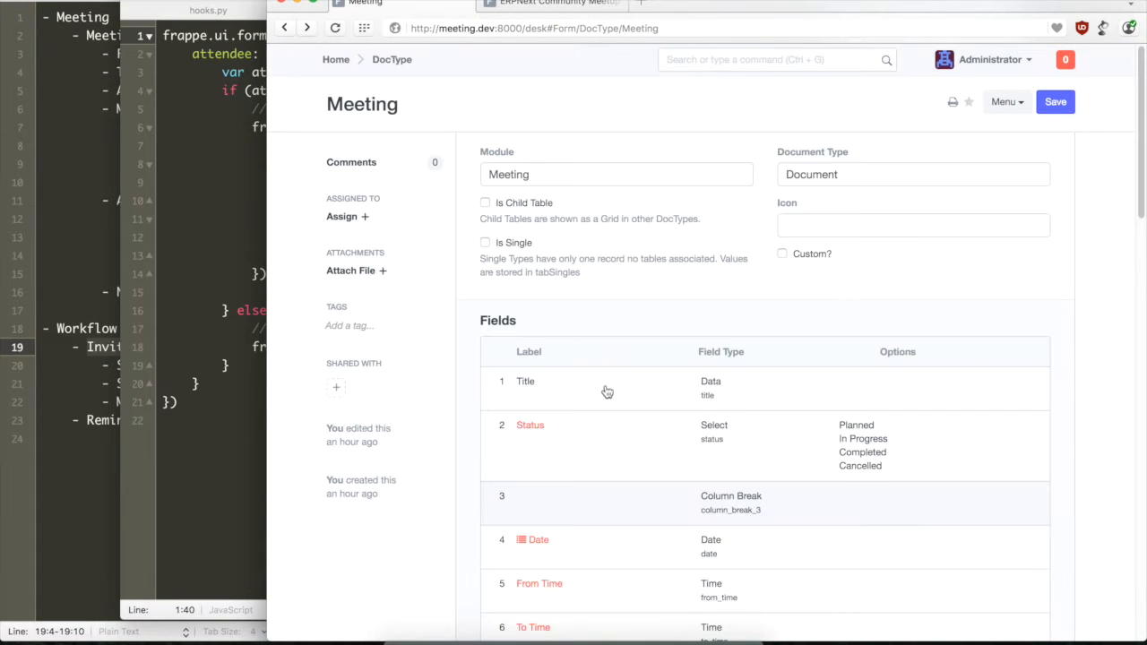
scroll("down", 3)
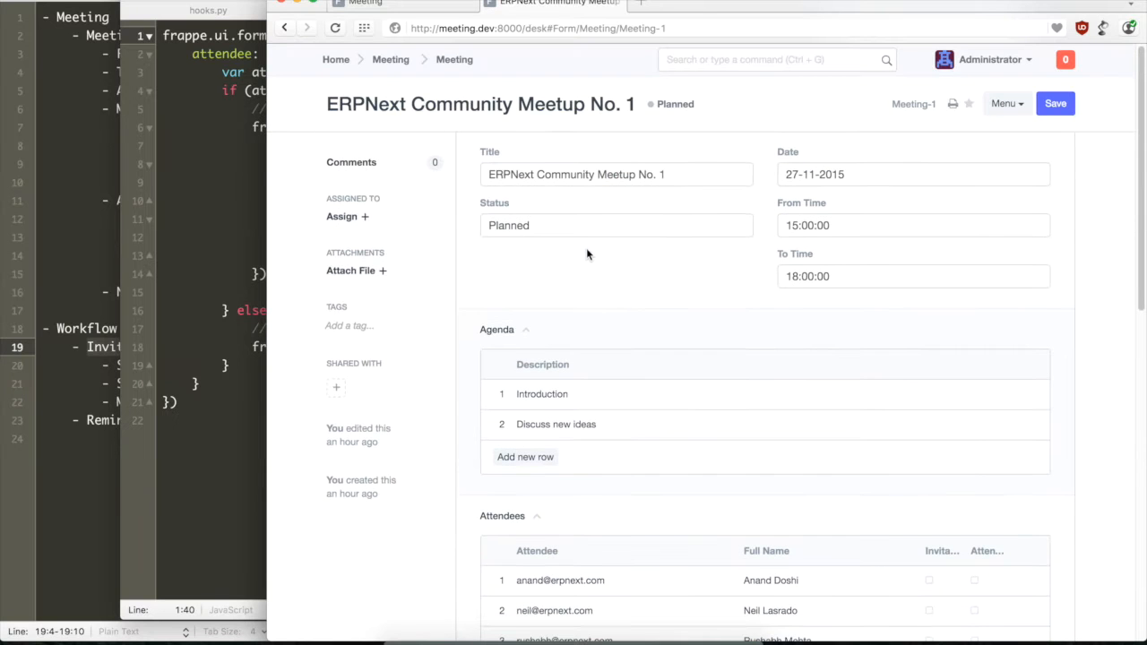
mouse_move(627, 280)
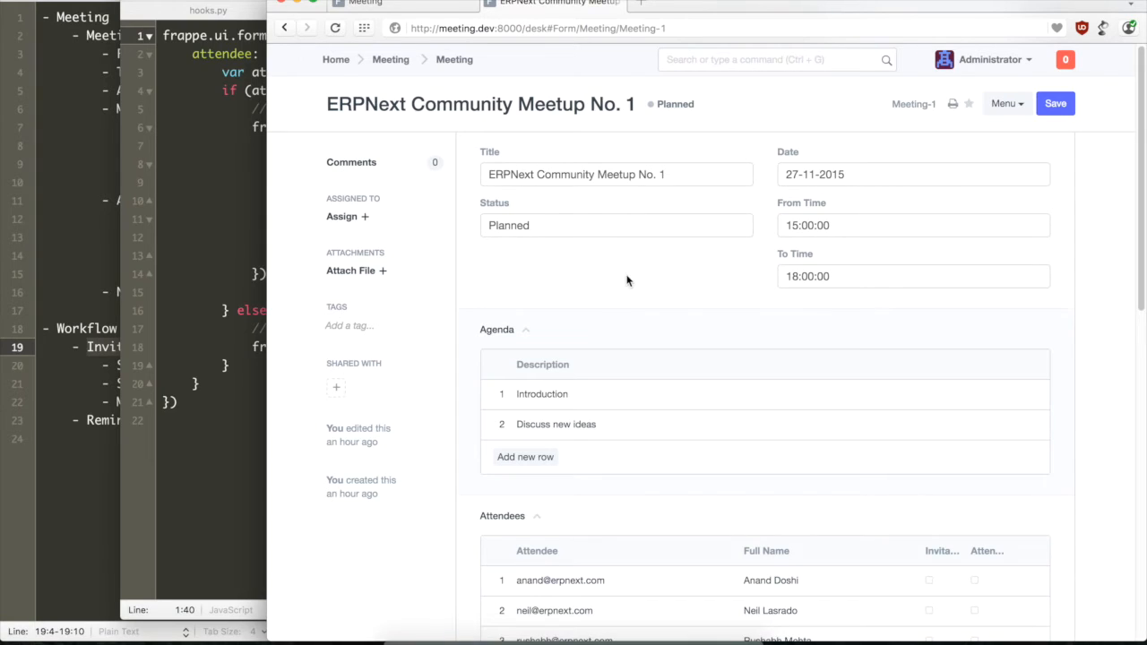
mouse_move(448, 289)
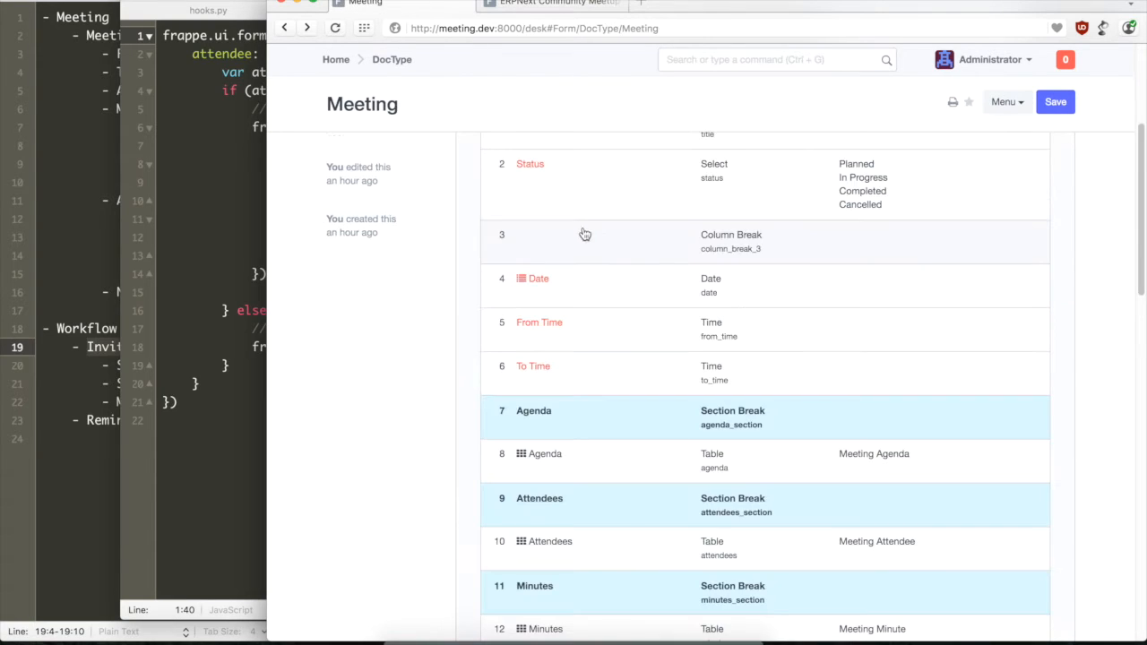
mouse_move(621, 355)
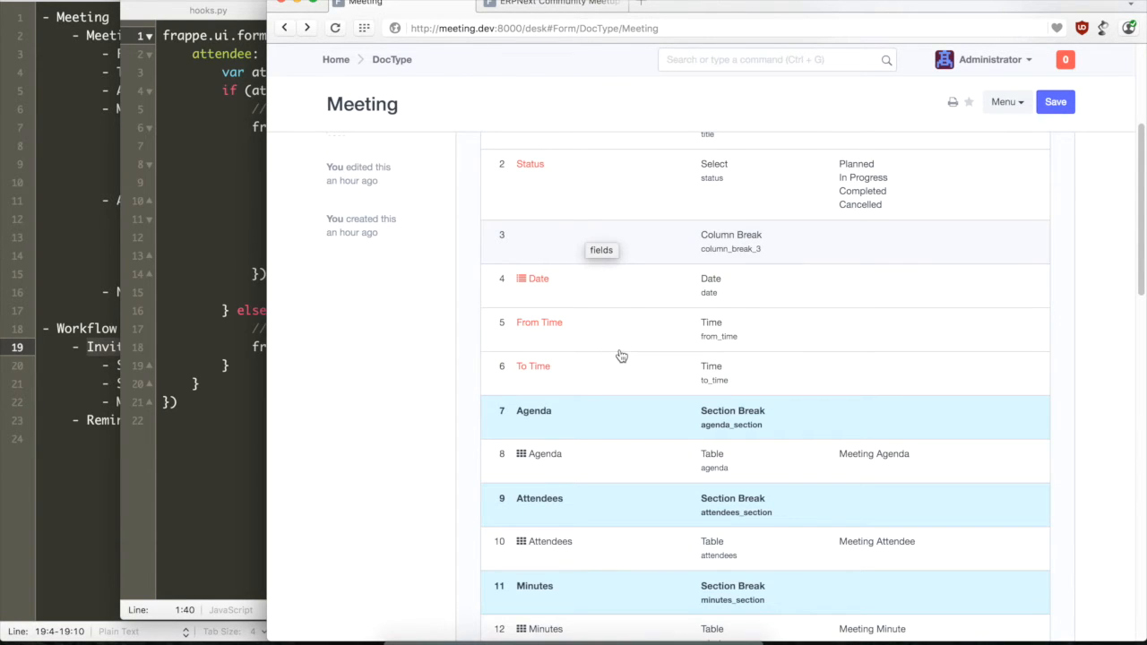
mouse_move(610, 338)
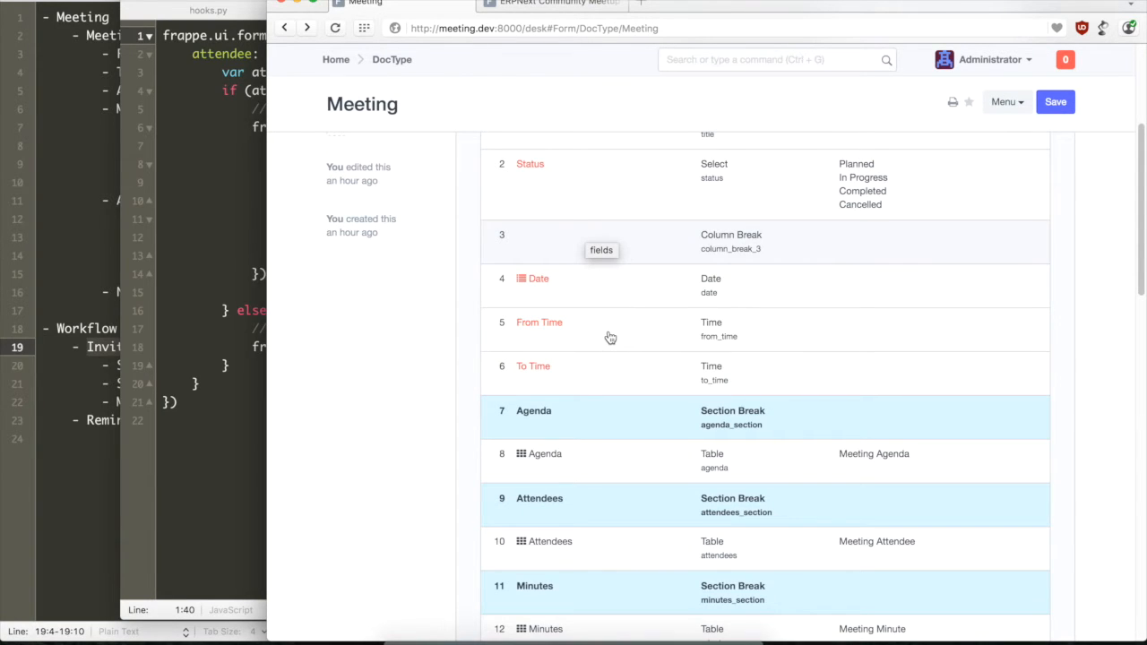
mouse_move(692, 410)
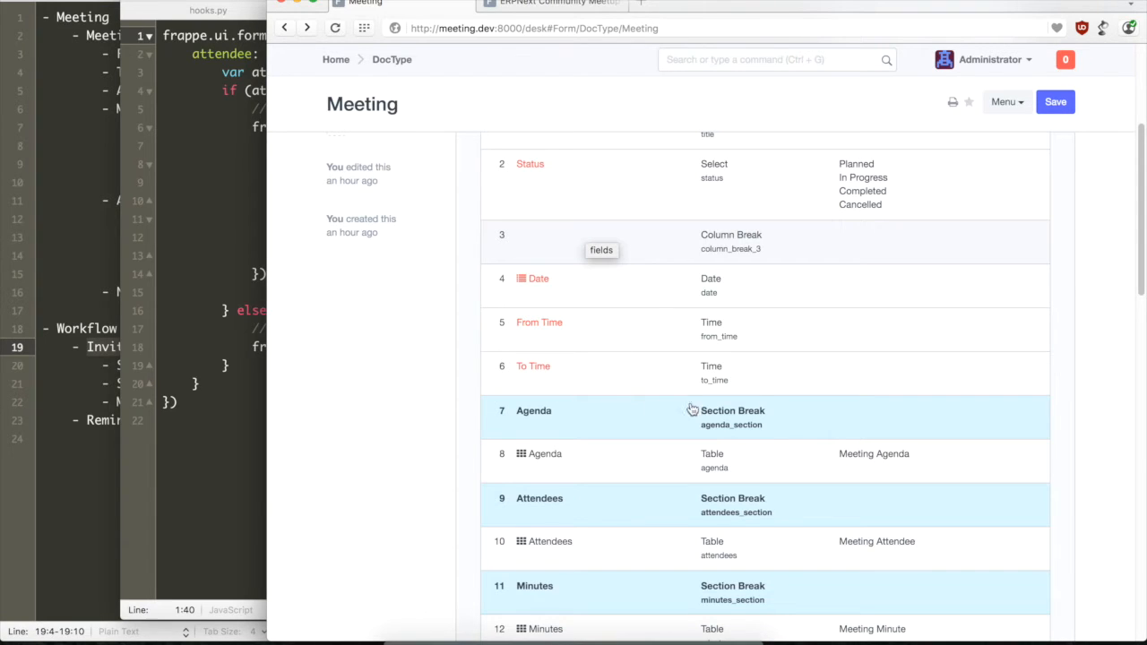
mouse_move(803, 431)
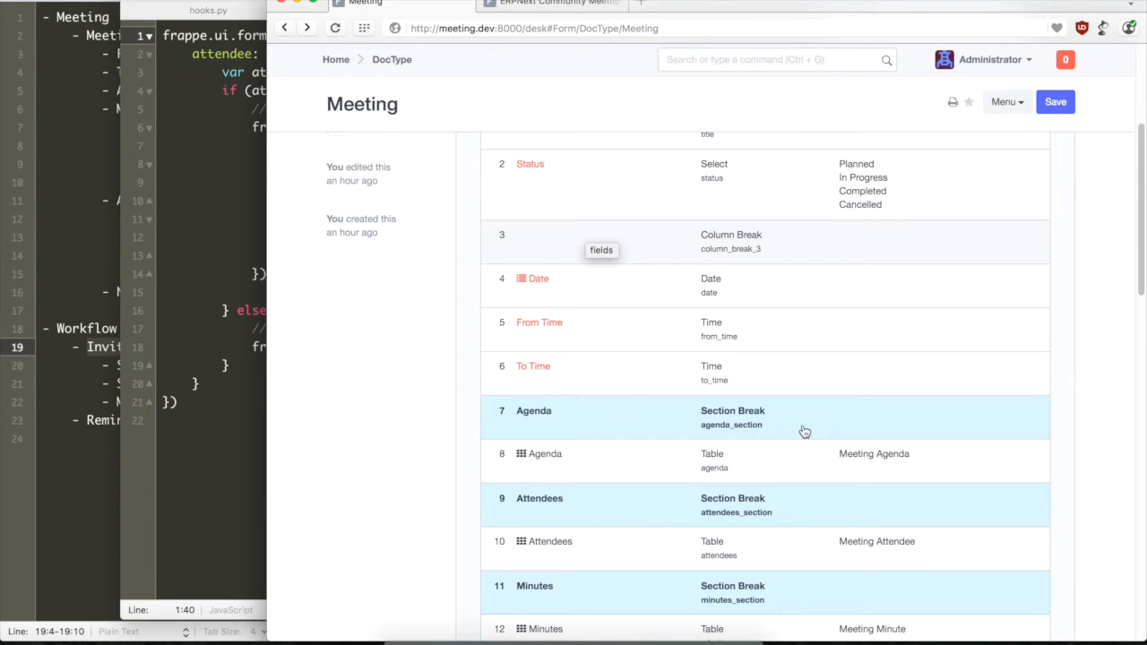
mouse_move(753, 440)
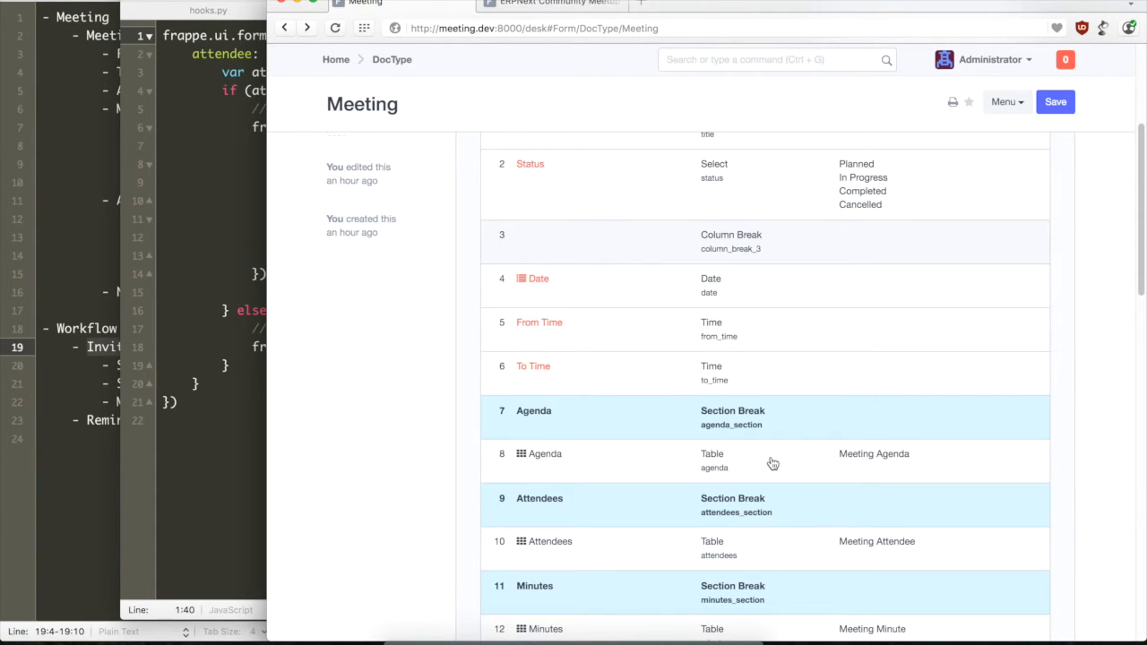
scroll("down", 3)
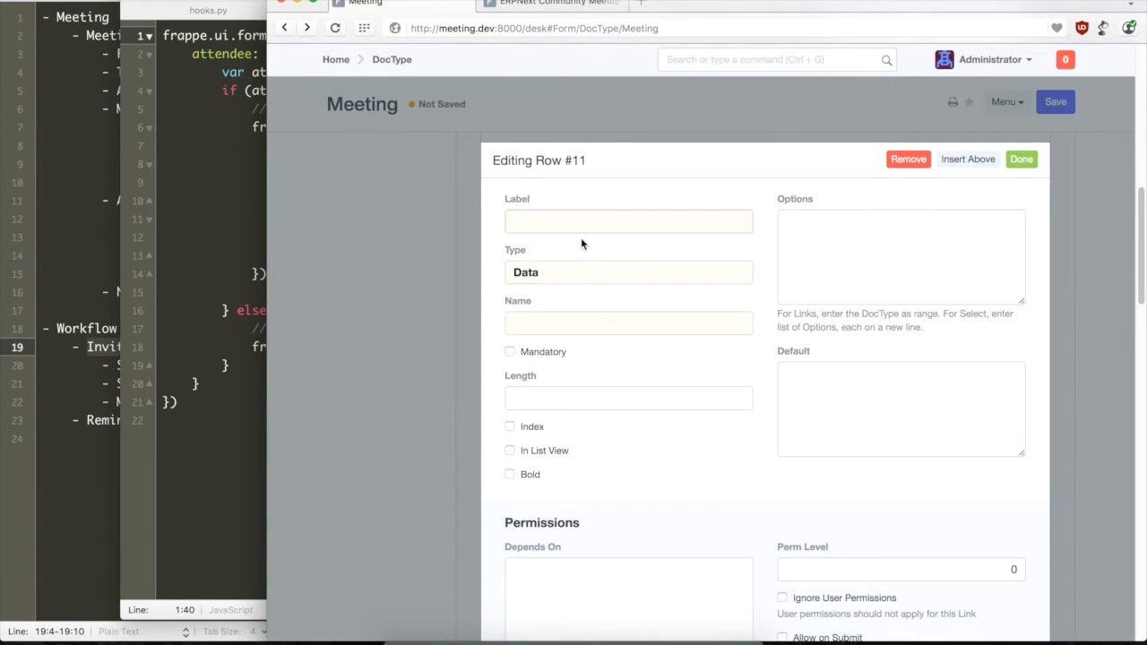
Step: Make row 11 a collapsible Section Break labelled Invitation and close the row editor
left_click(627, 273)
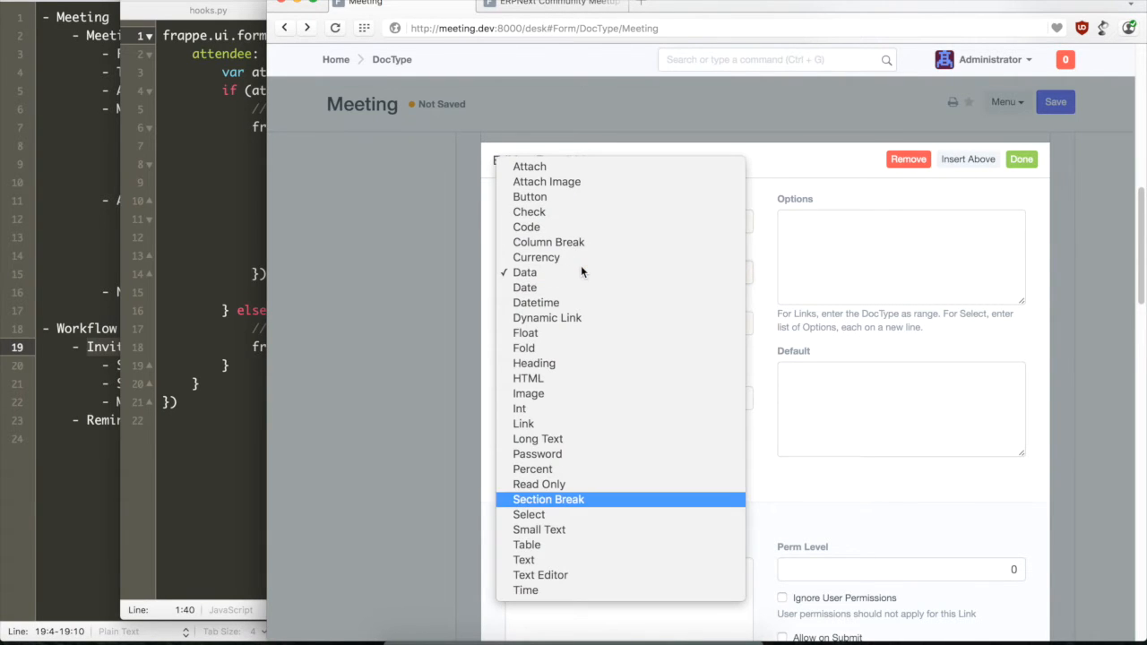
left_click(548, 499)
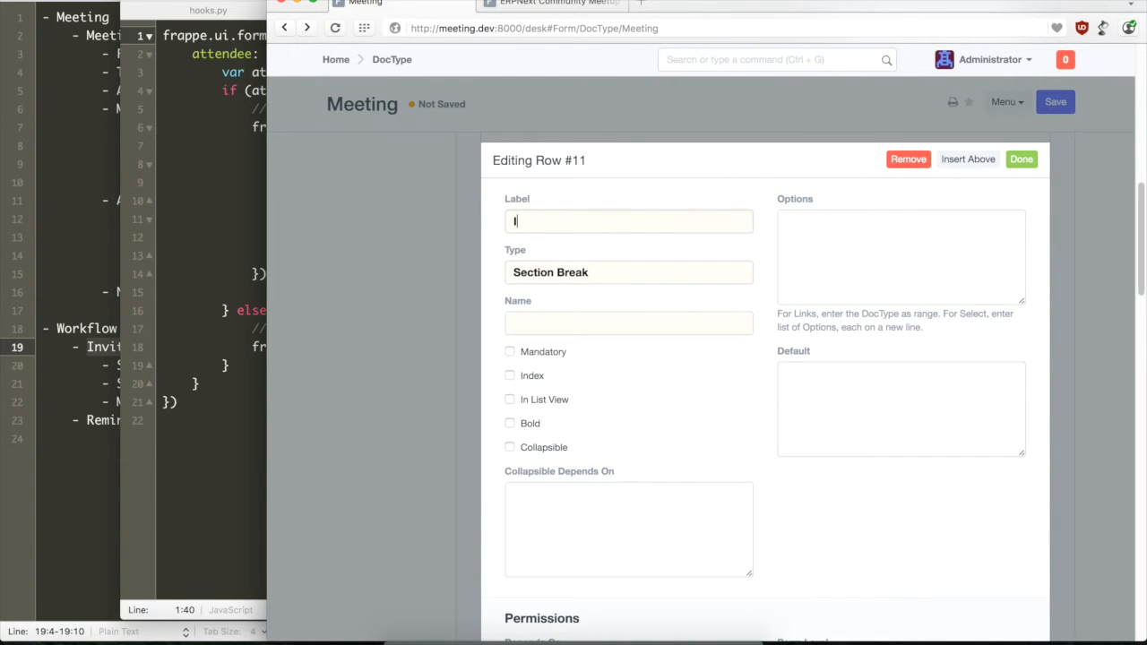
type("Invitation")
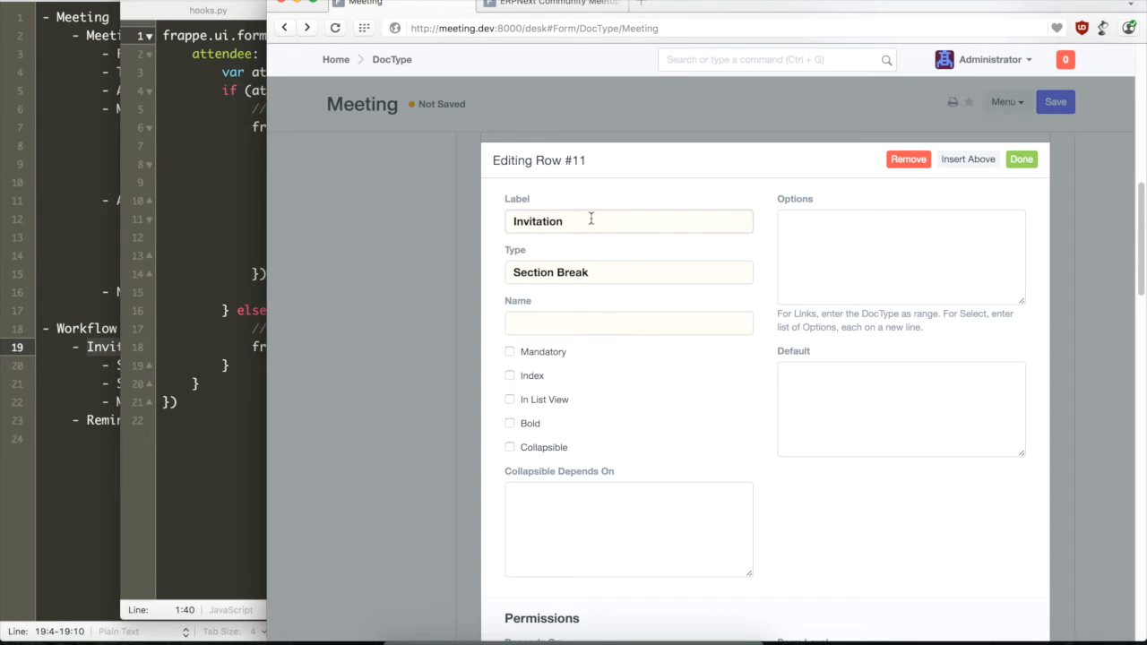
mouse_move(622, 177)
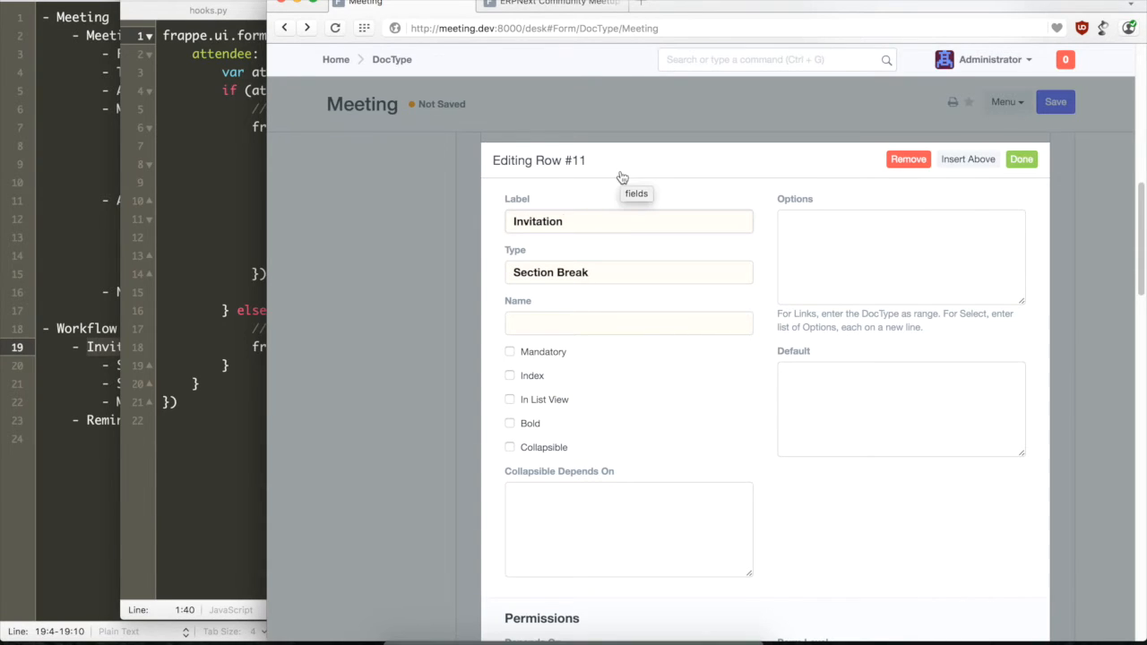
left_click(627, 221)
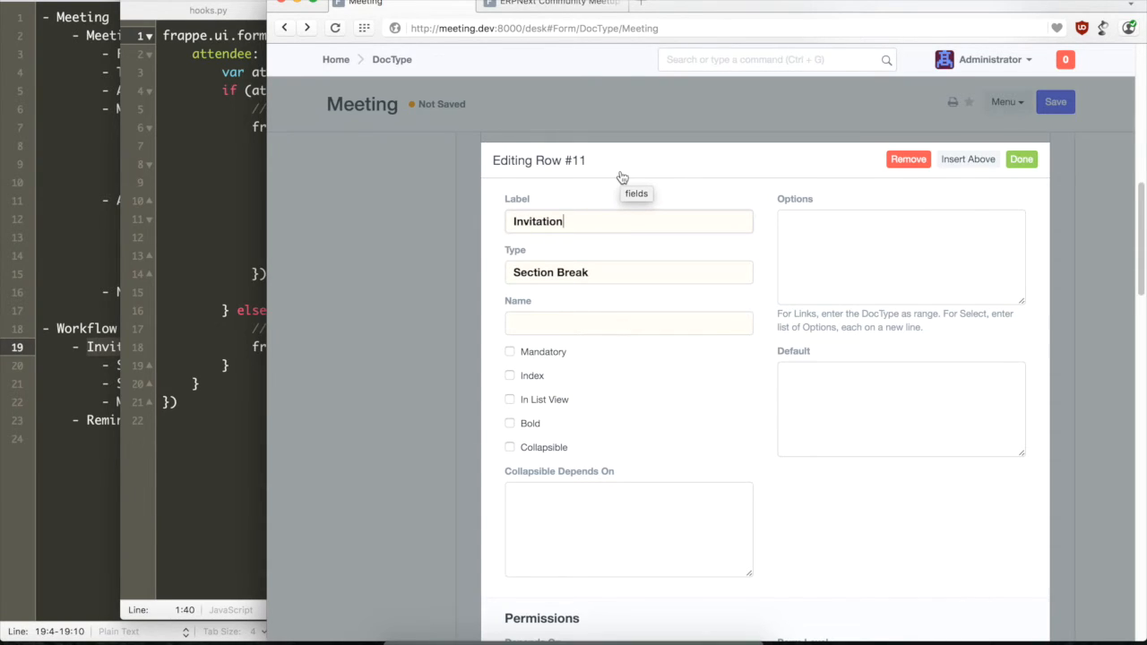
scroll("down", 3)
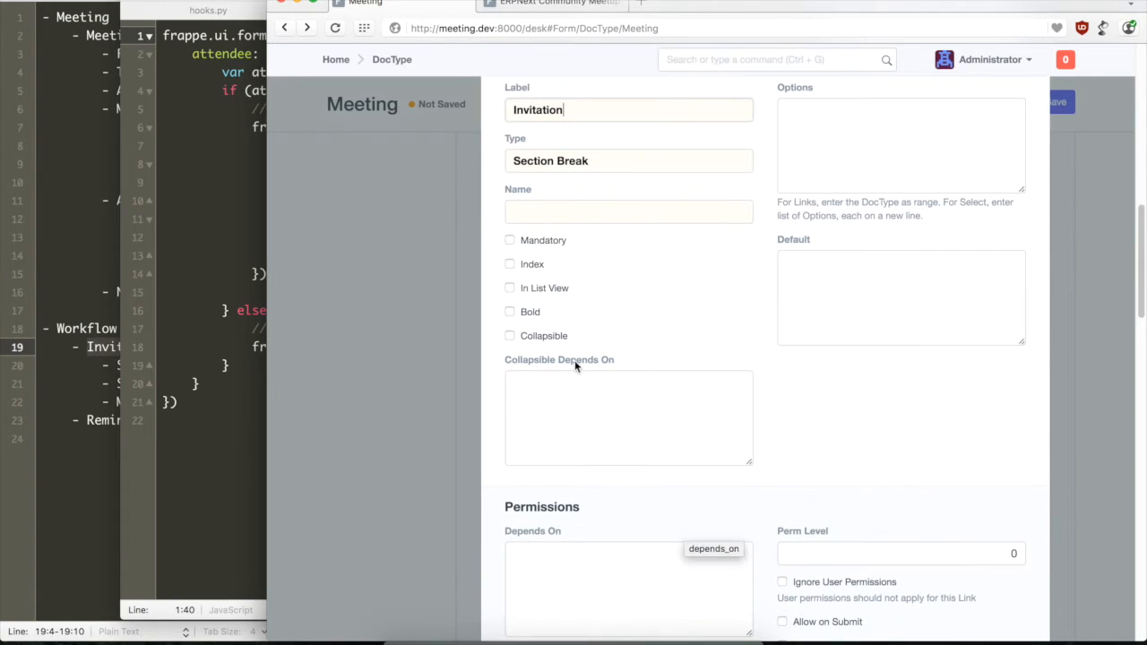
left_click(510, 336)
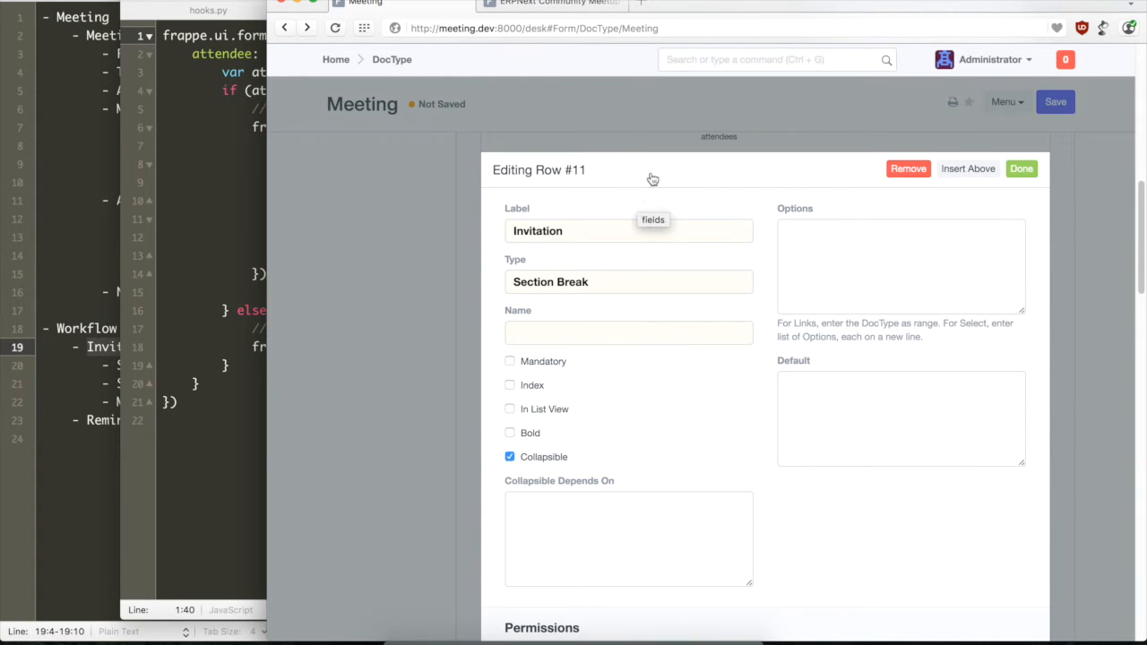
left_click(1020, 168)
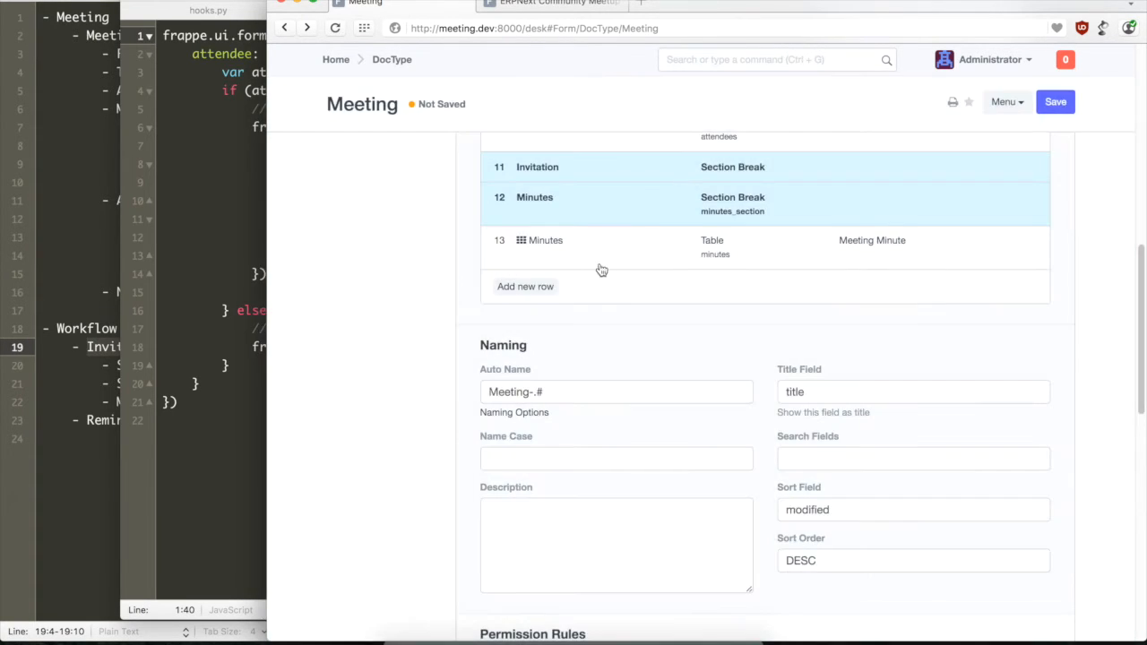
mouse_move(797, 207)
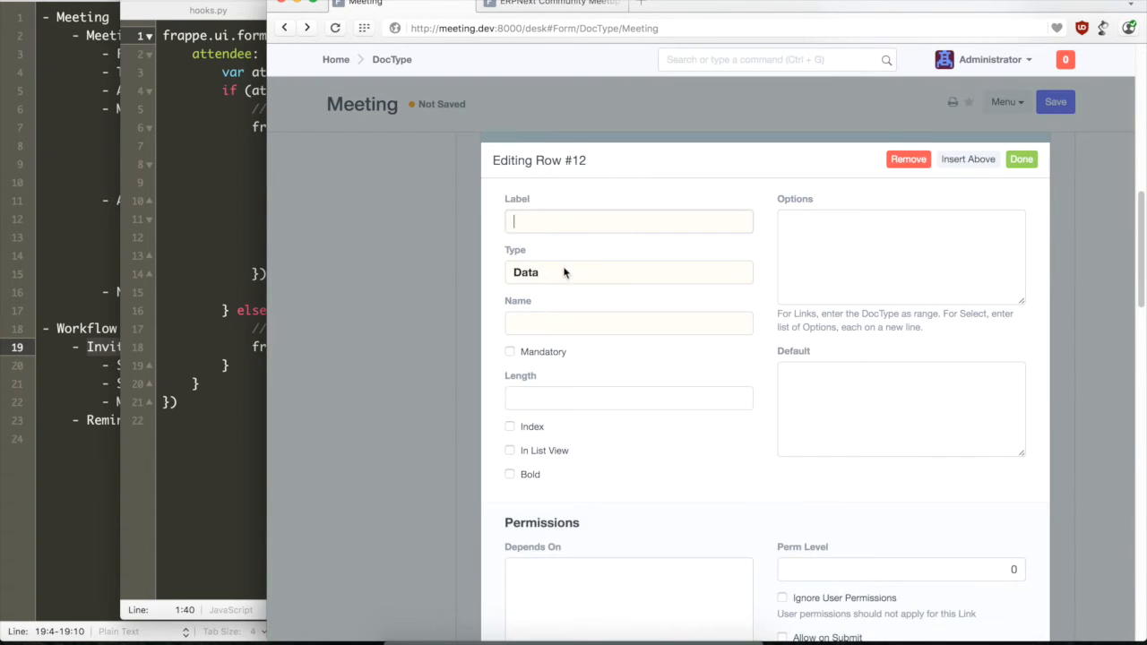
Step: Set row 12's type to Text Editor and begin the Invitation Message label
left_click(627, 273)
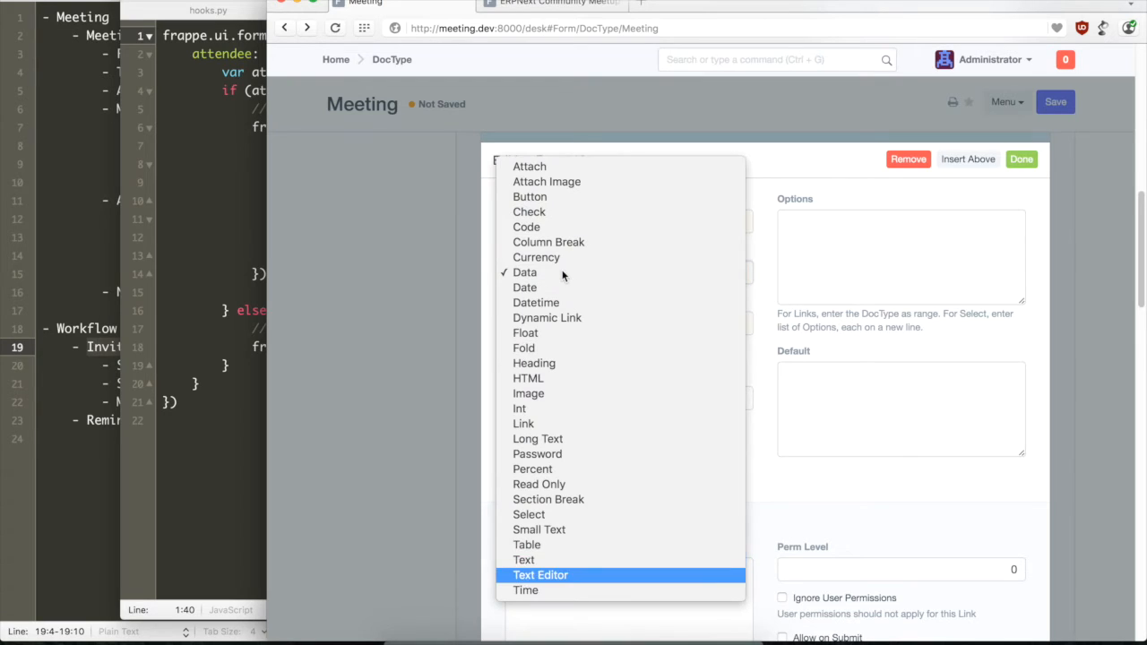
left_click(540, 574)
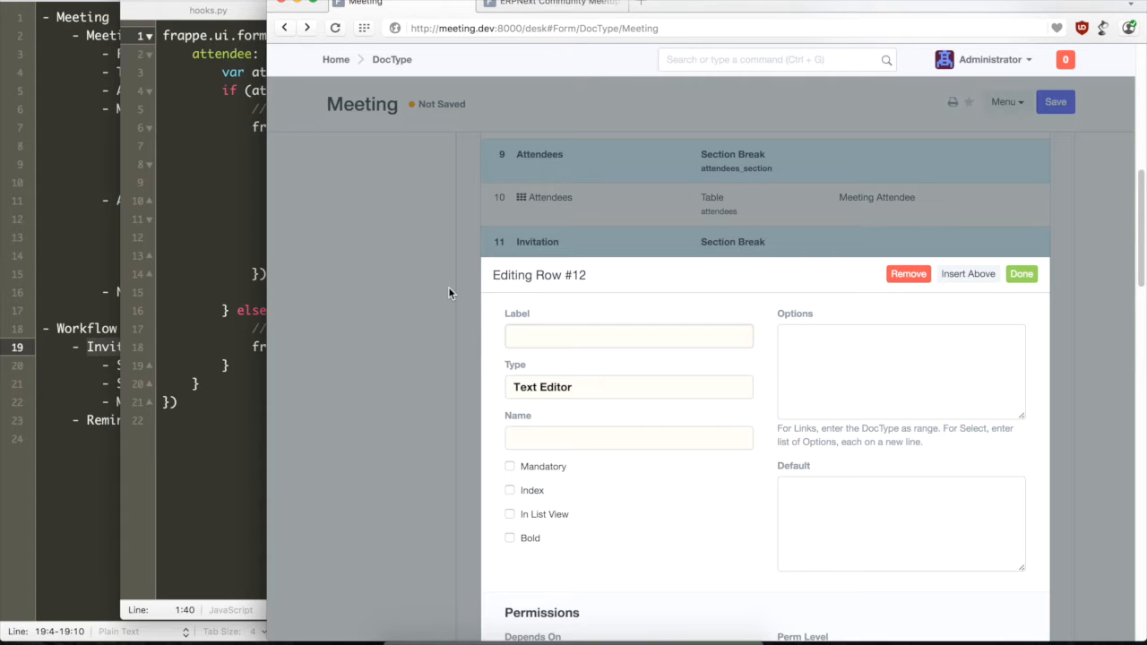
type("Invitation Message")
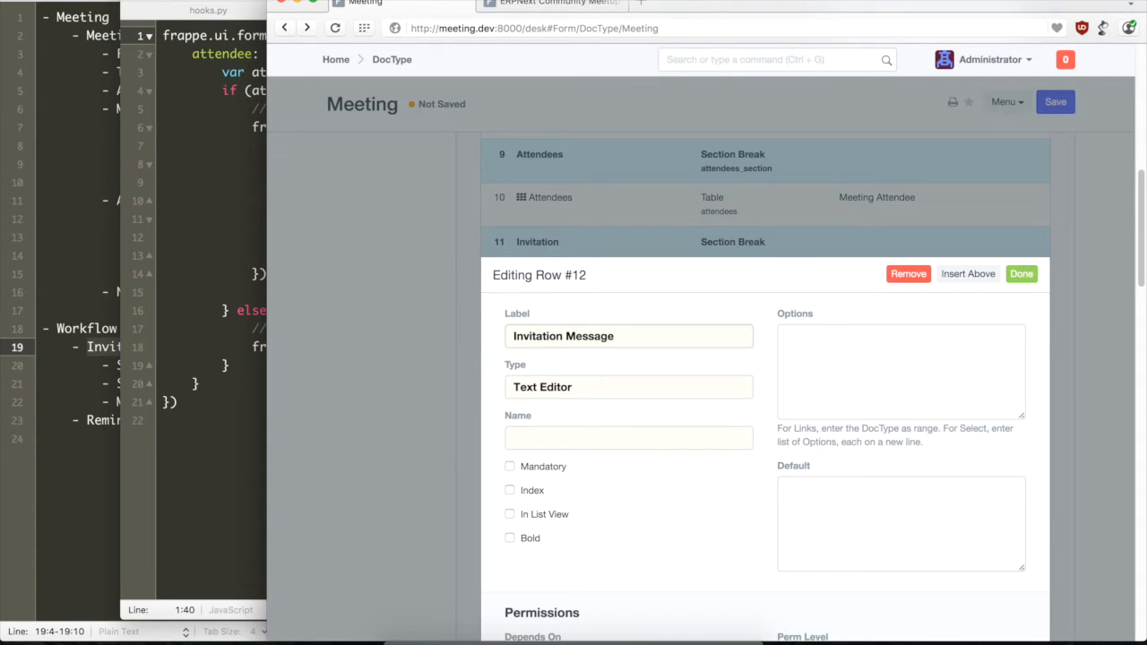
mouse_move(632, 479)
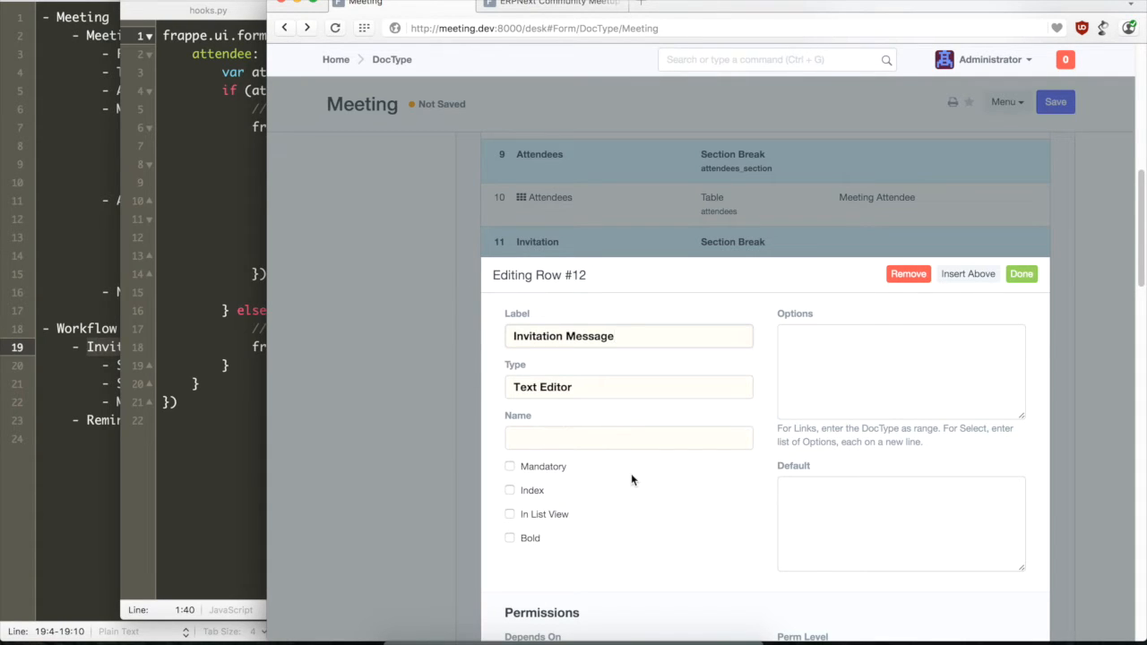
mouse_move(579, 511)
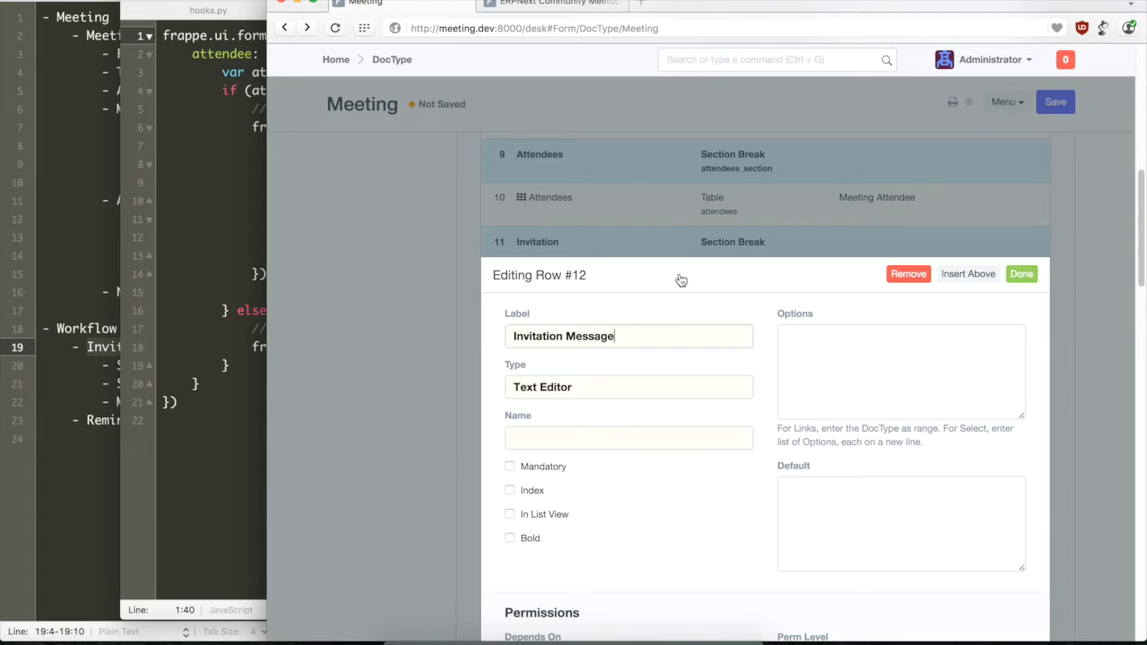
Step: Open Meetup No. 1 and expand its Invitation section to see the empty message
left_click(1021, 274)
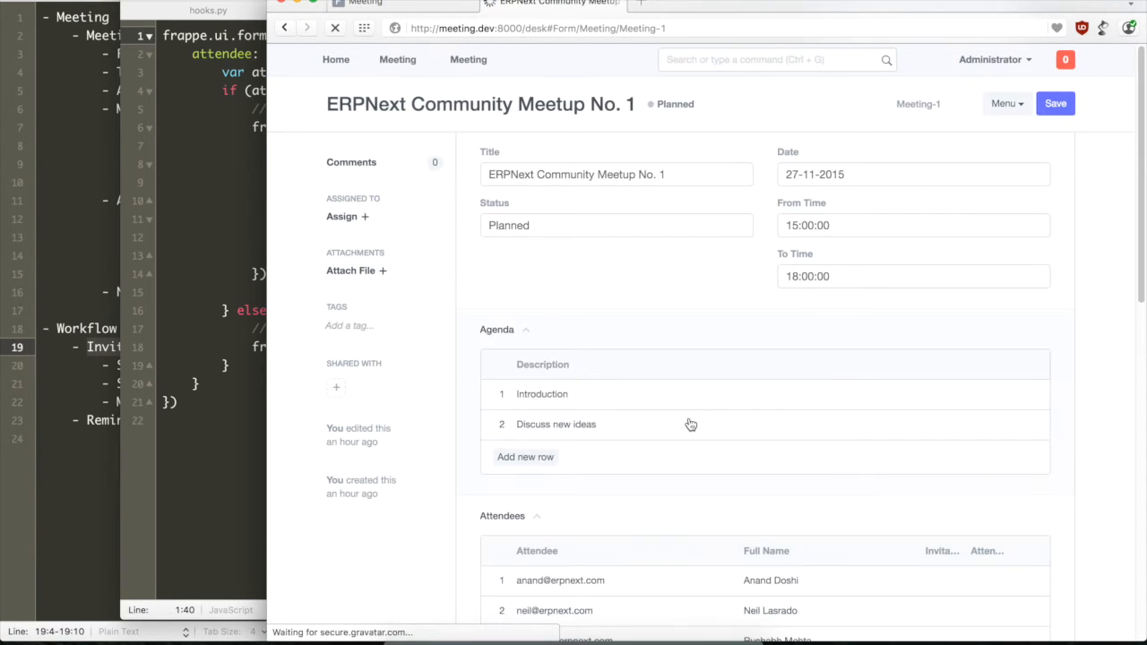
scroll("down", 3)
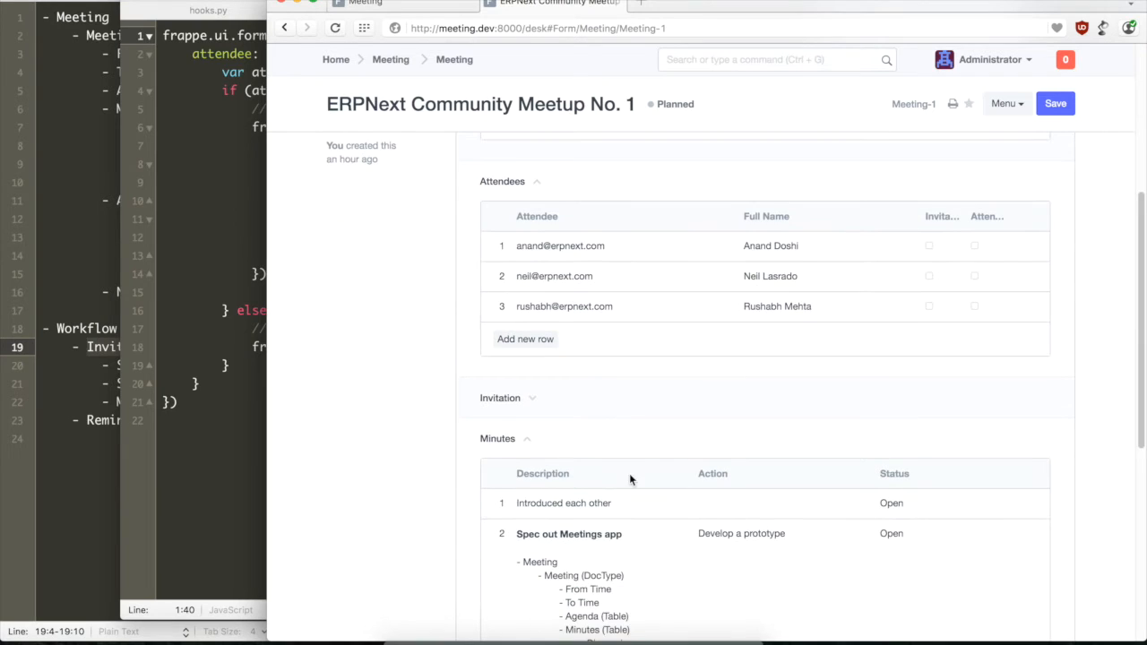
left_click(500, 397)
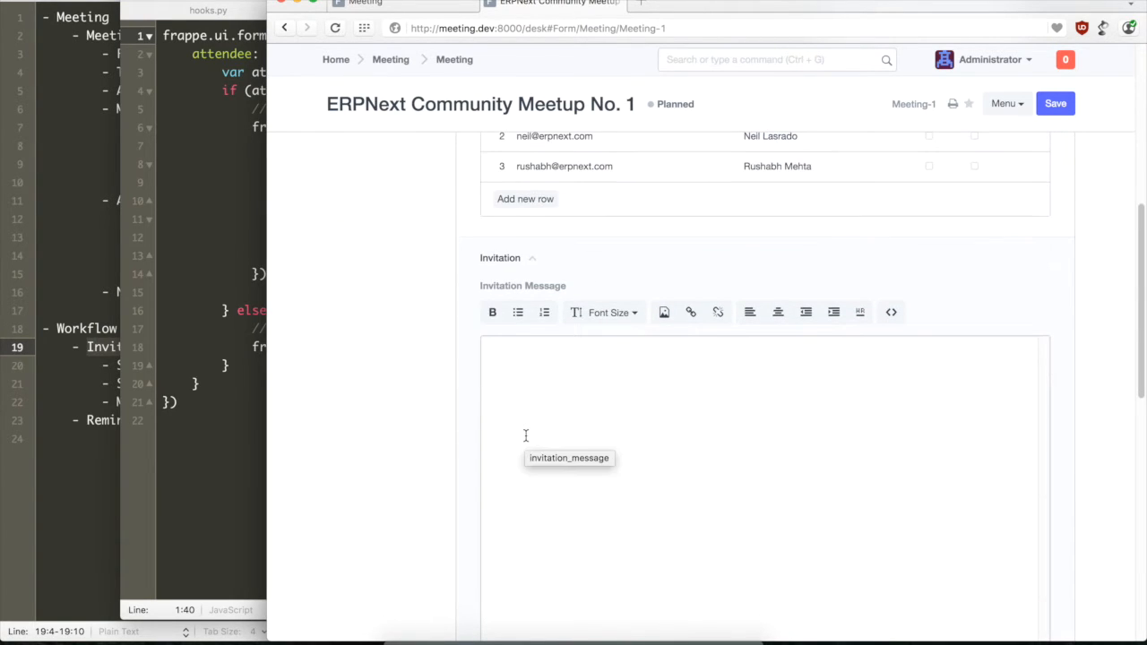
mouse_move(541, 430)
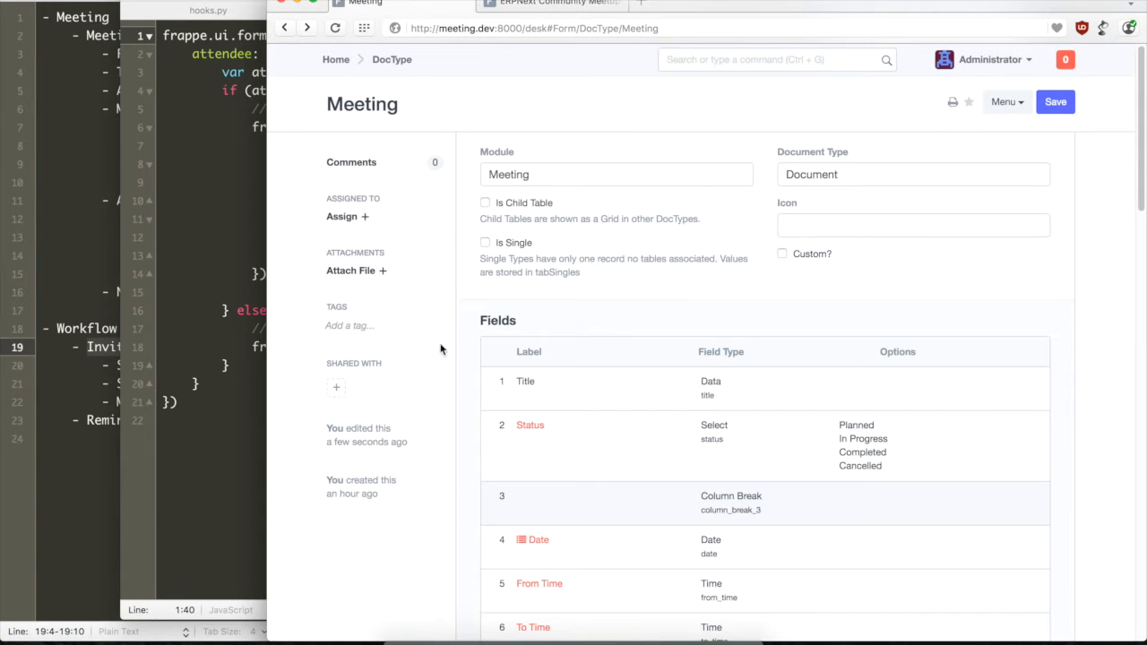
Step: Add row 13 as a Button field labelled Send Emails, replacing the initial 'Send Invites' label
scroll("down", 3)
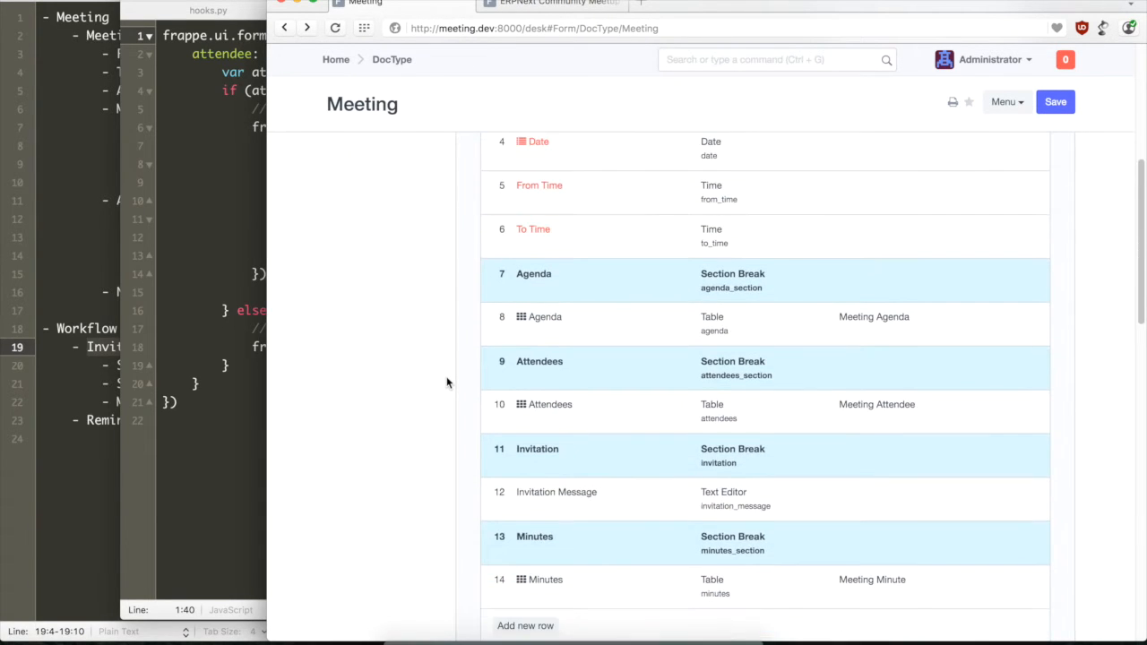
scroll("down", 3)
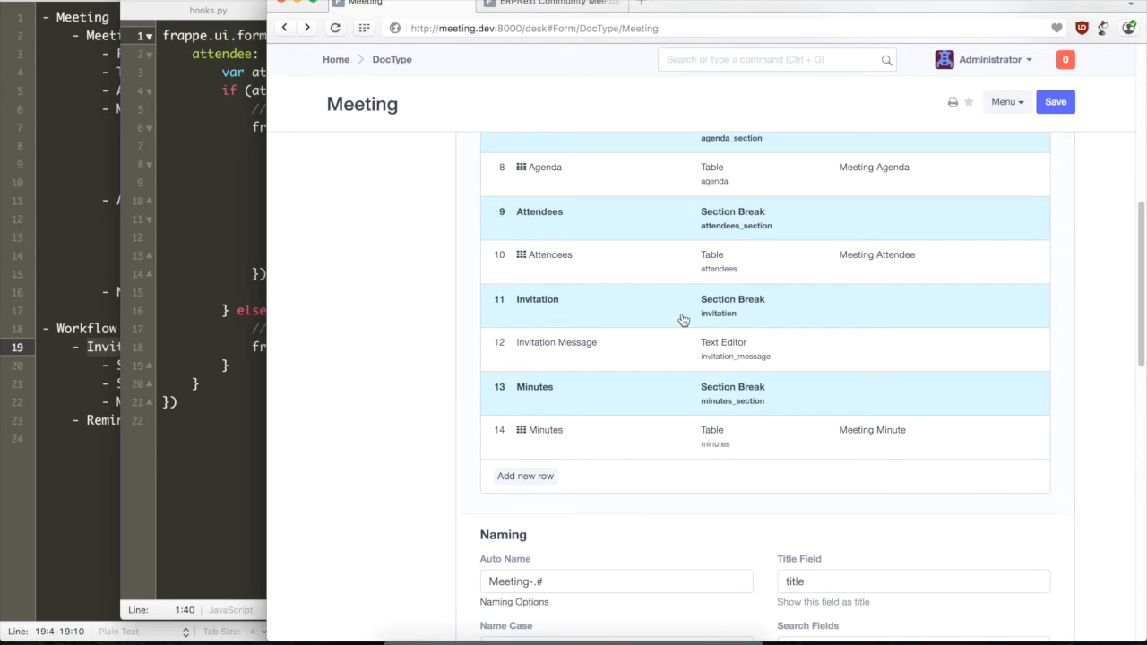
mouse_move(788, 350)
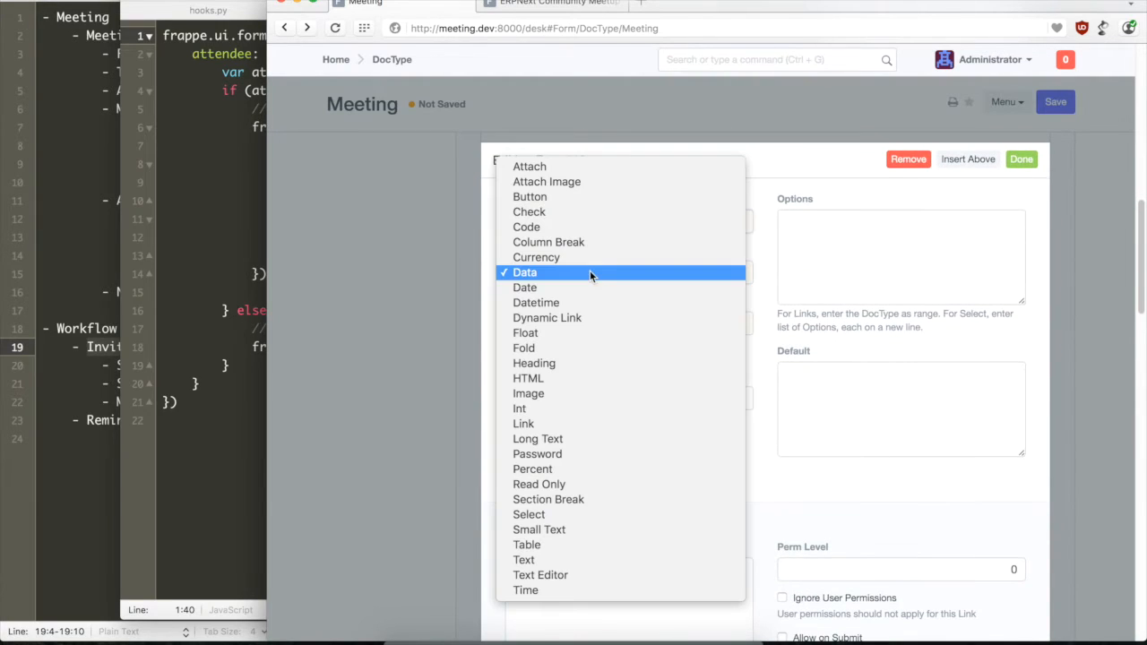
left_click(529, 196)
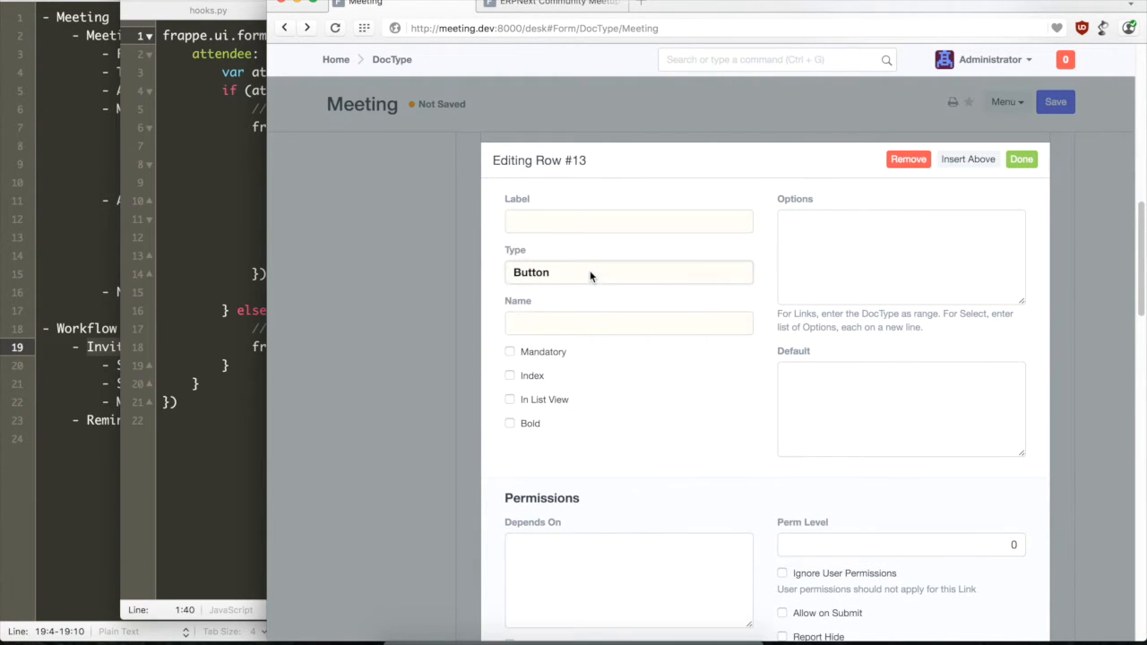
type("Send Inv")
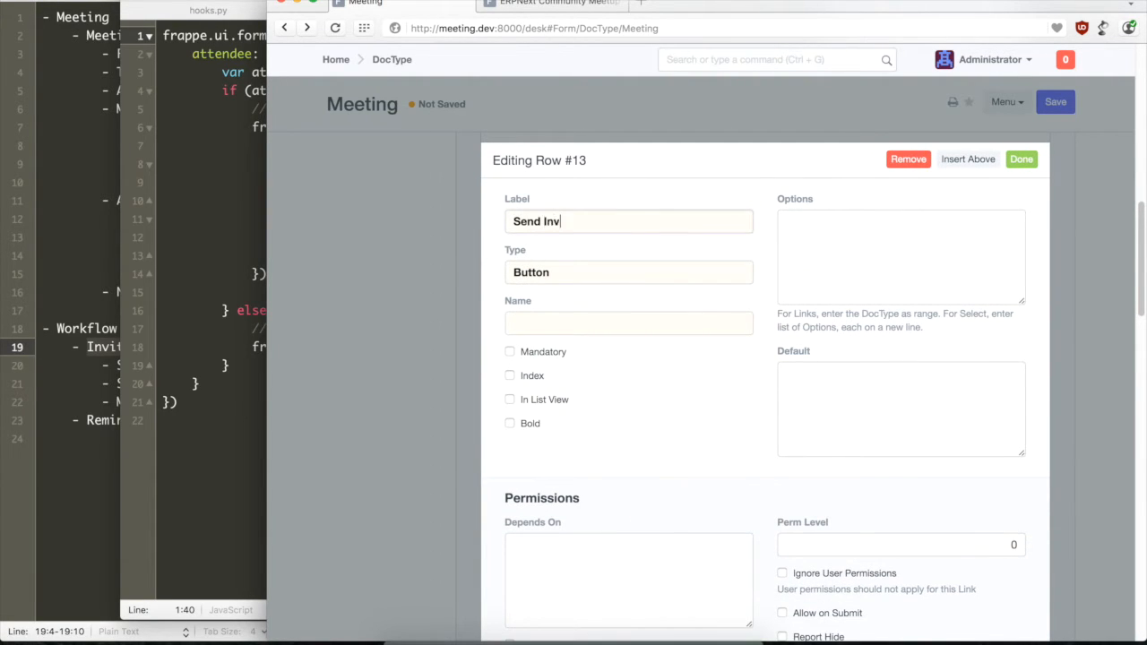
type("ites")
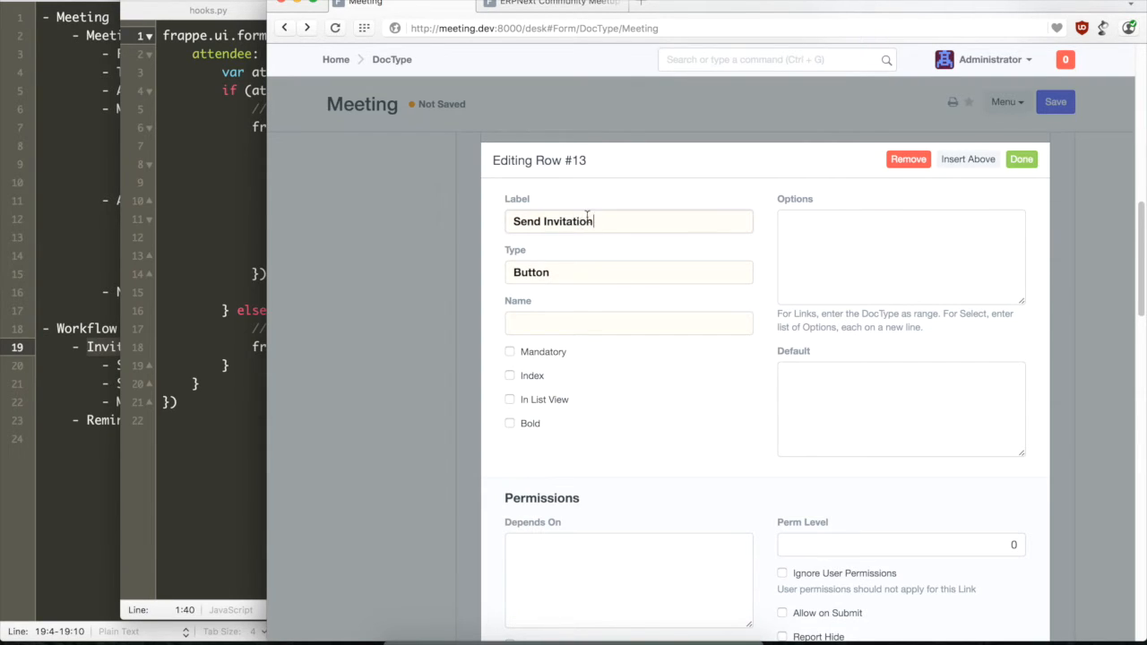
double_click(567, 221)
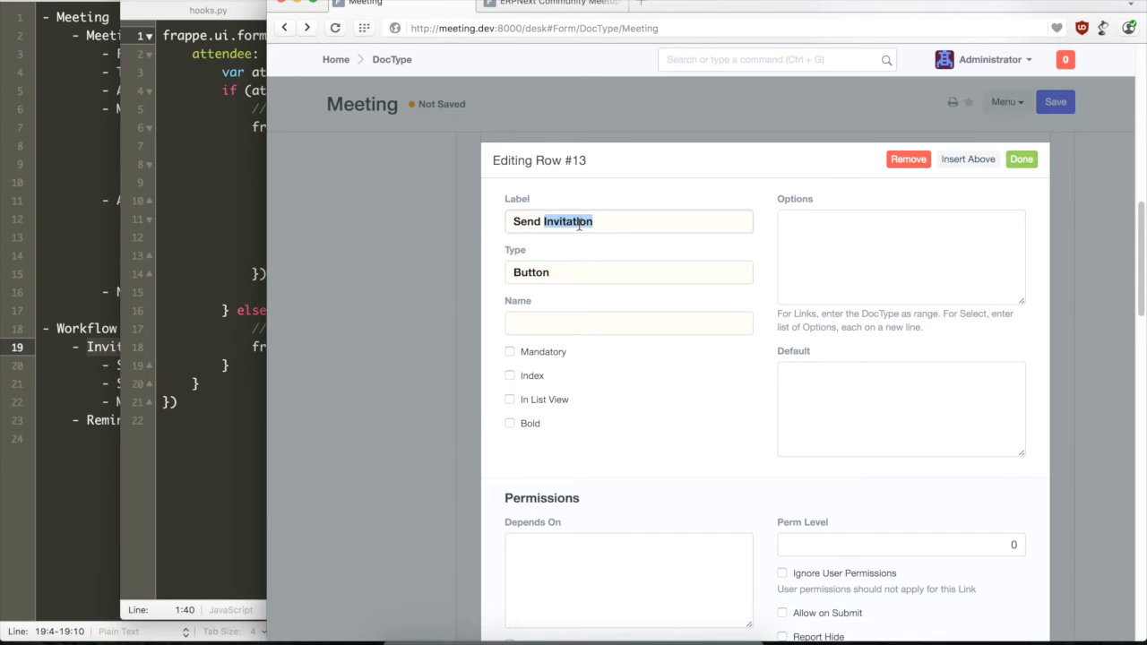
type("Send E")
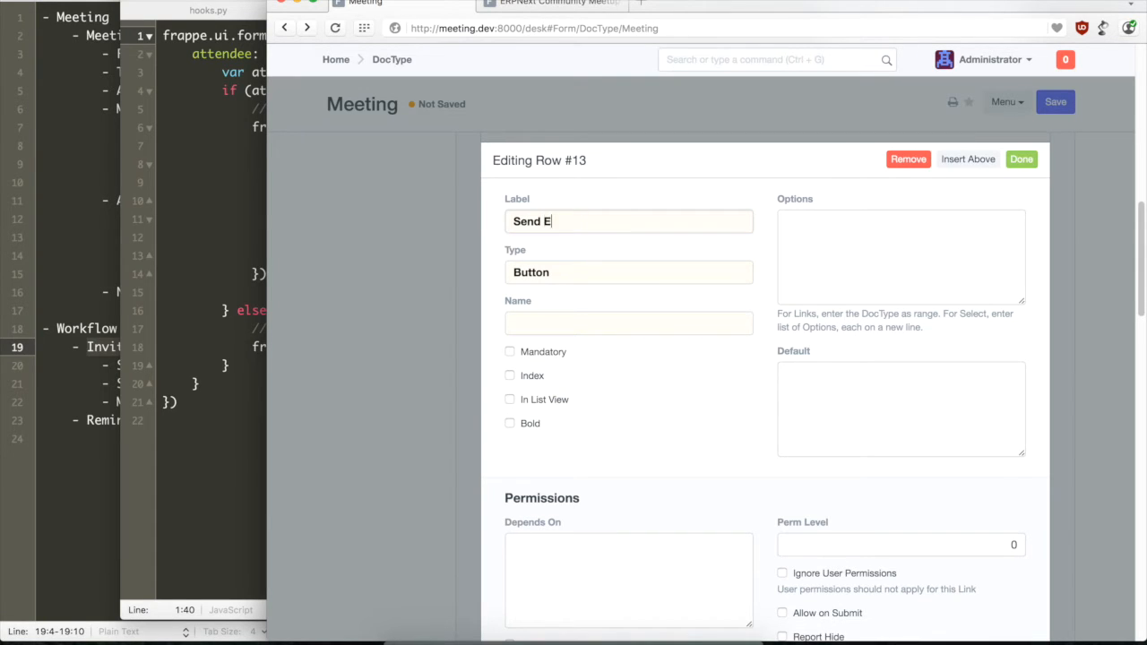
type("mails")
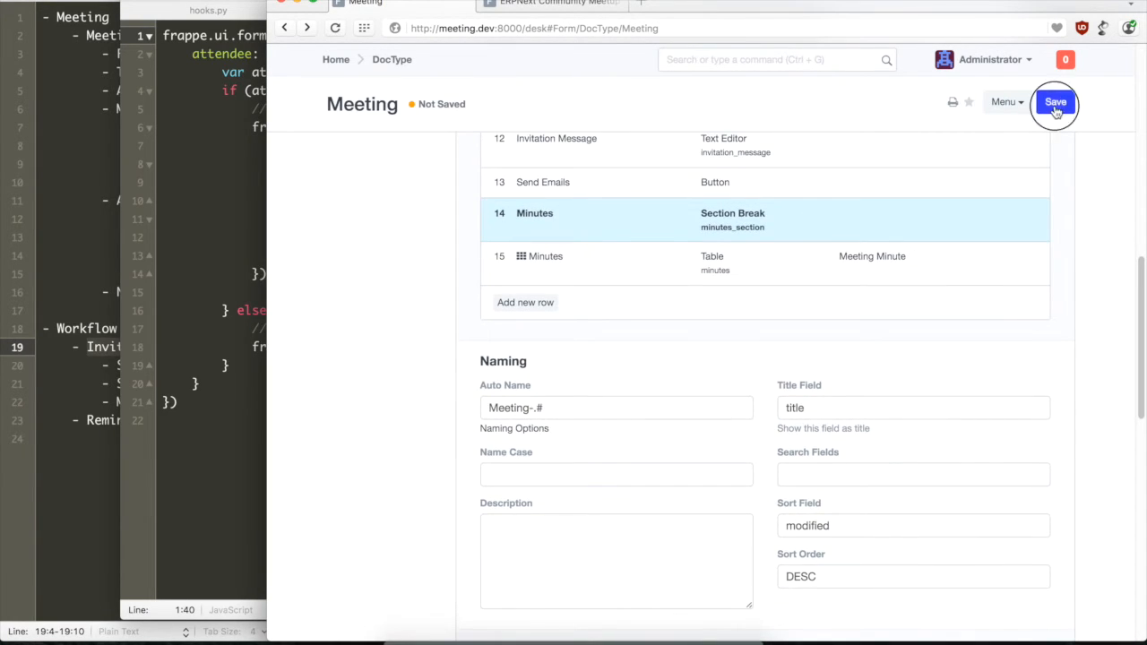
Step: Save the Meeting DocType and view the new button under the meetup's Invitation section
left_click(1054, 102)
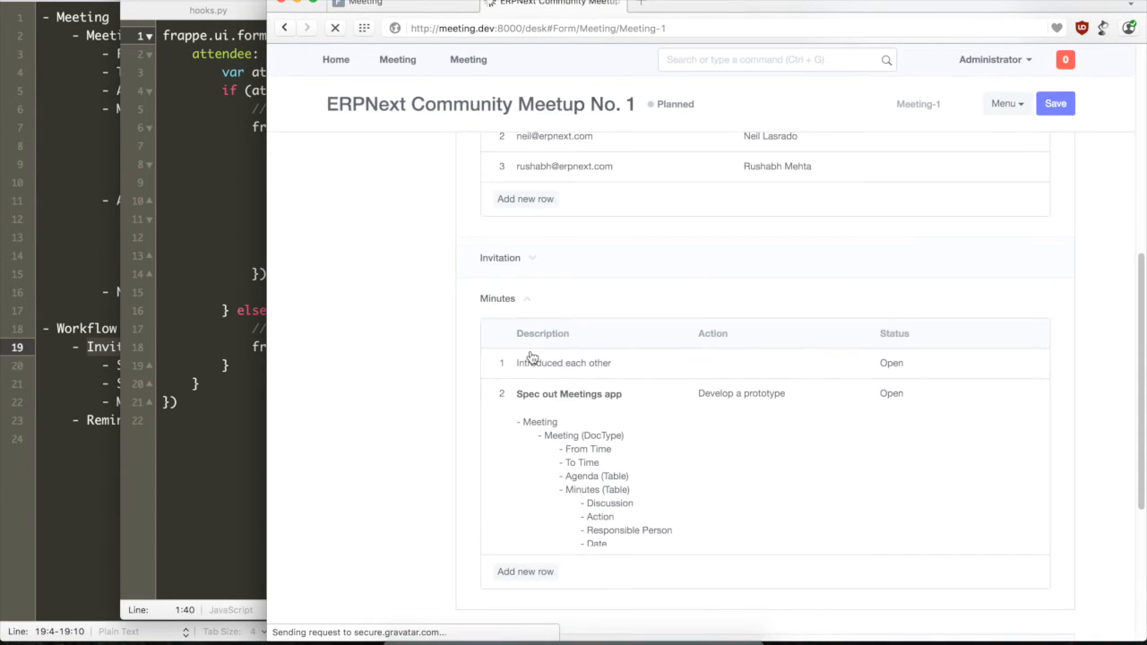
left_click(500, 257)
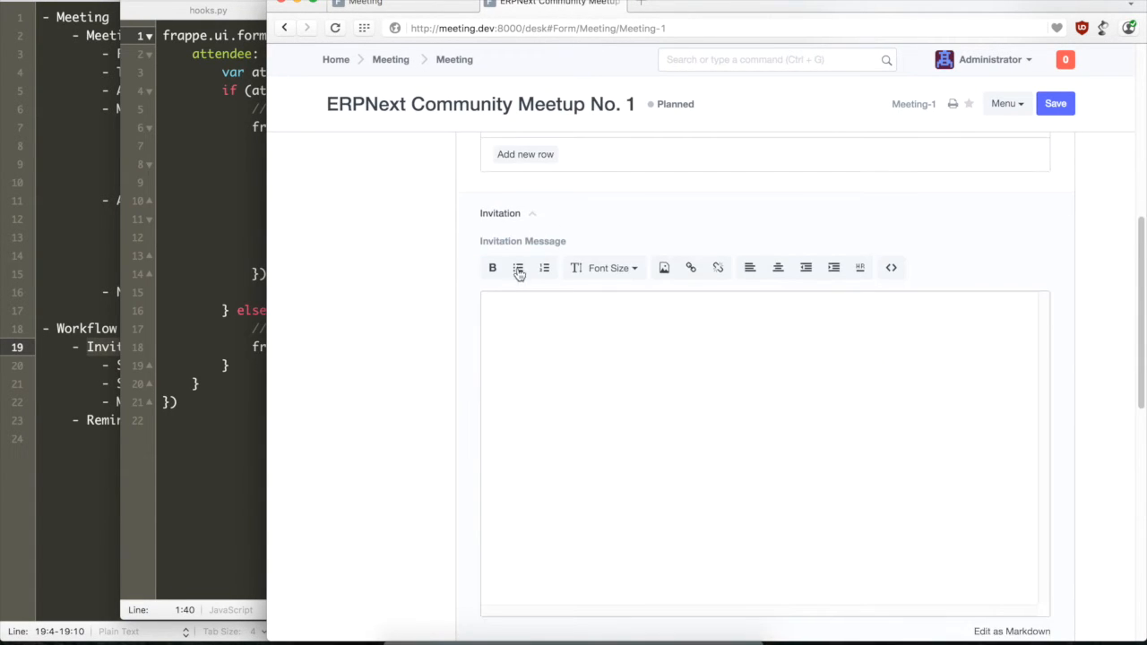
scroll("down", 3)
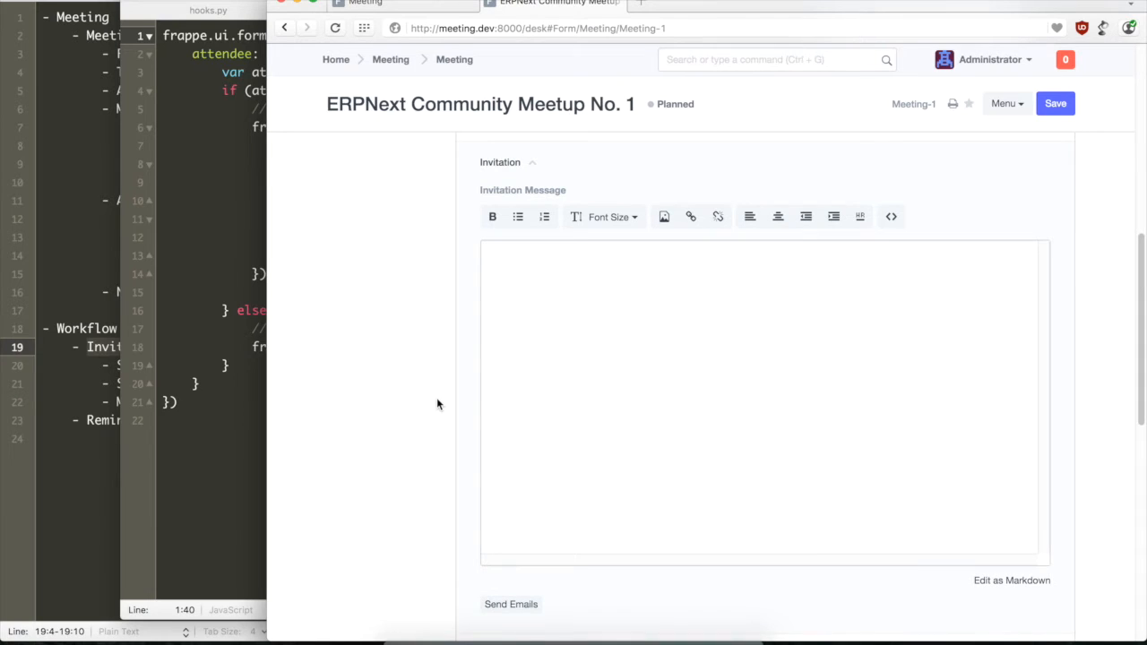
mouse_move(389, 503)
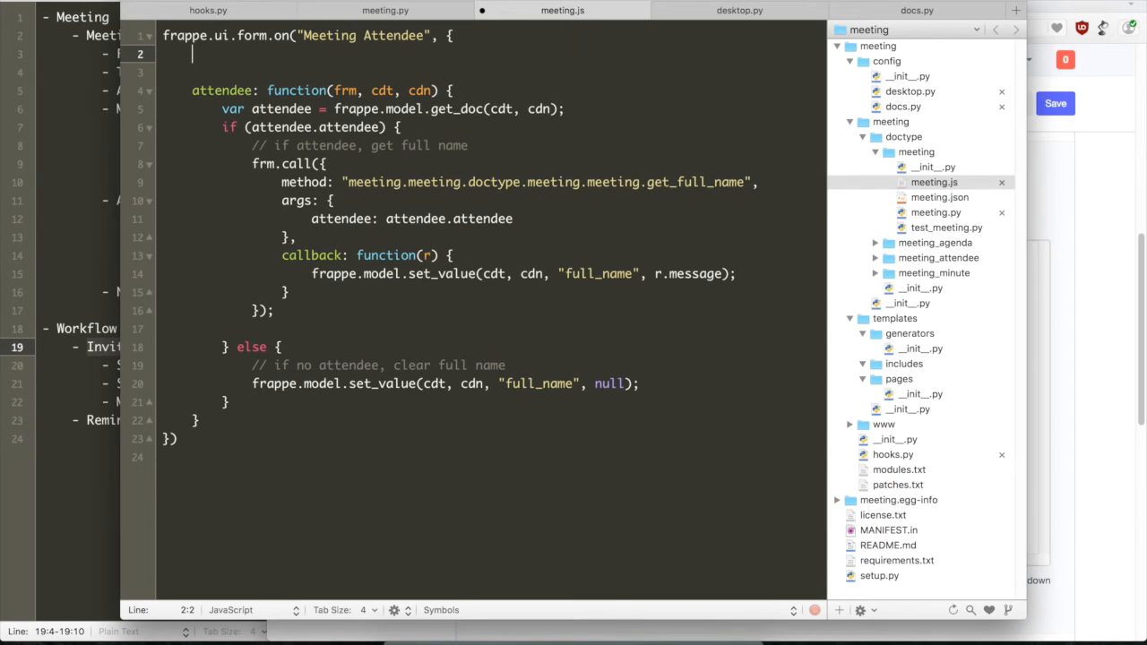
Step: Type a send_emails: function(frm) {} handler with an if check on frm.doc.status
type("send")
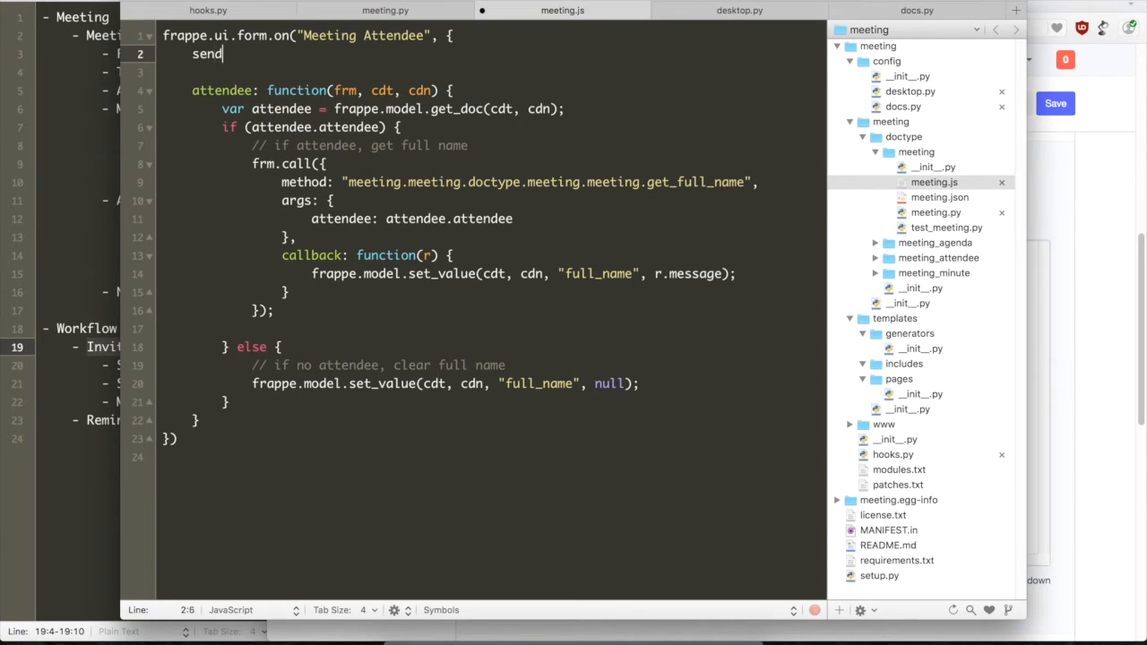
type("_email")
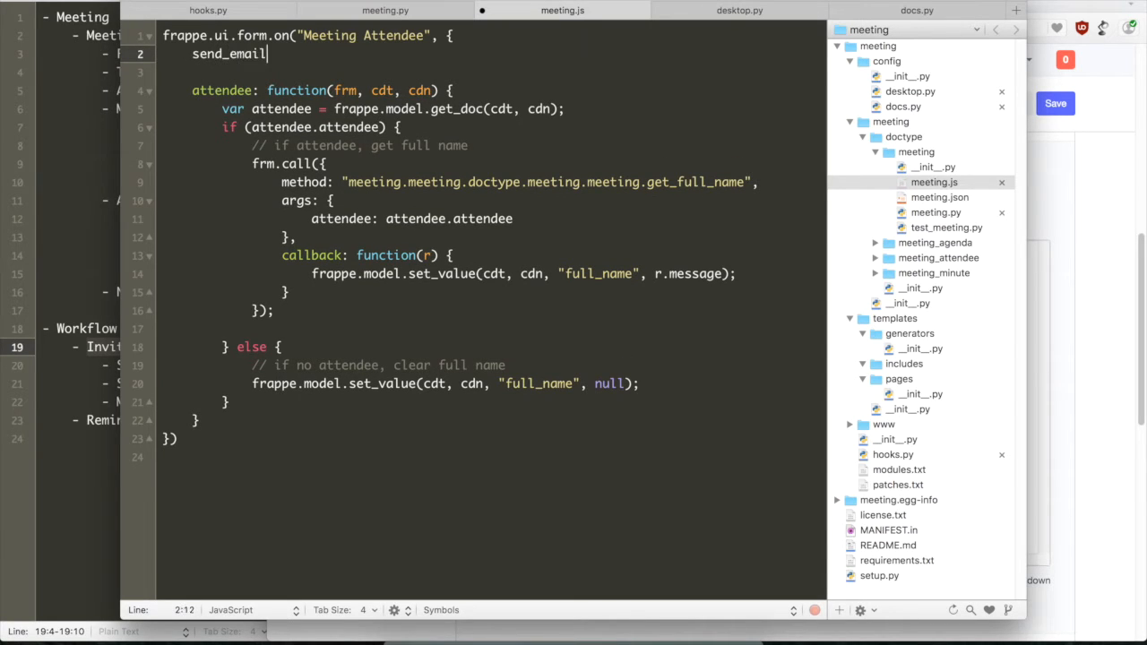
type("s: function")
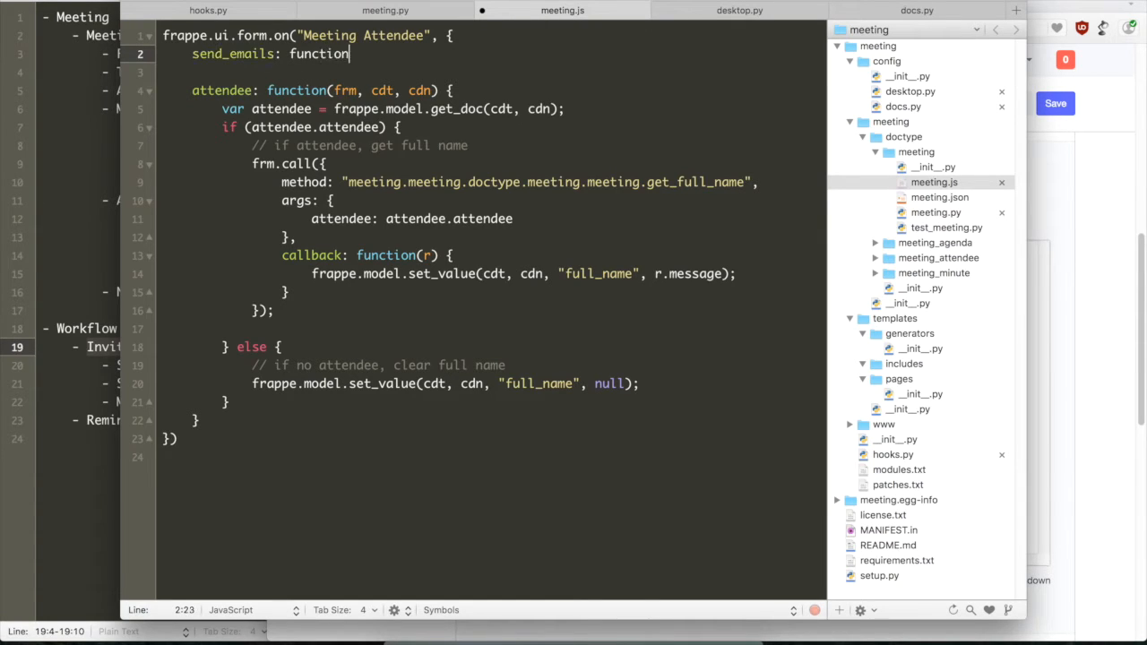
type("(frm) {}")
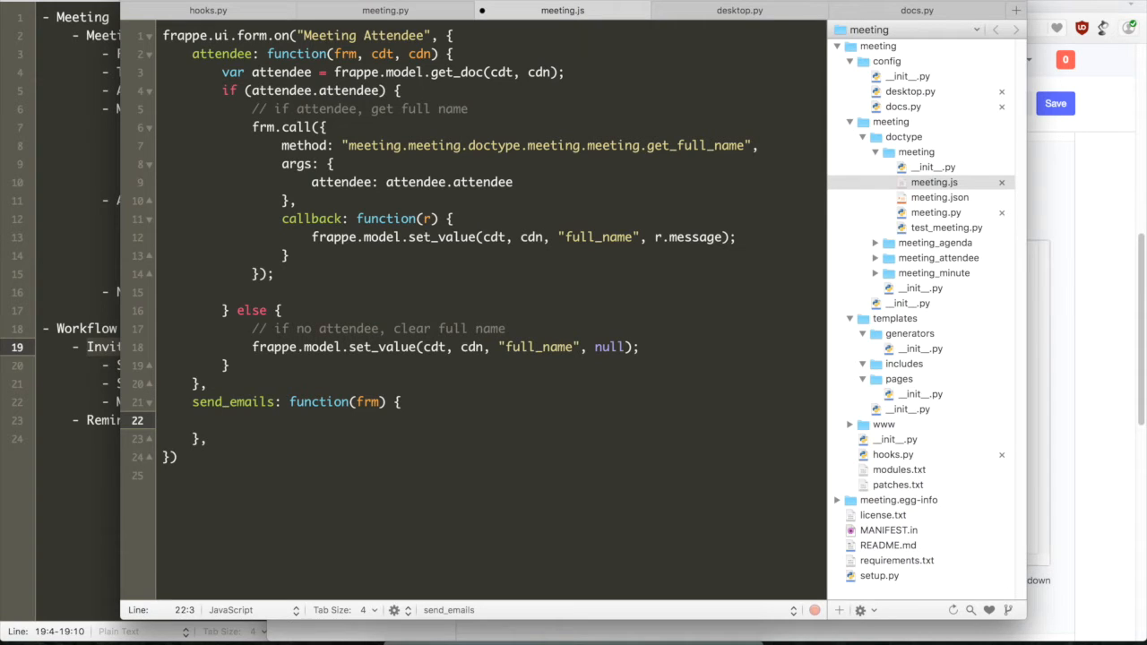
type("if (!)")
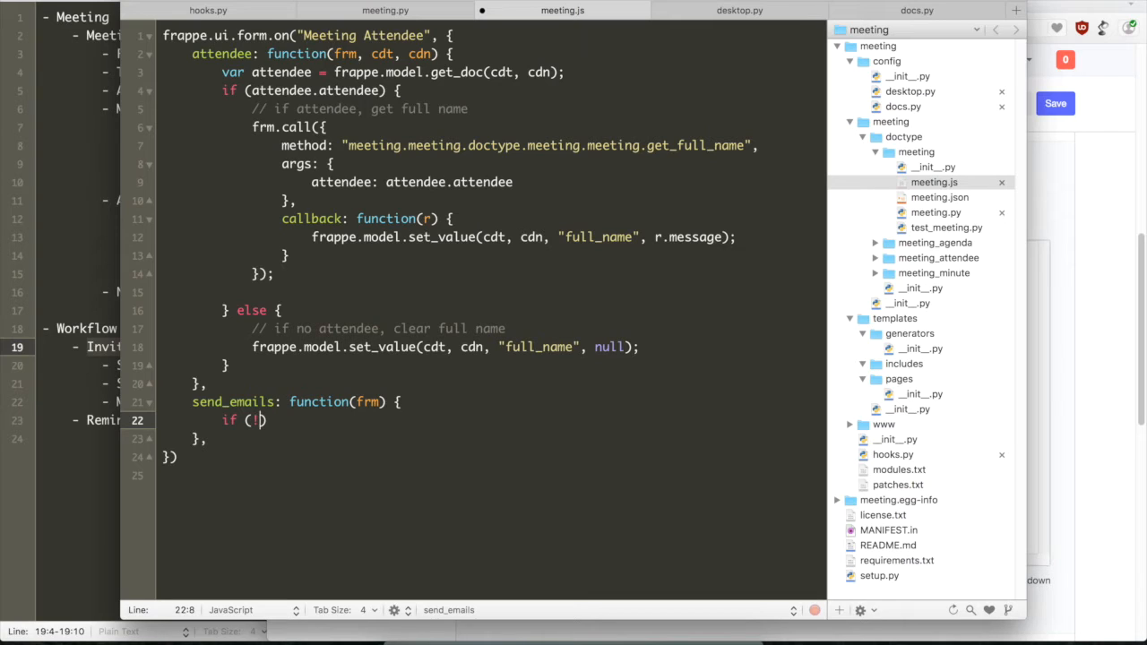
type("frm.doc.")
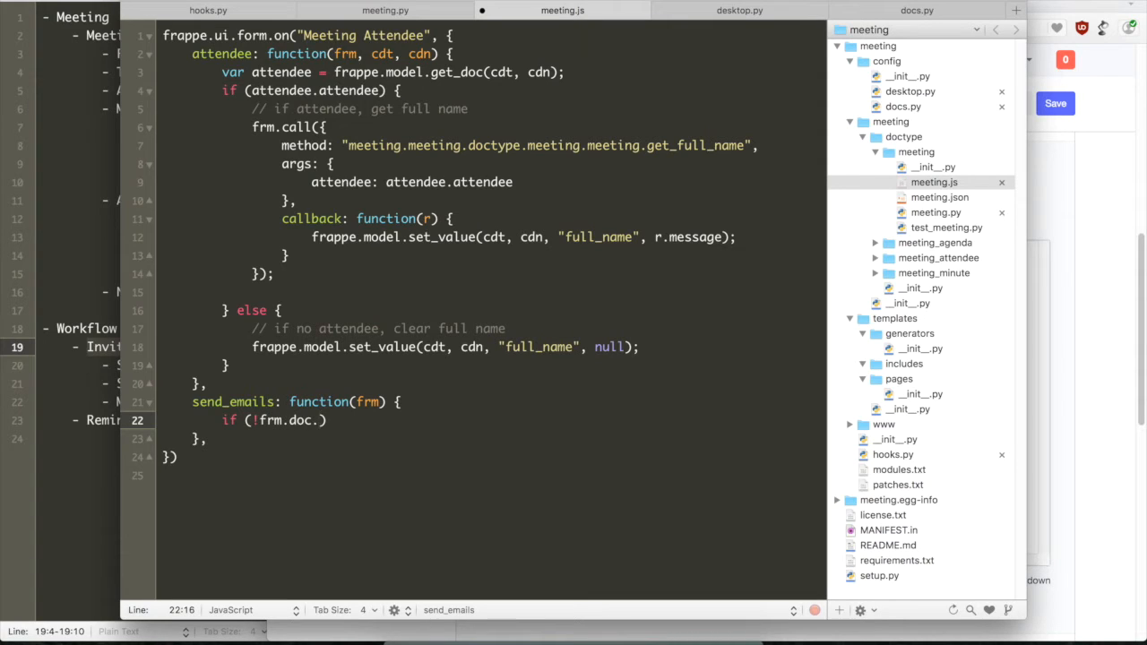
type("status")
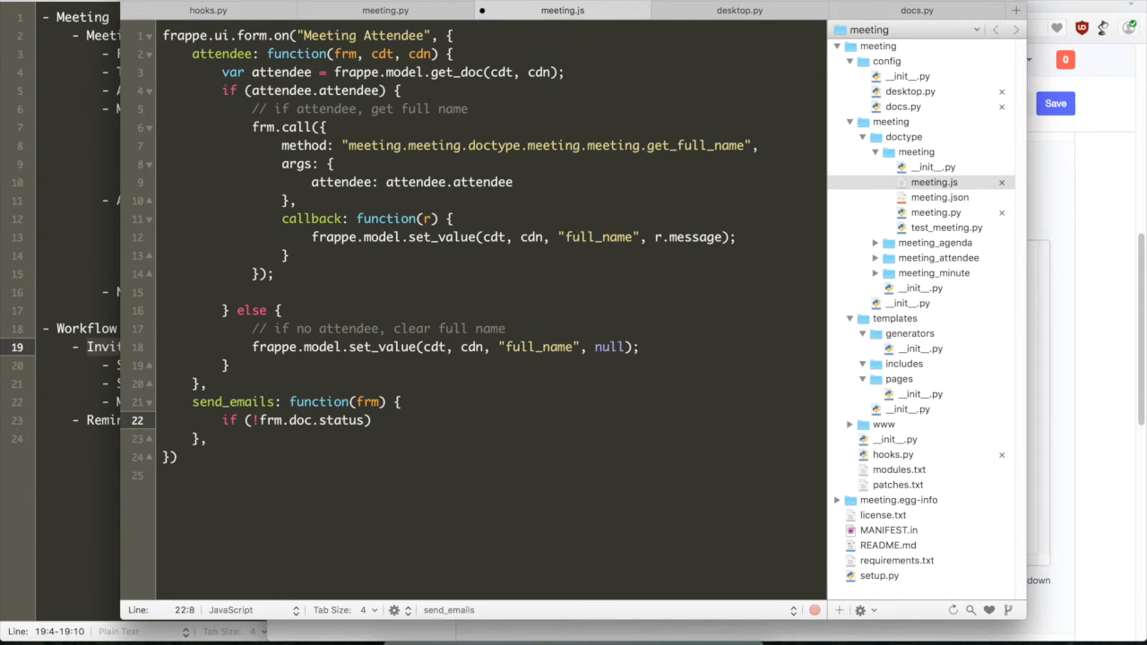
type("===\"Planned")
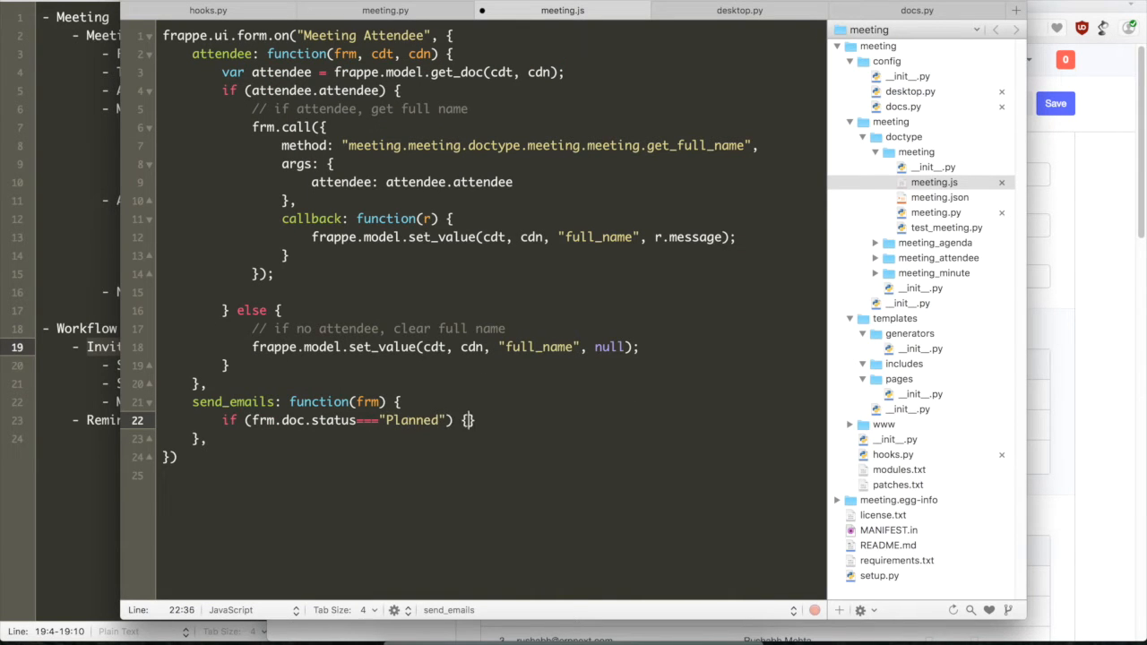
Step: Start frm.call with the method "meeting.api.send_invitation_emails"
type("frm.call()")
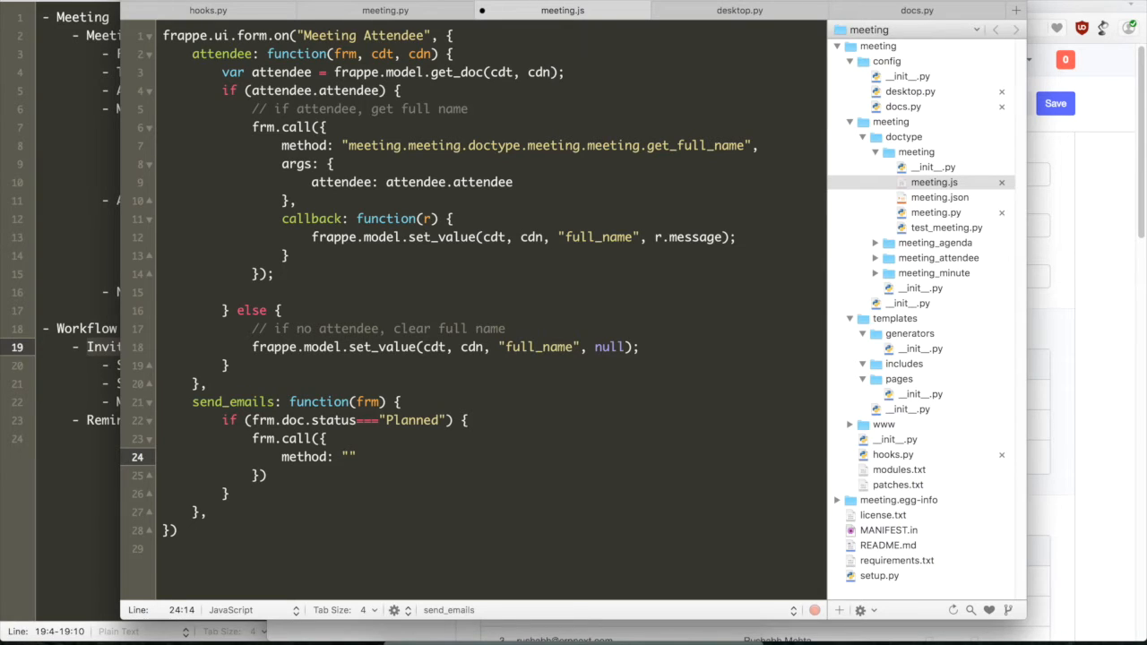
mouse_move(499, 376)
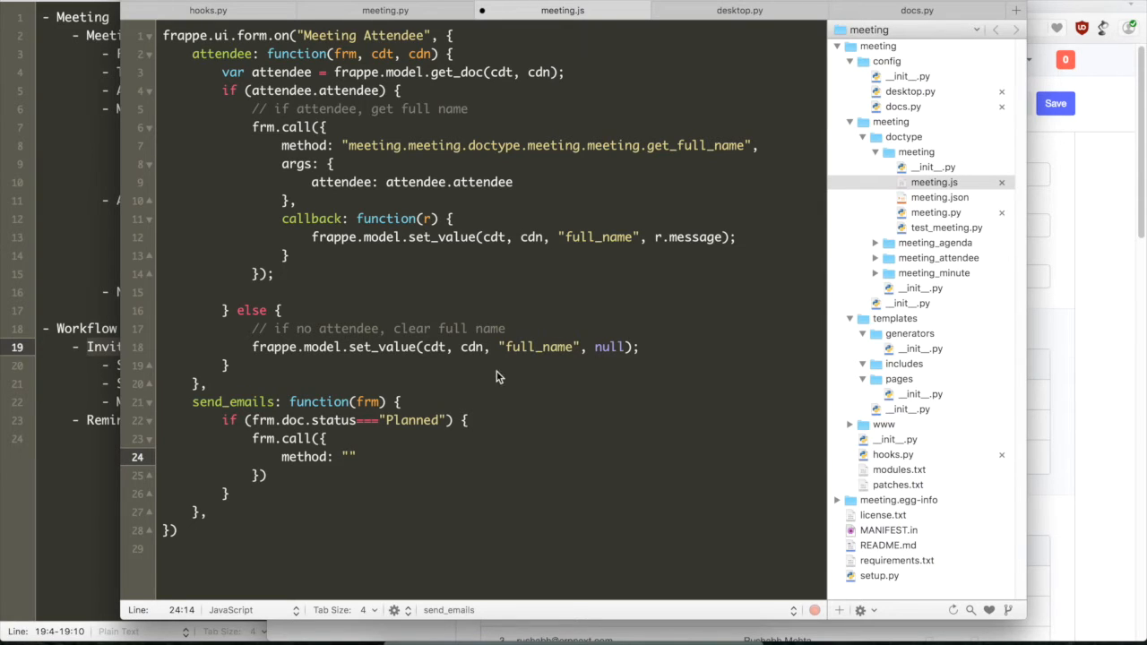
type("meeting.mee")
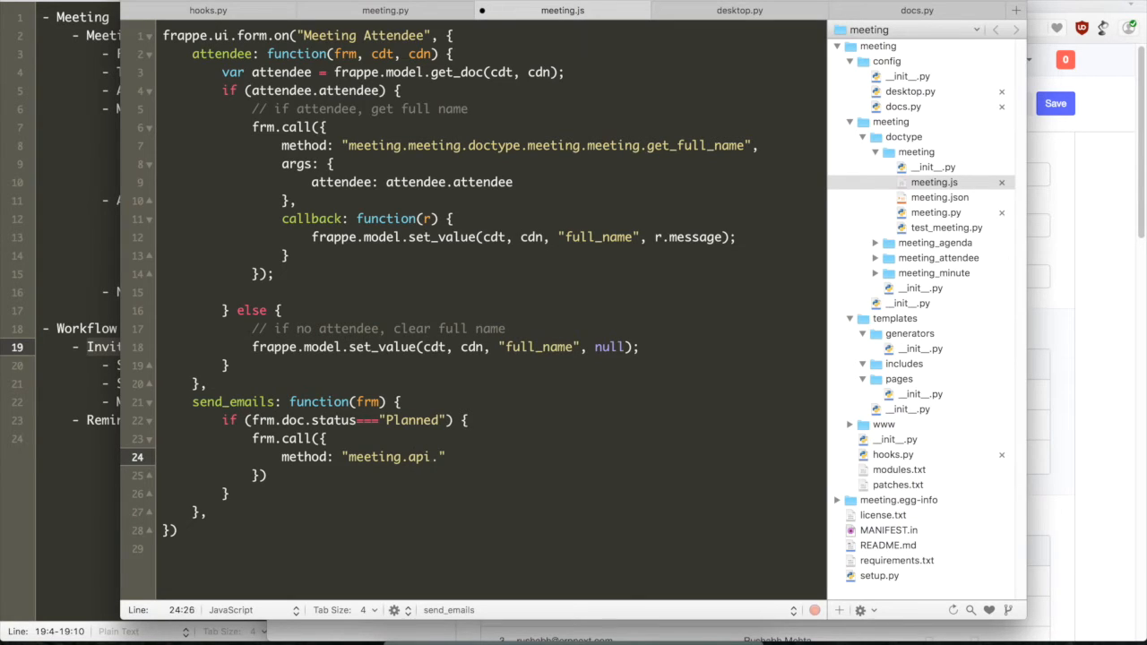
type("s")
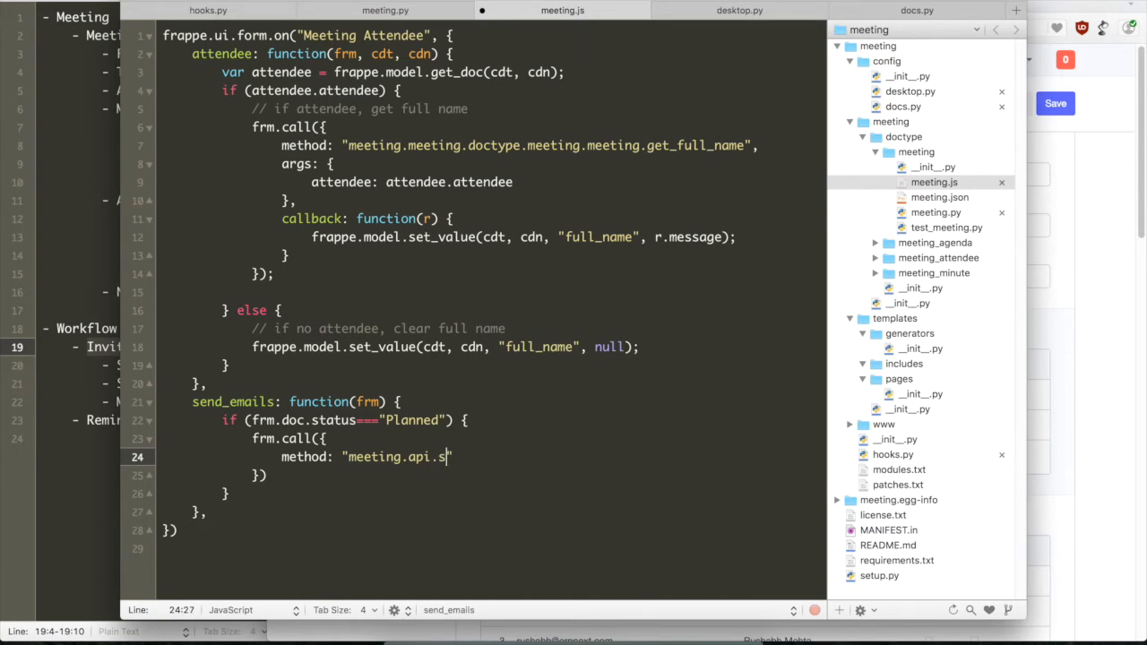
type("end_em")
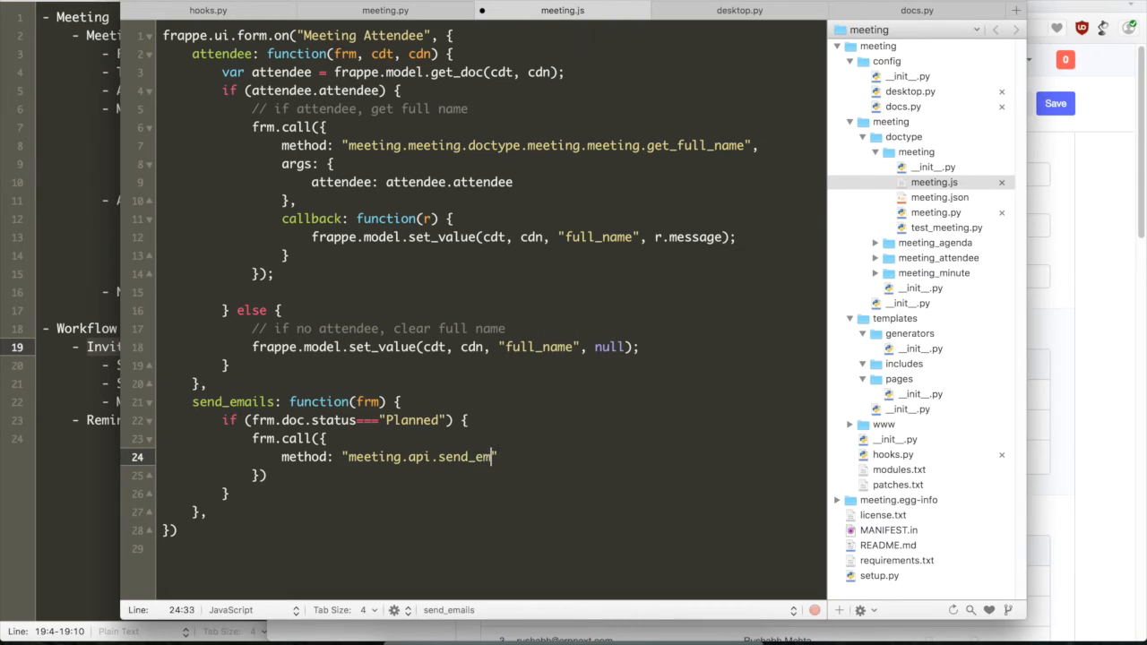
type("ails")
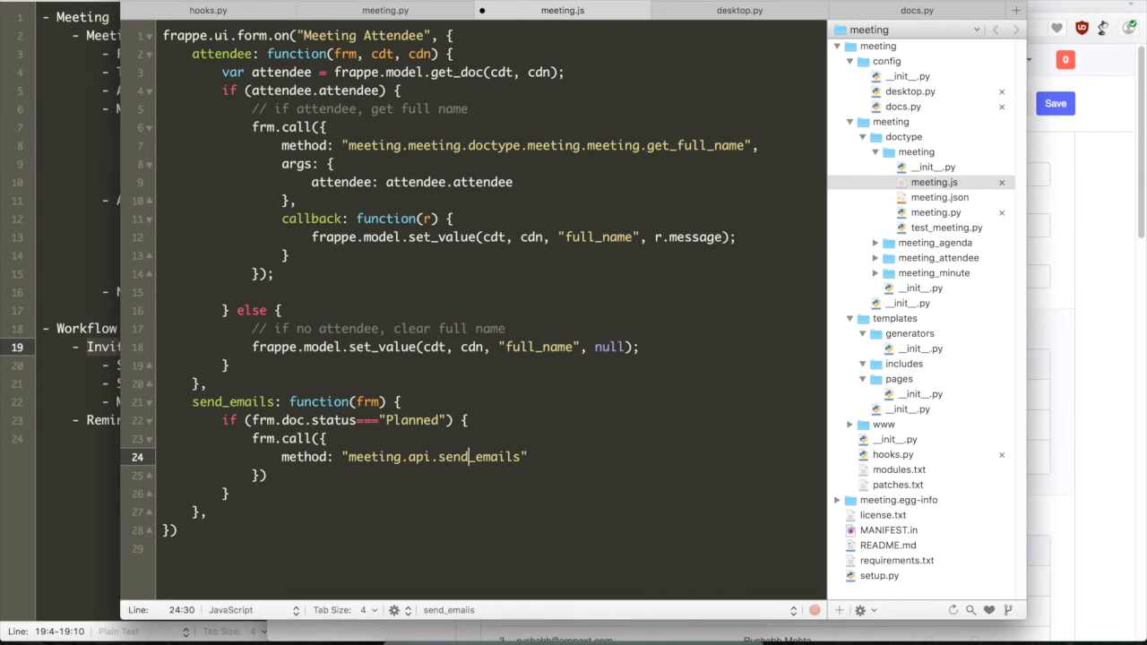
type("invitation_")
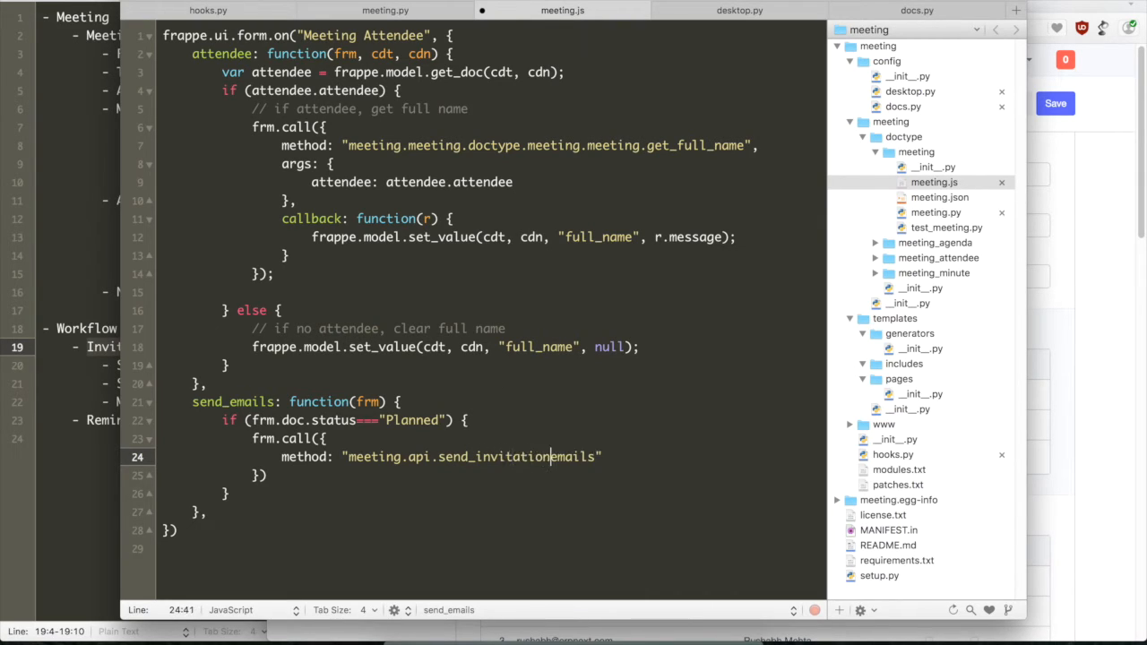
type("_")
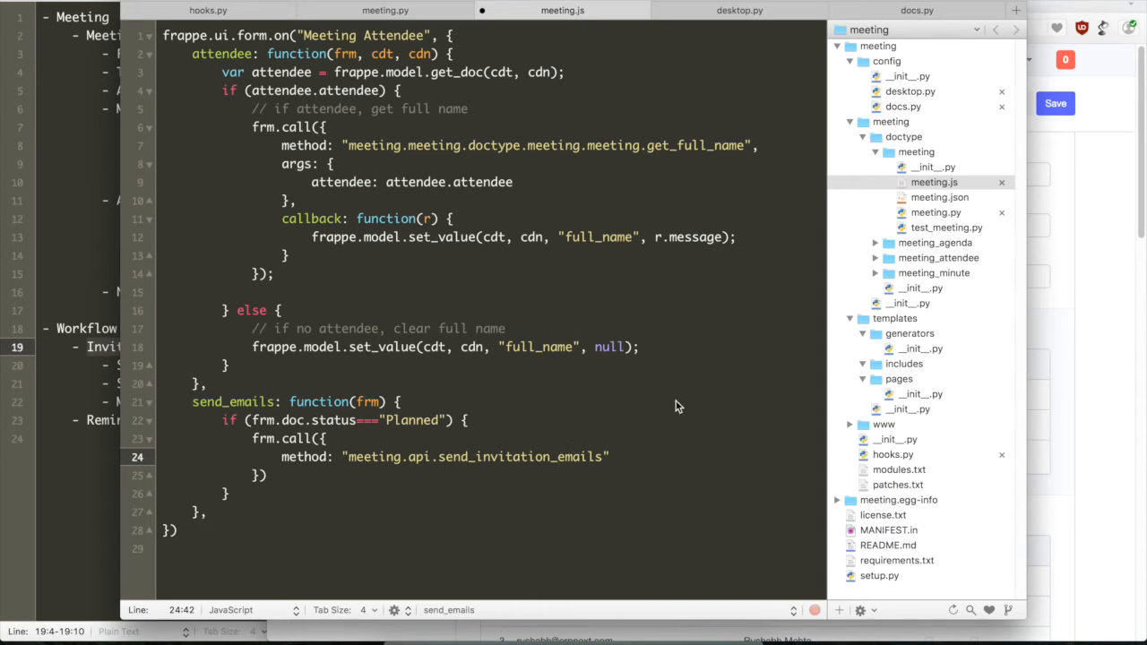
type(",")
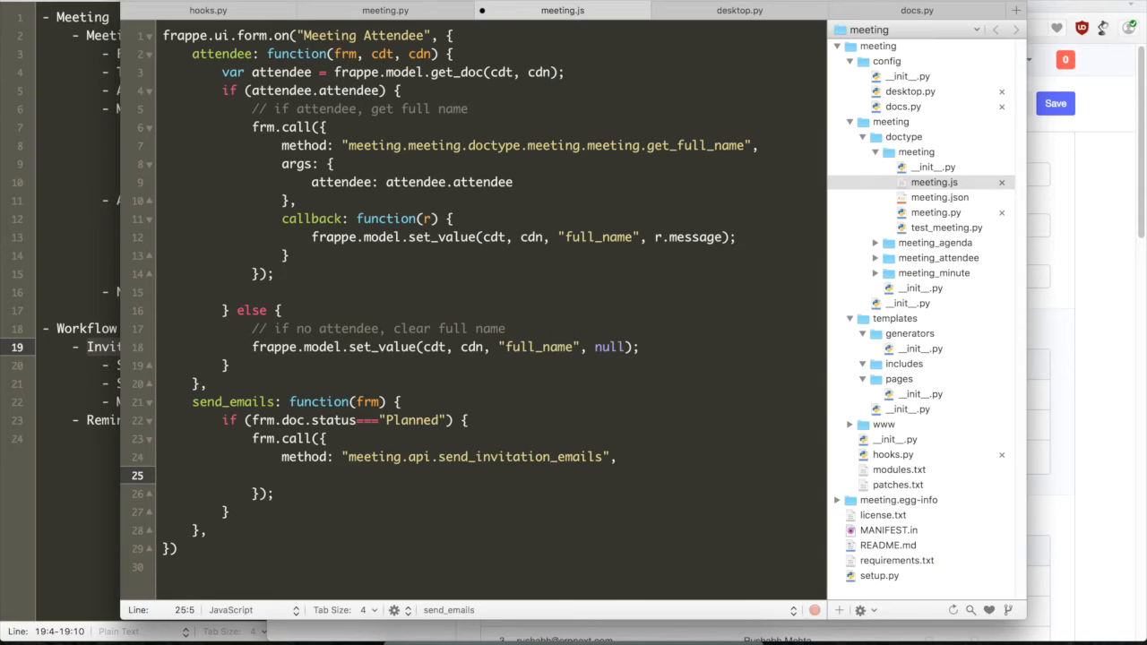
Step: Add args {meeting: frm.doc.name} and an empty callback: function(r) {}
type("d")
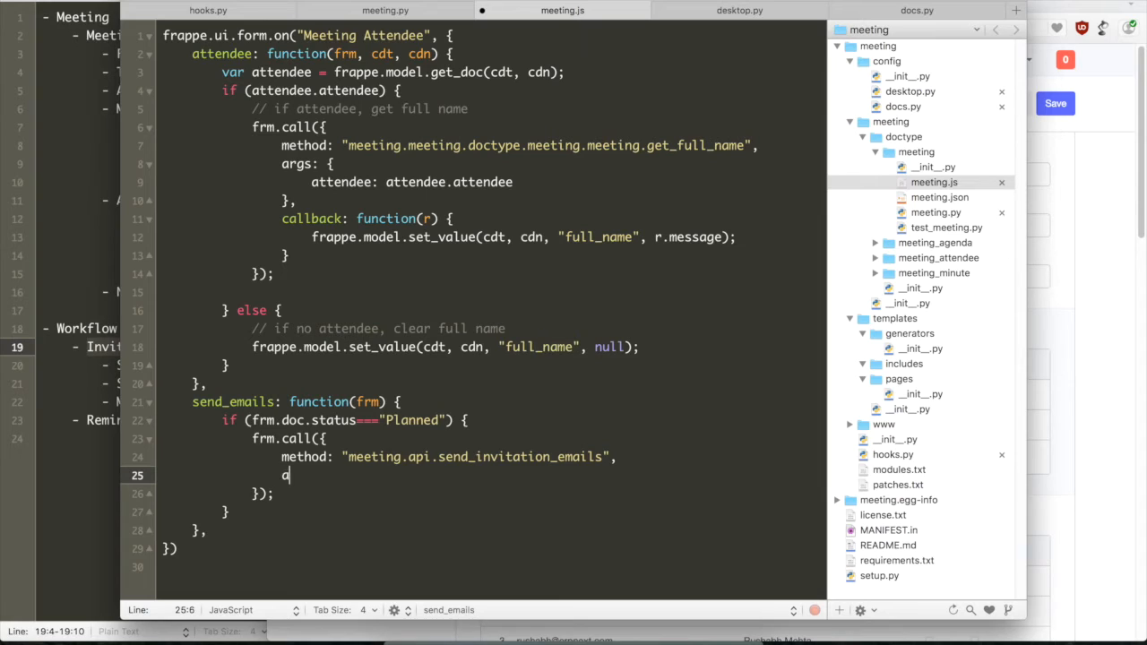
type("args: {")
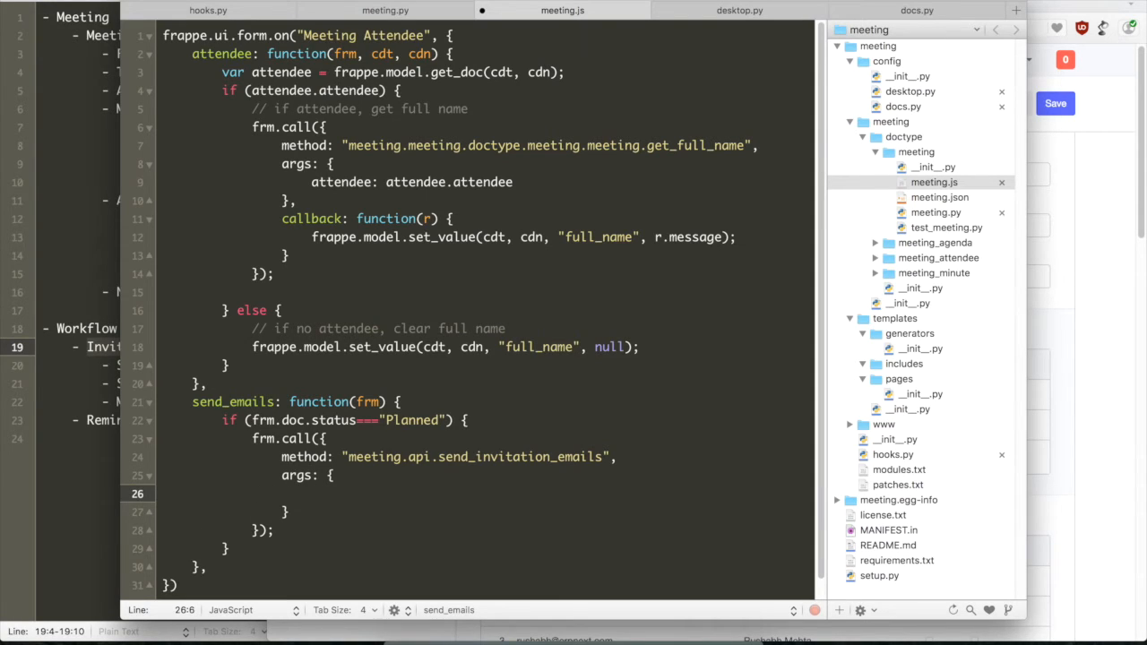
type("m")
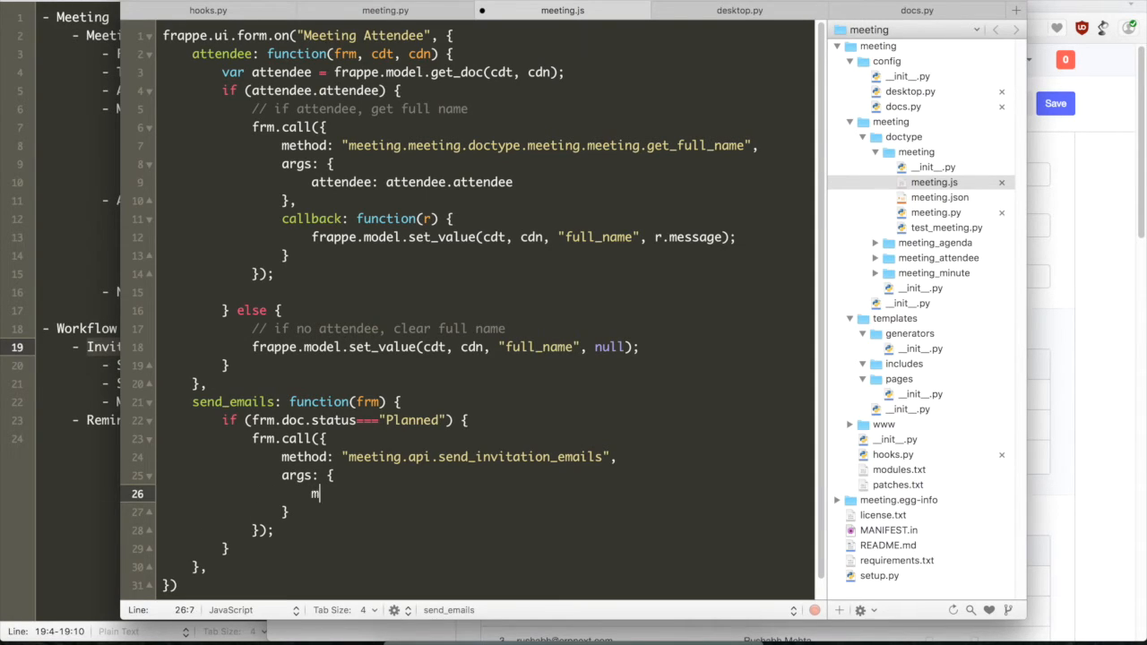
type("meeting: frm.doc.name")
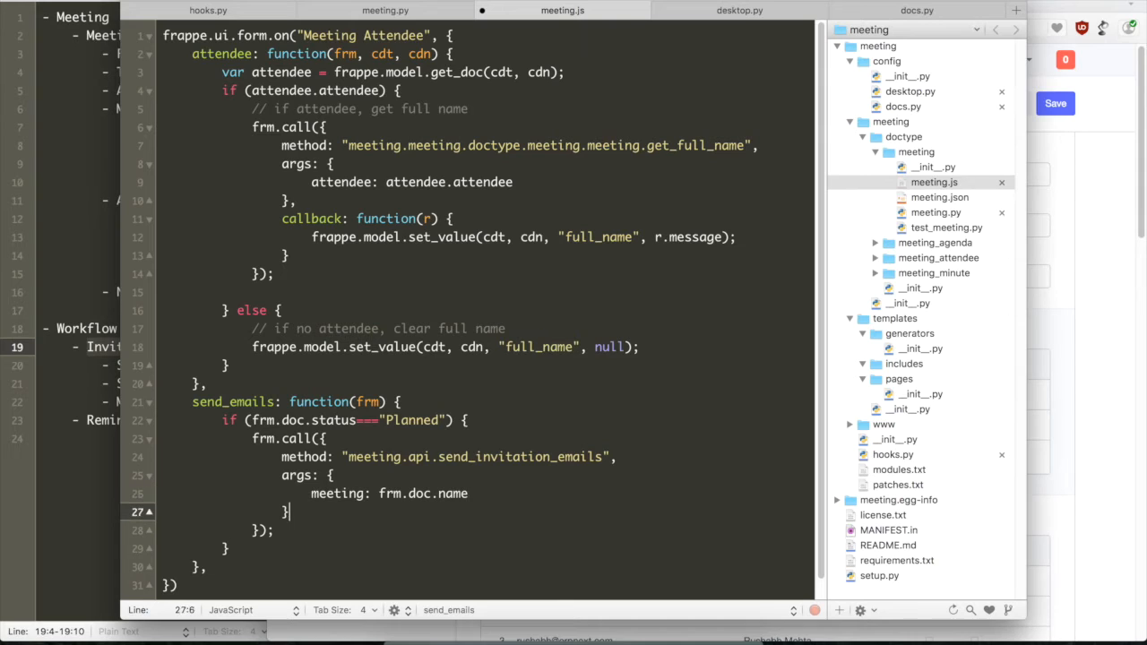
type("callh")
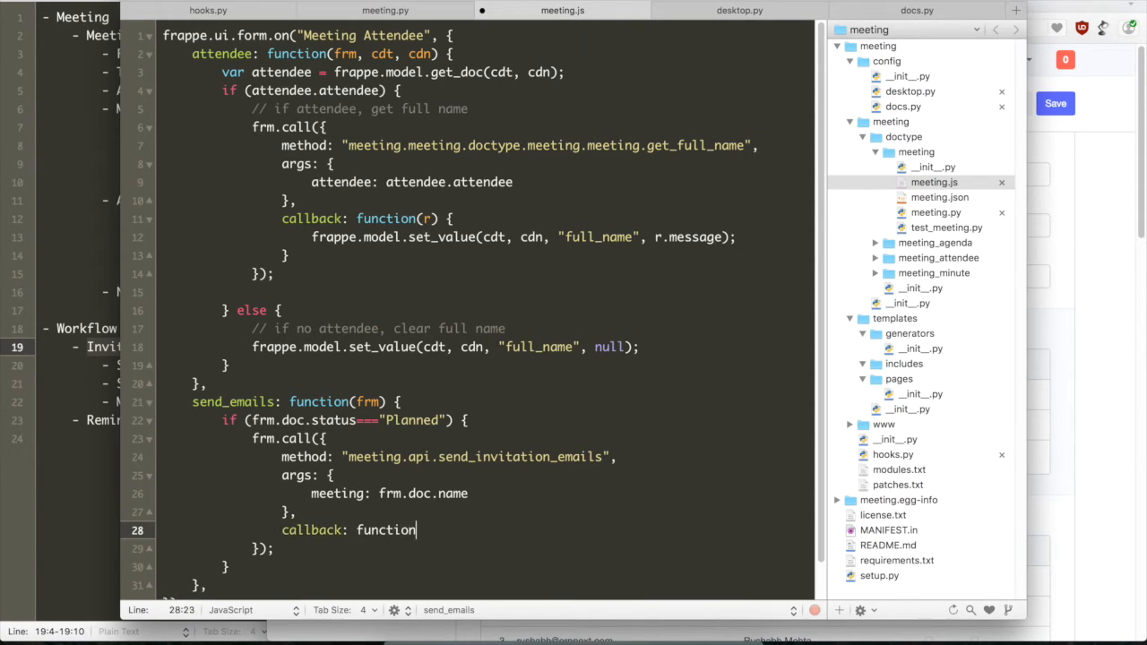
type("(r) {")
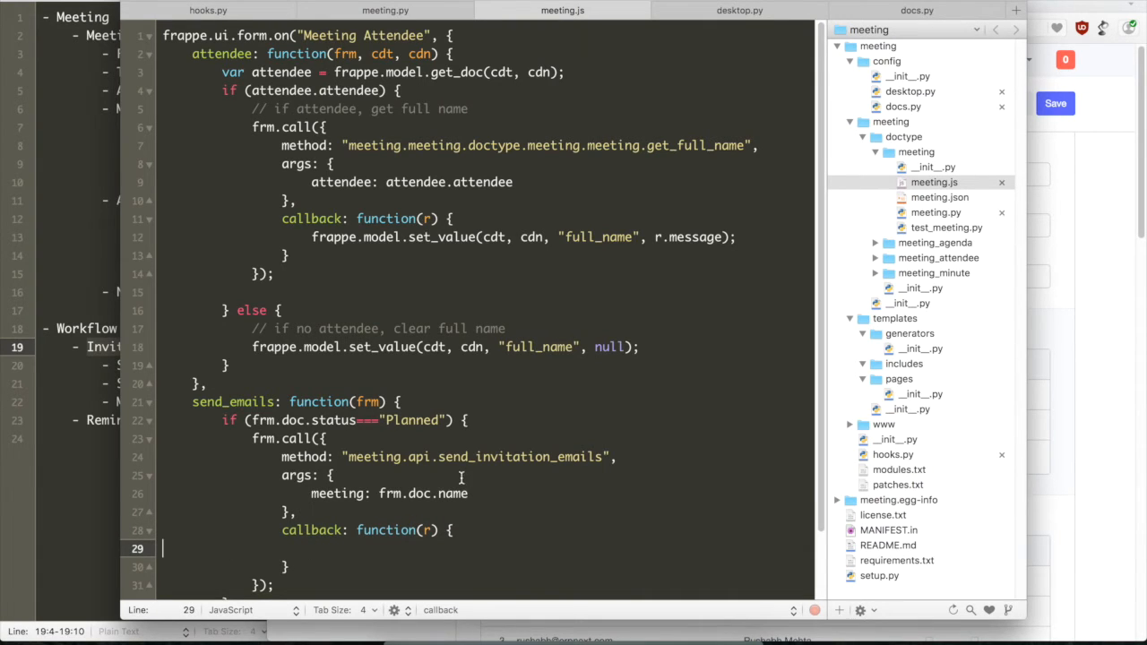
scroll("down", 3)
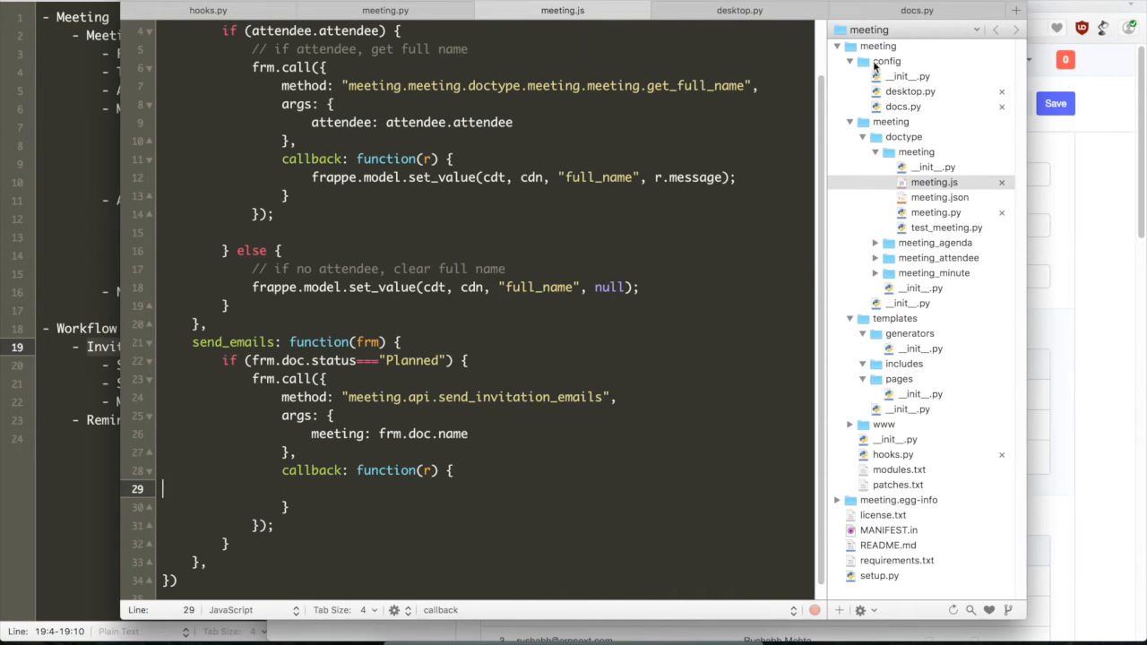
Step: Create a new file api.py in the top meeting folder
right_click(878, 45)
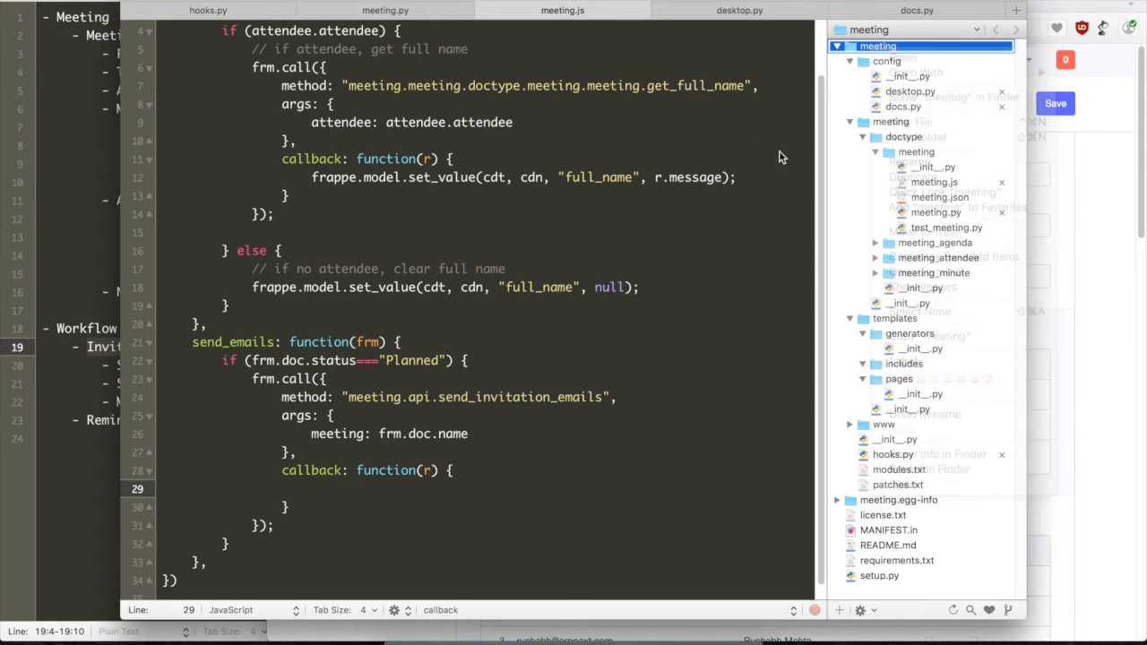
right_click(878, 46)
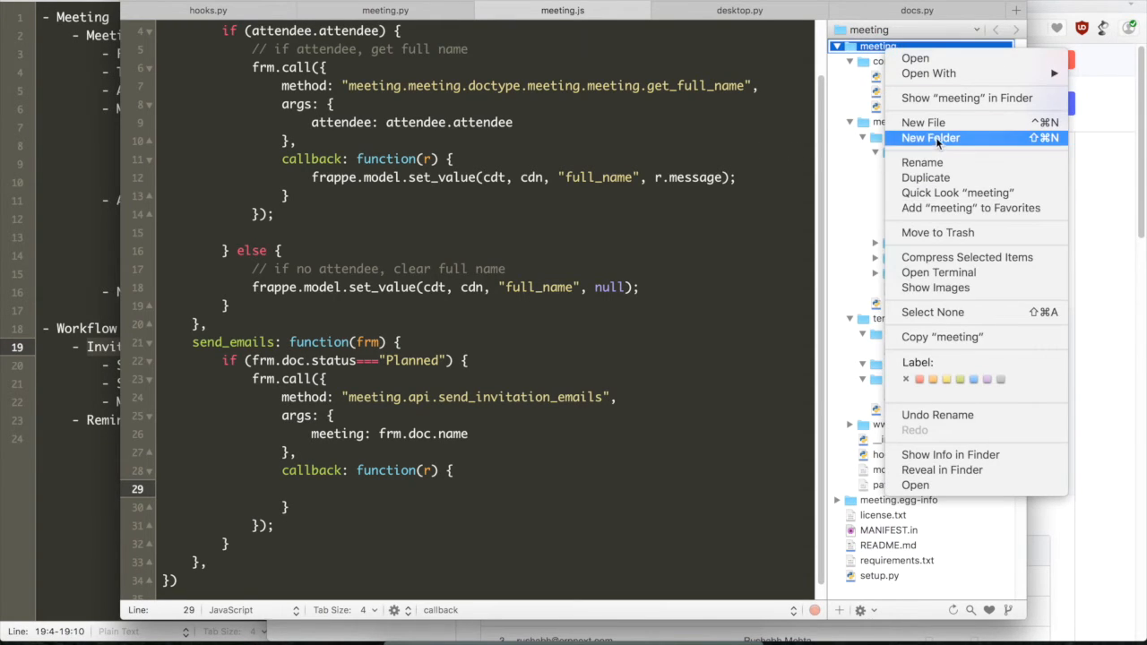
left_click(923, 121)
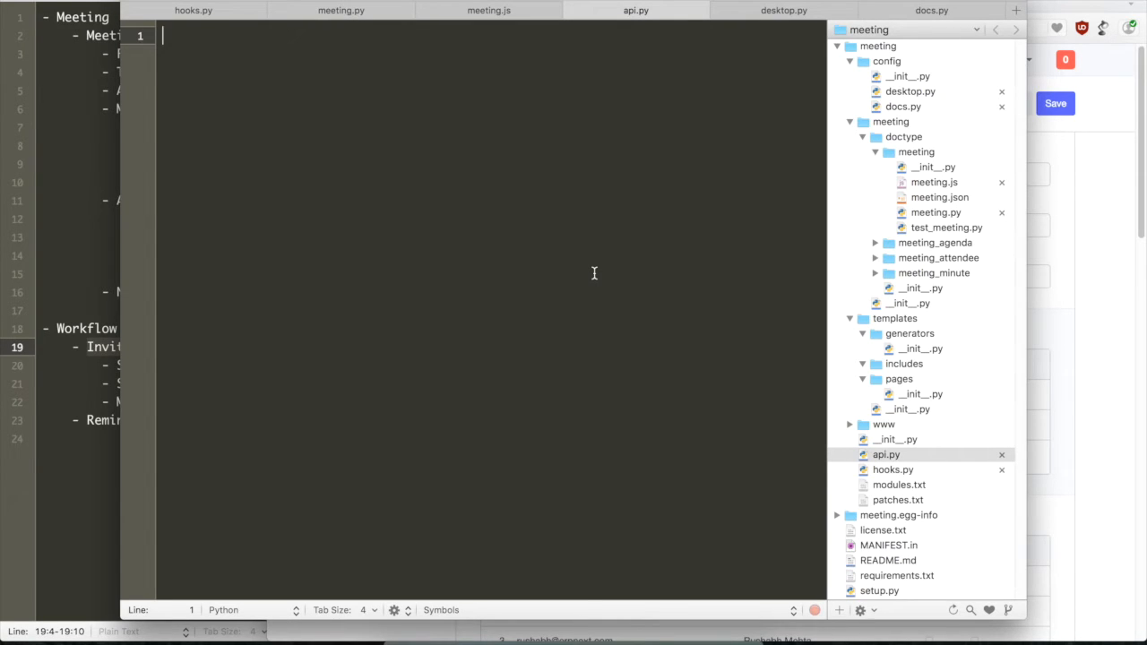
Step: Write import frappe and define send_invitation_emails, cross-checking the call in meeting.js
left_click(488, 10)
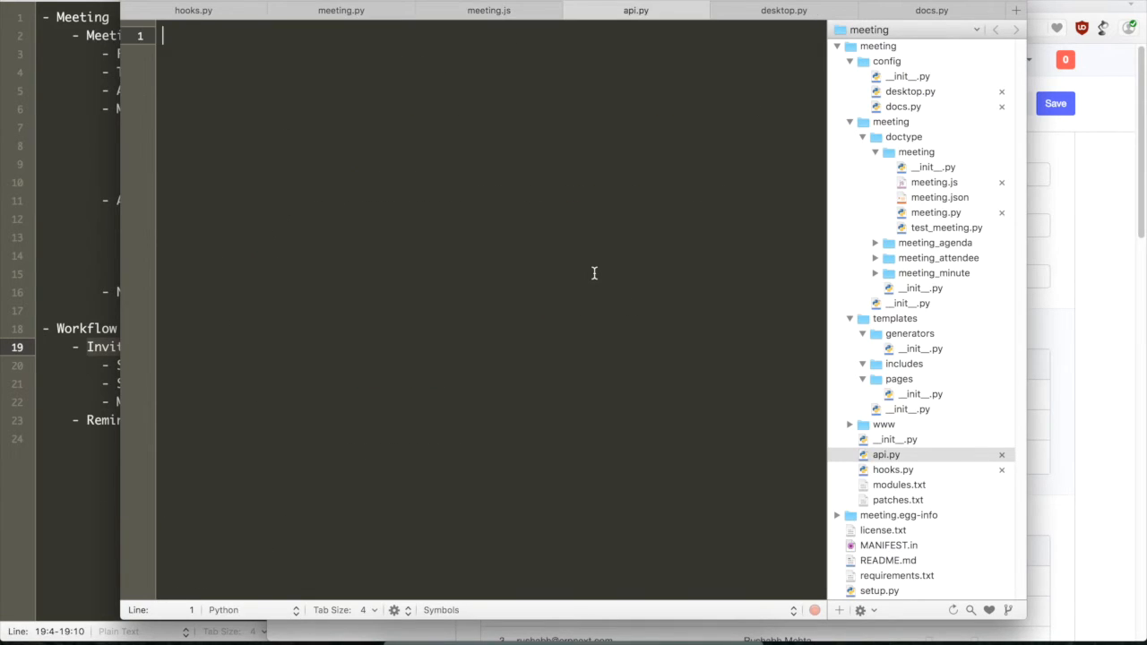
type("def send")
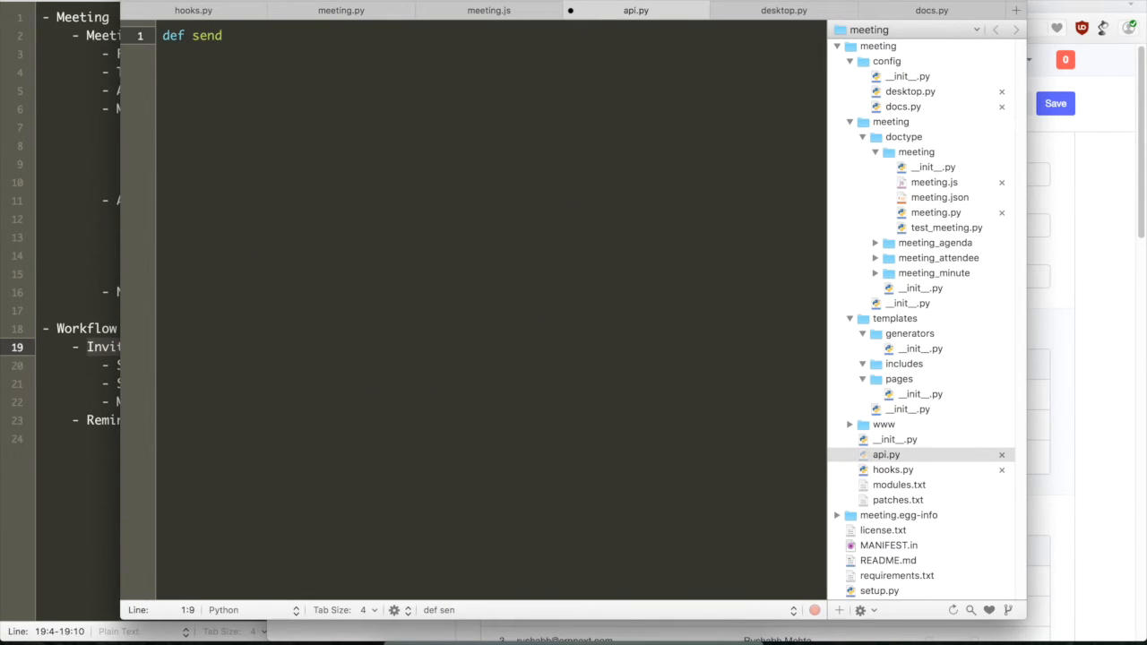
type("_invitation_emails(meeting):")
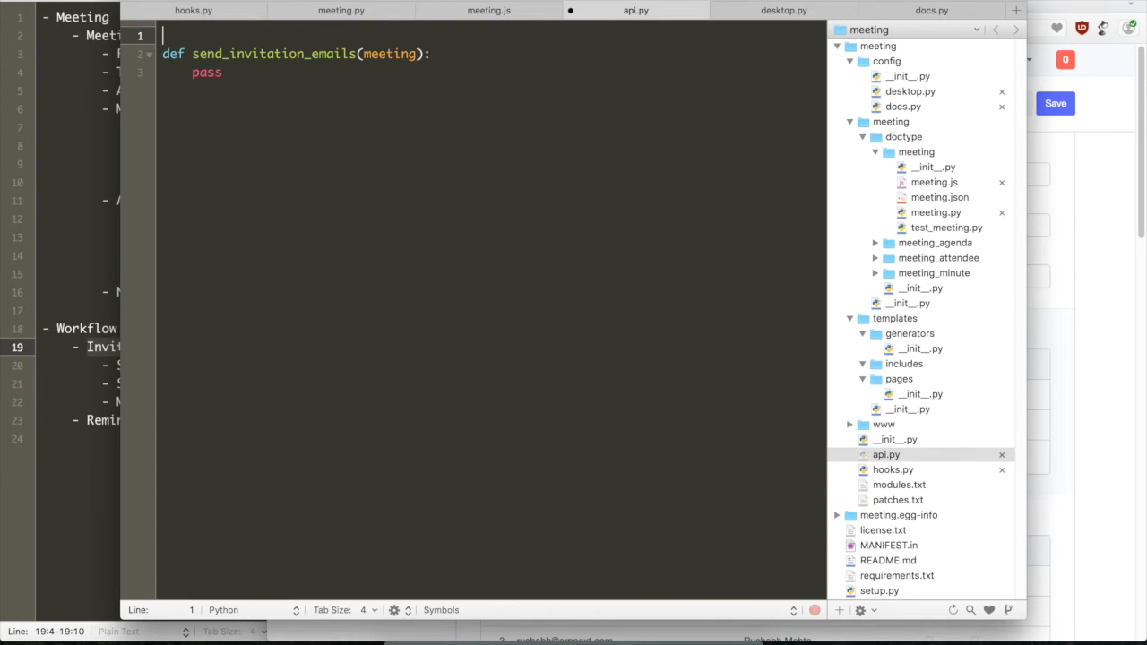
type("import frappe")
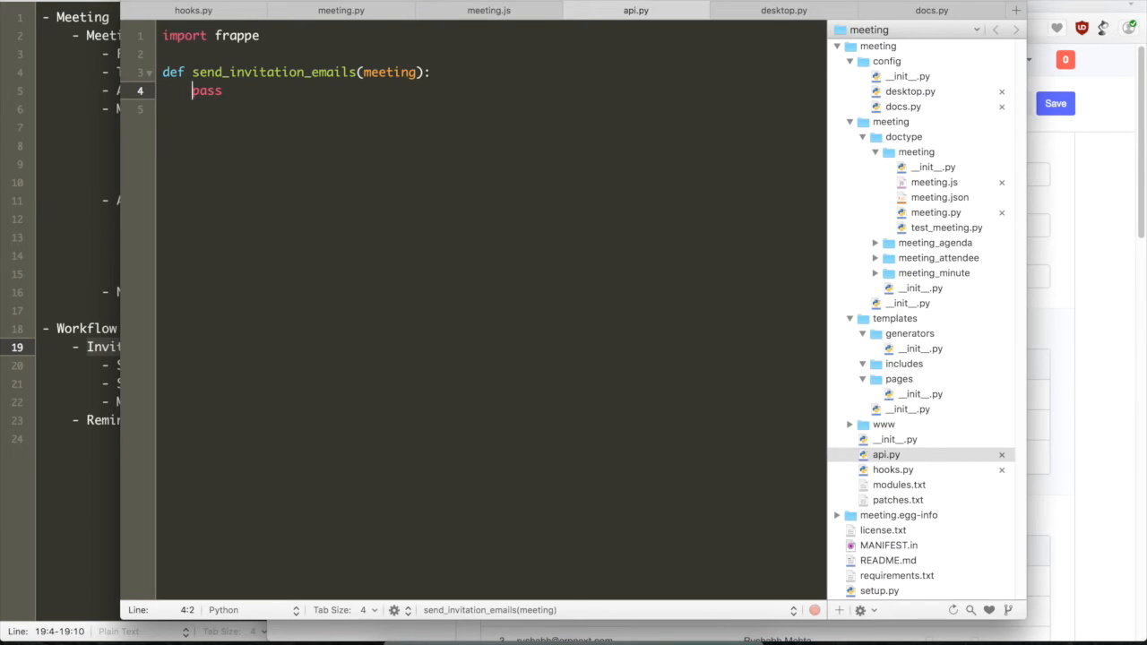
double_click(206, 89)
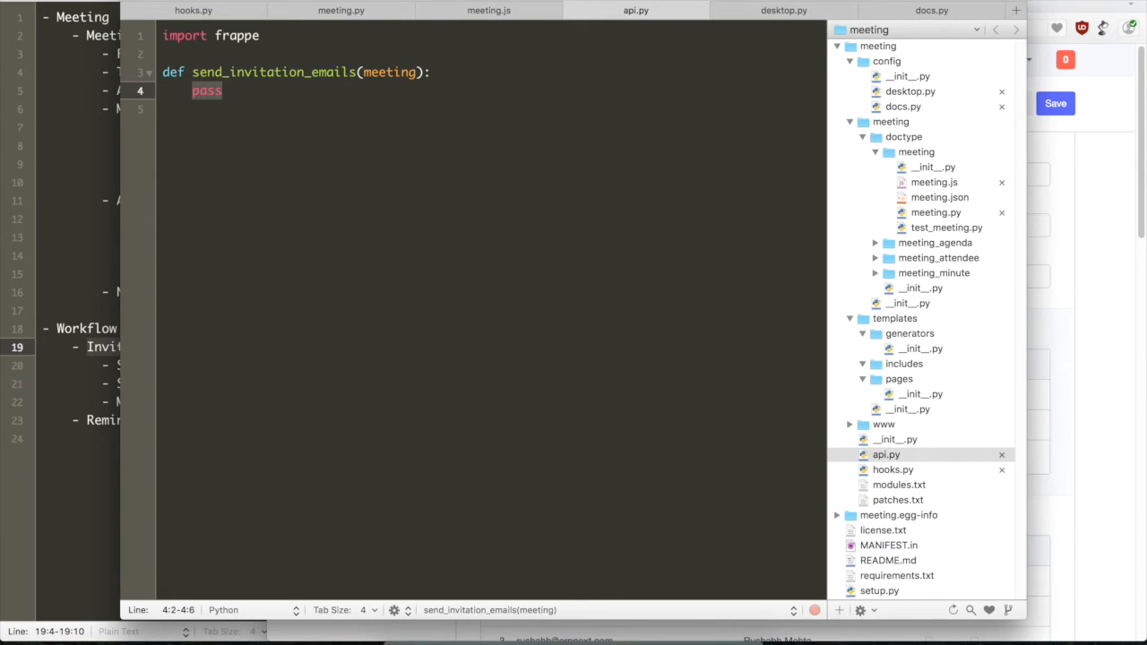
left_click(488, 9)
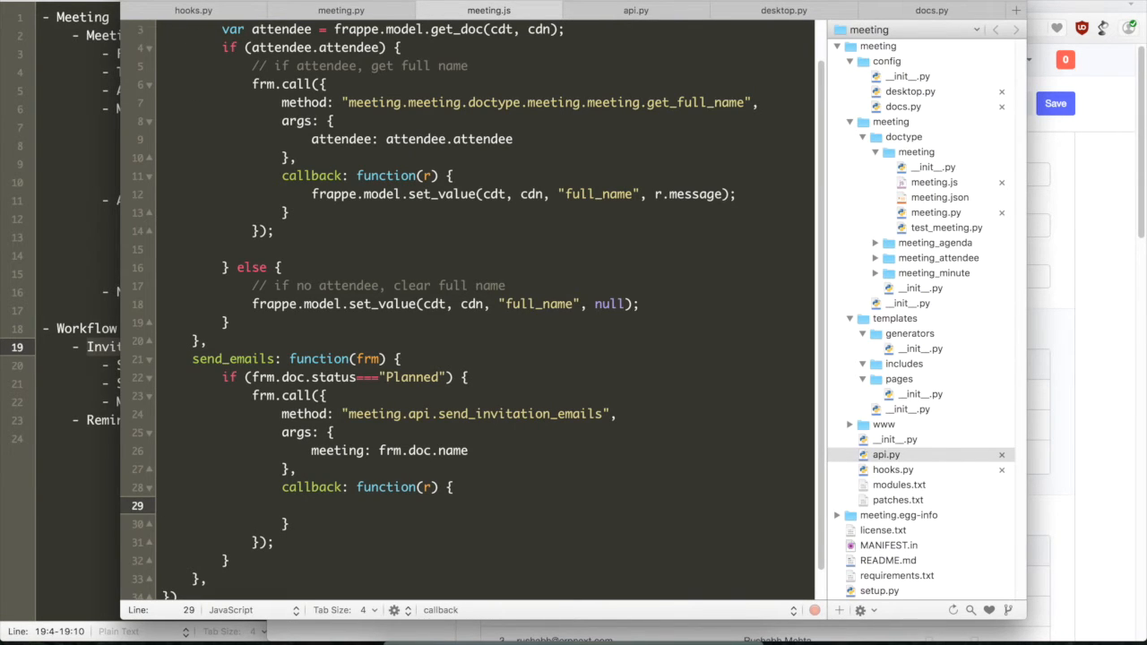
left_click(635, 10)
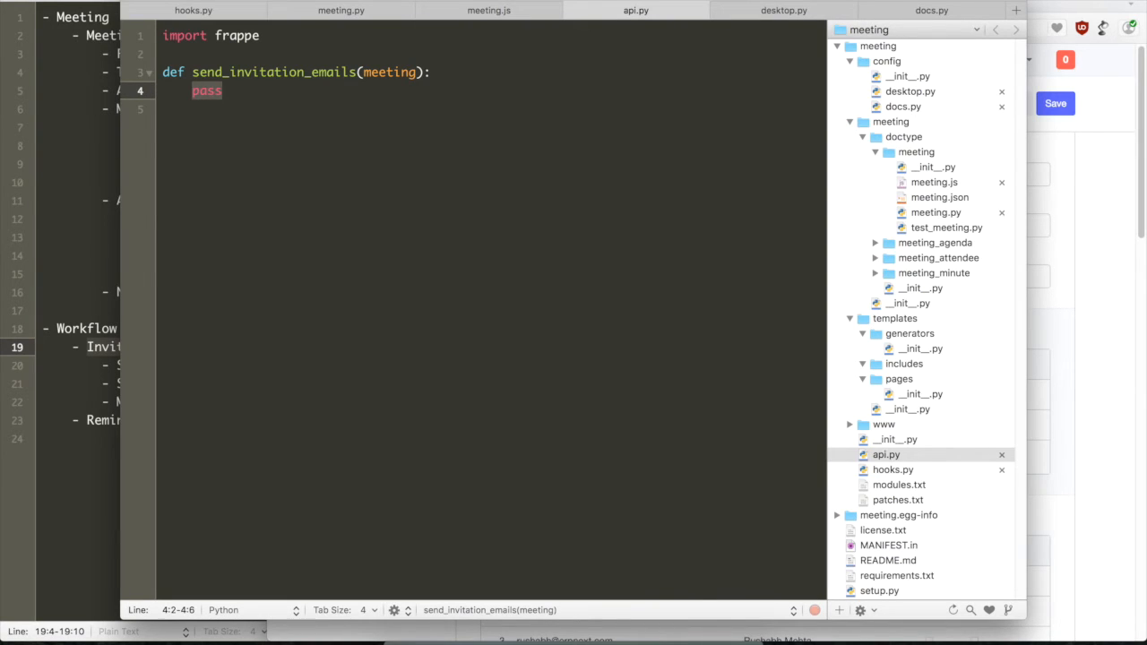
Step: Load the document with meeting = frappe.get_doc("Meeting", meeting)
type("if")
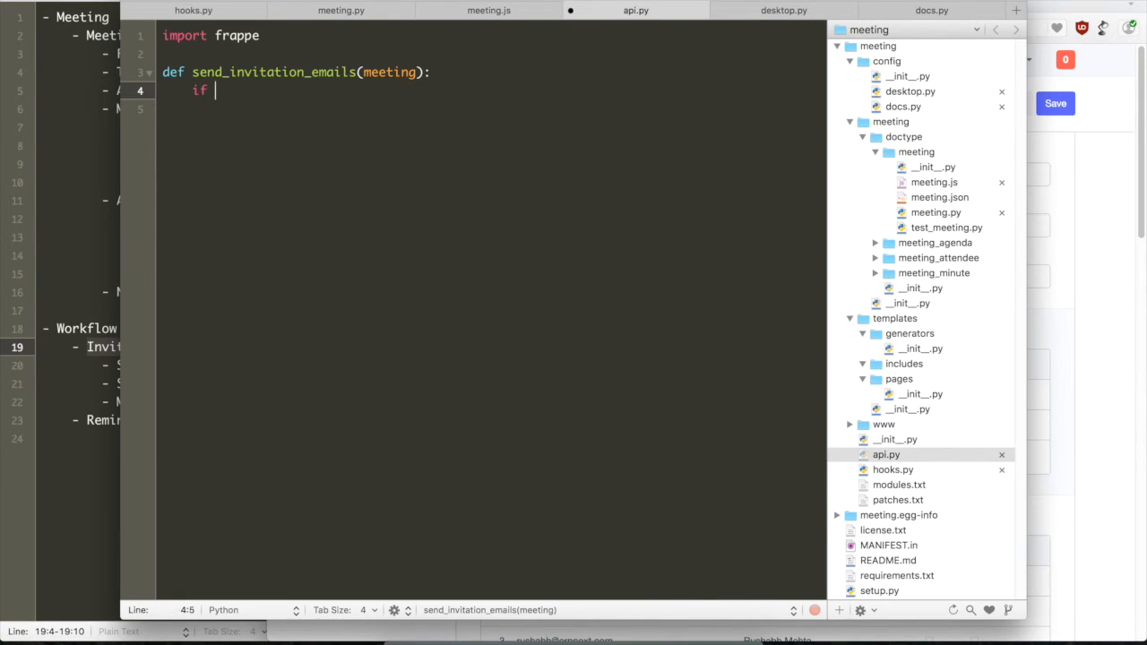
type("meeting")
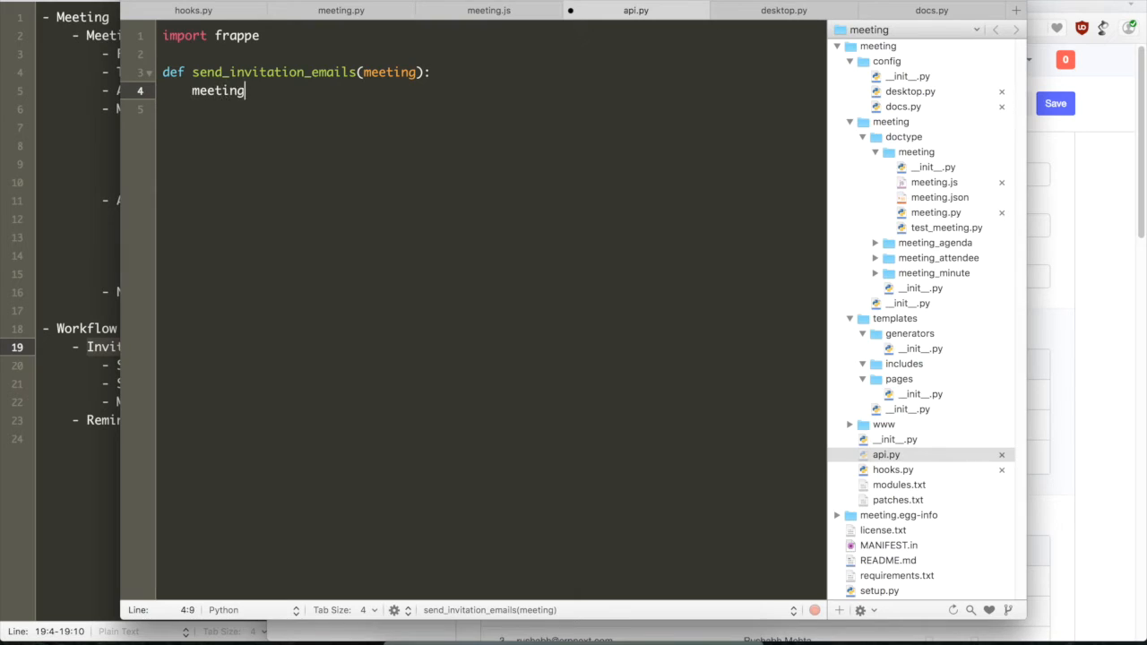
type("= frappe.get_doc()")
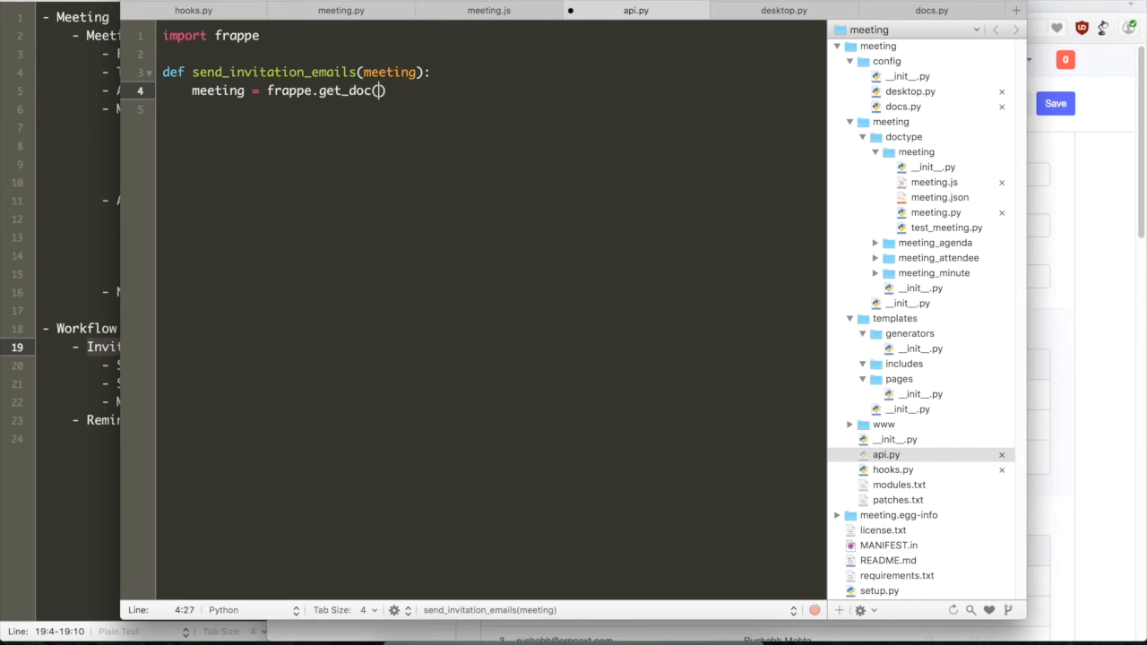
type("\"Meeting\",")
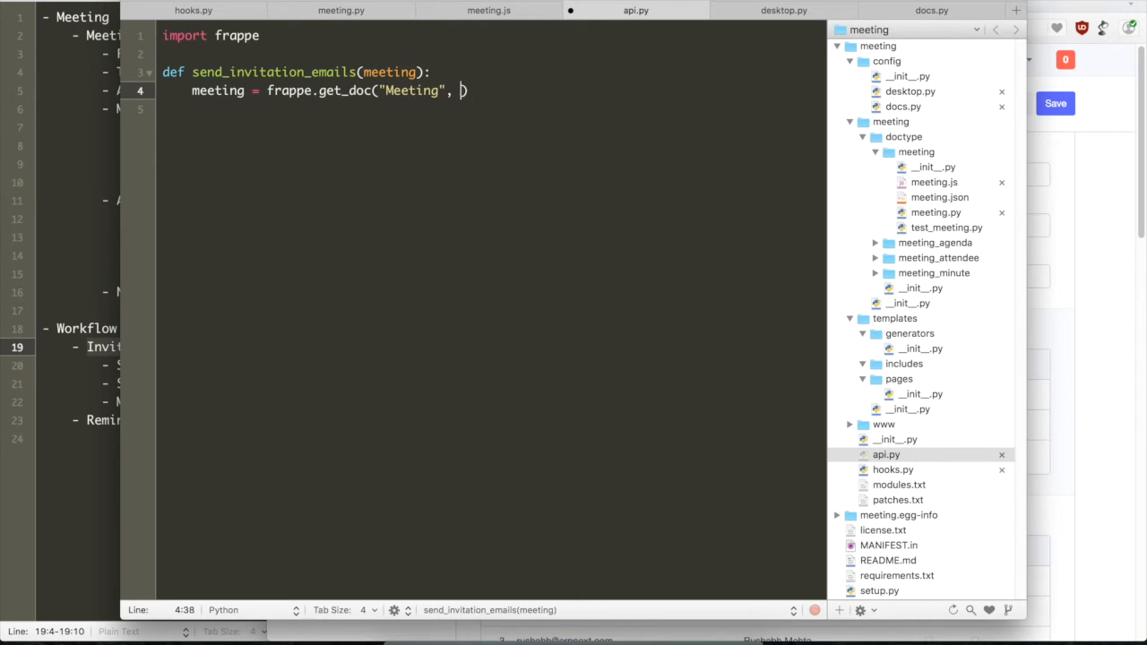
type("meeting)")
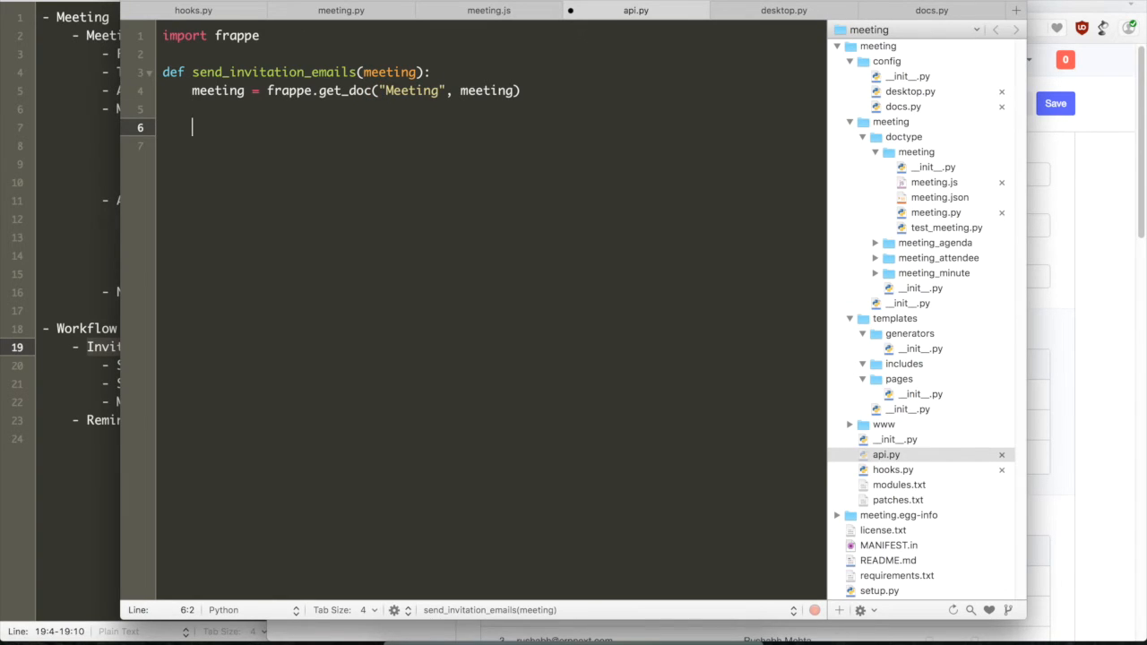
Step: Add the condition if meeting.status == "Planned"
type("m")
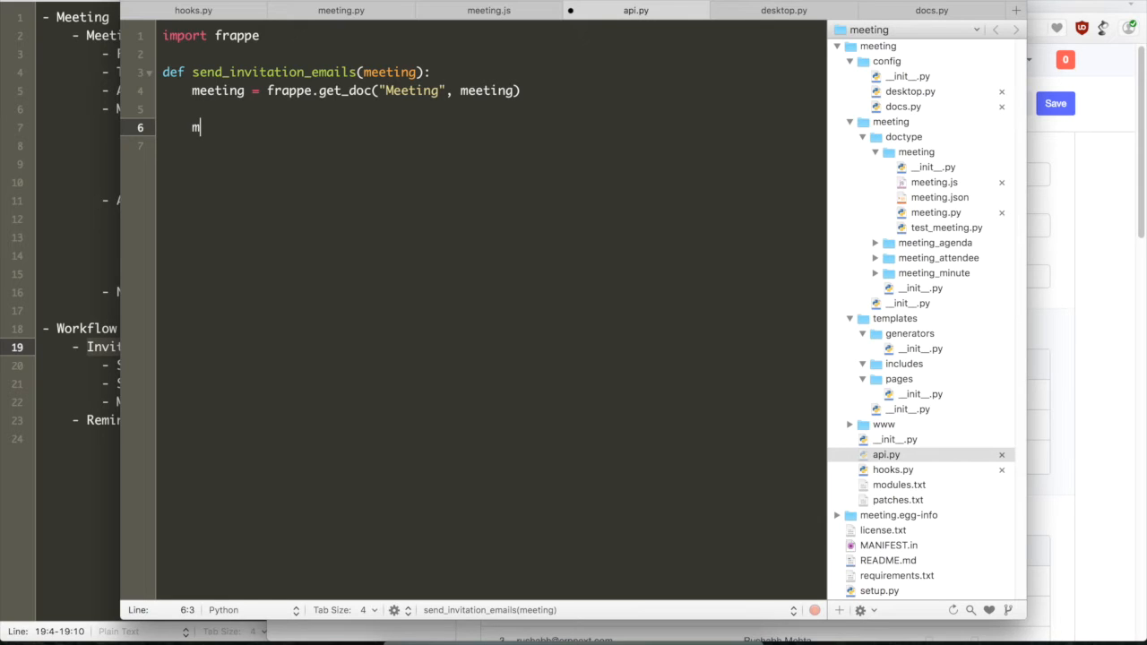
type("e")
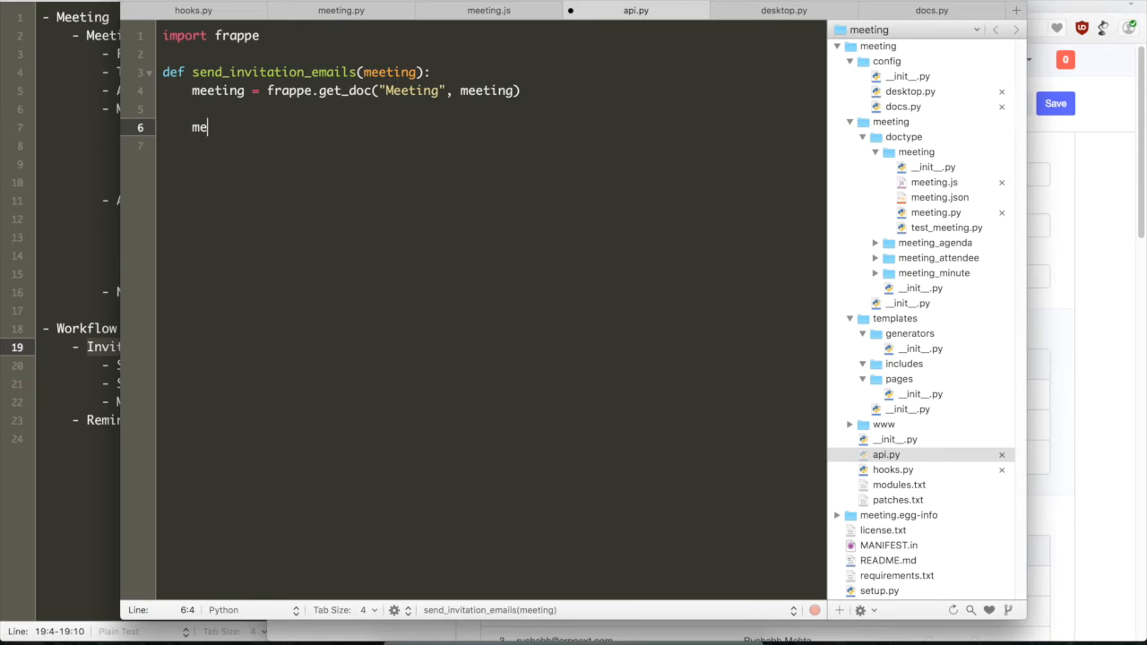
type("if")
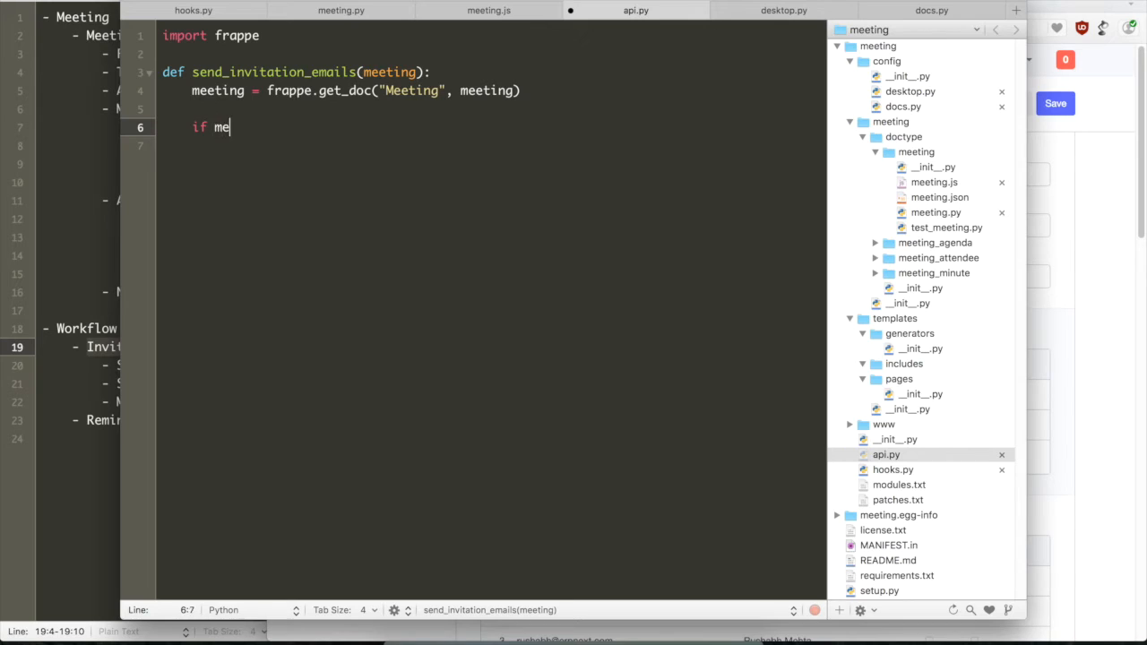
type("eting.status")
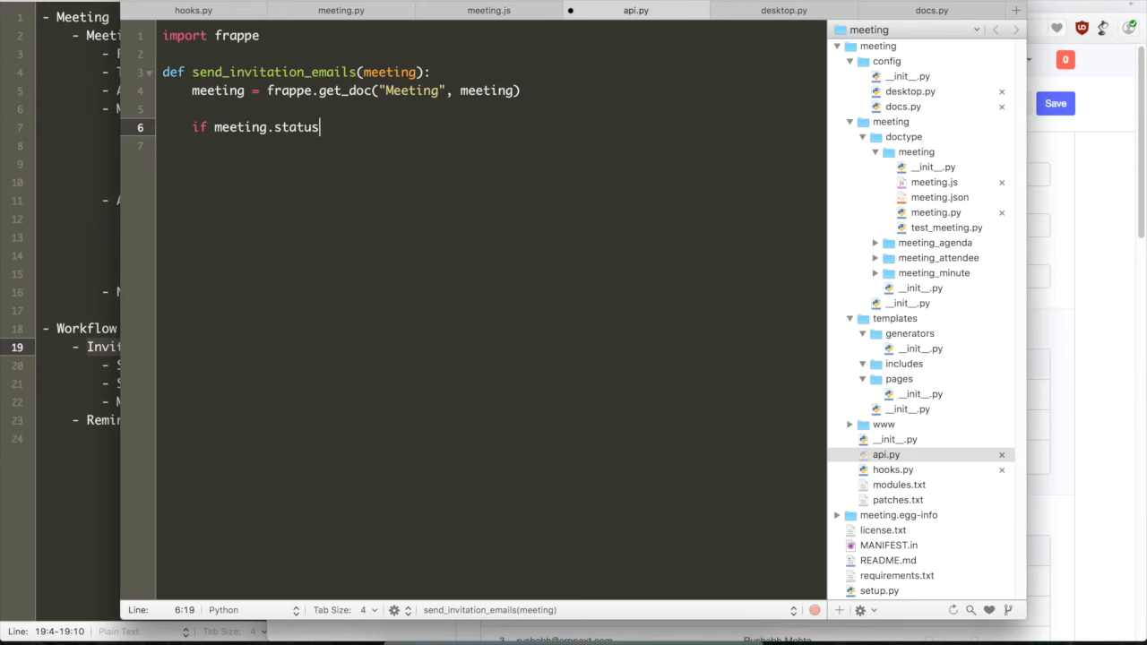
type("== \"Planned\":")
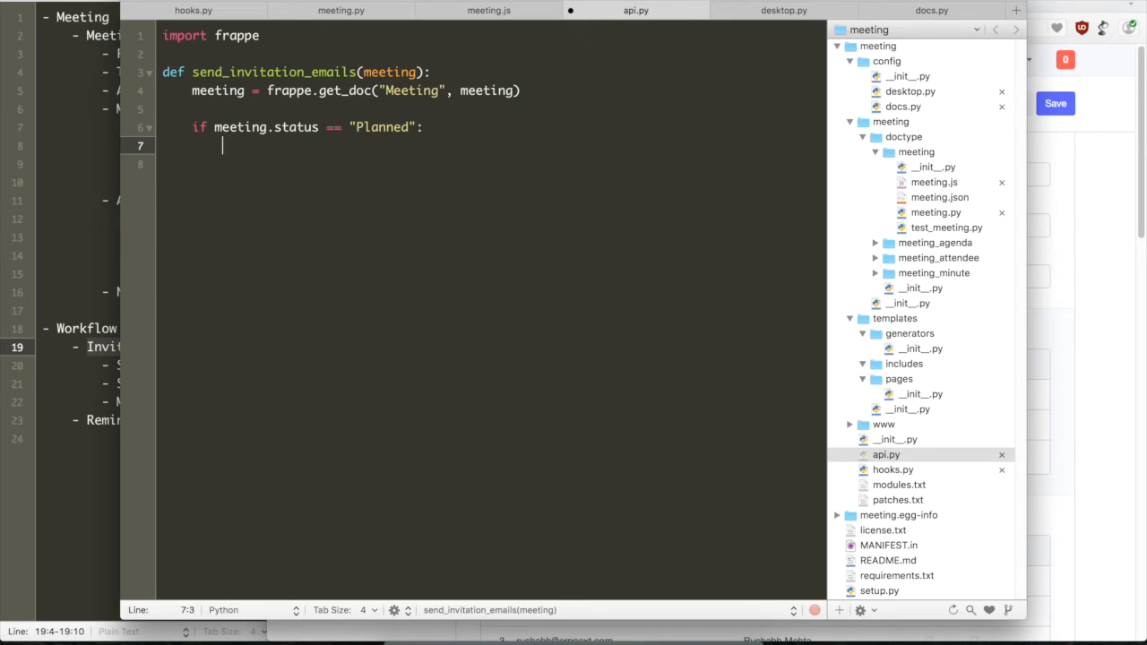
Step: Begin a frappe.sendmail( call with the recipients= argument
type("message =")
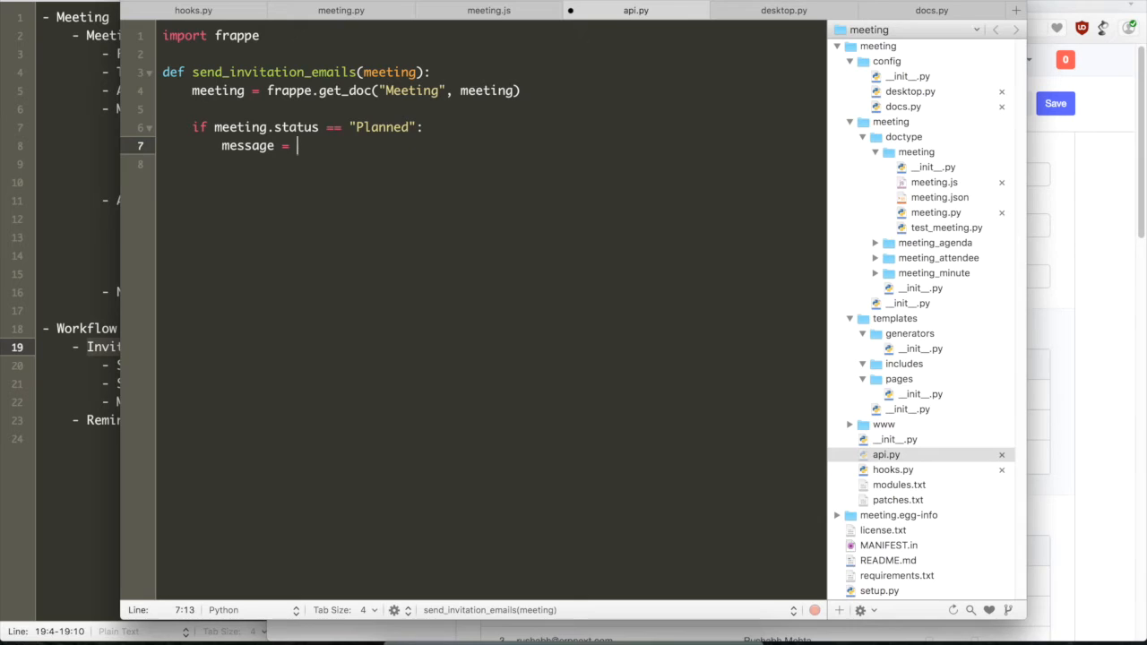
type("frappe")
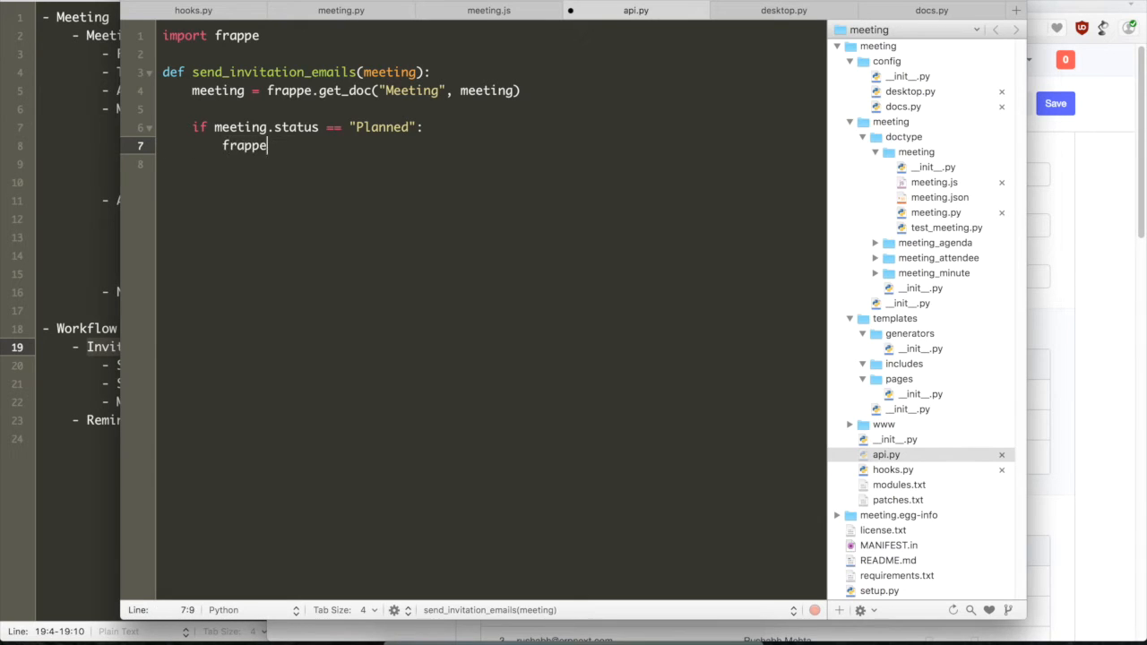
type(".sendmail")
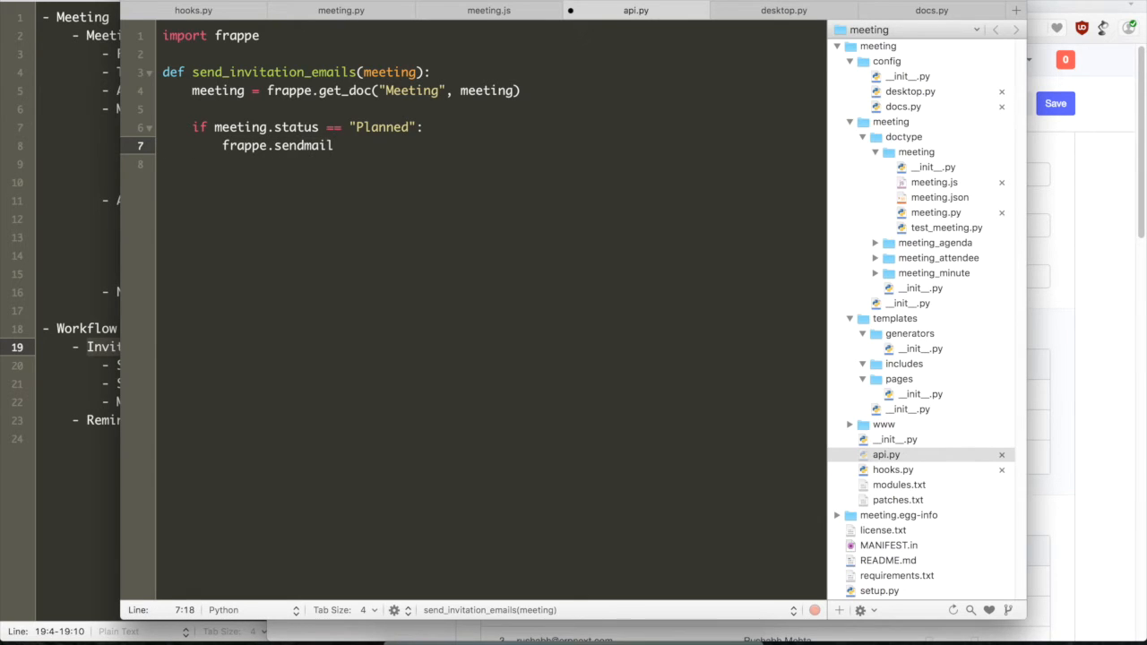
type("()")
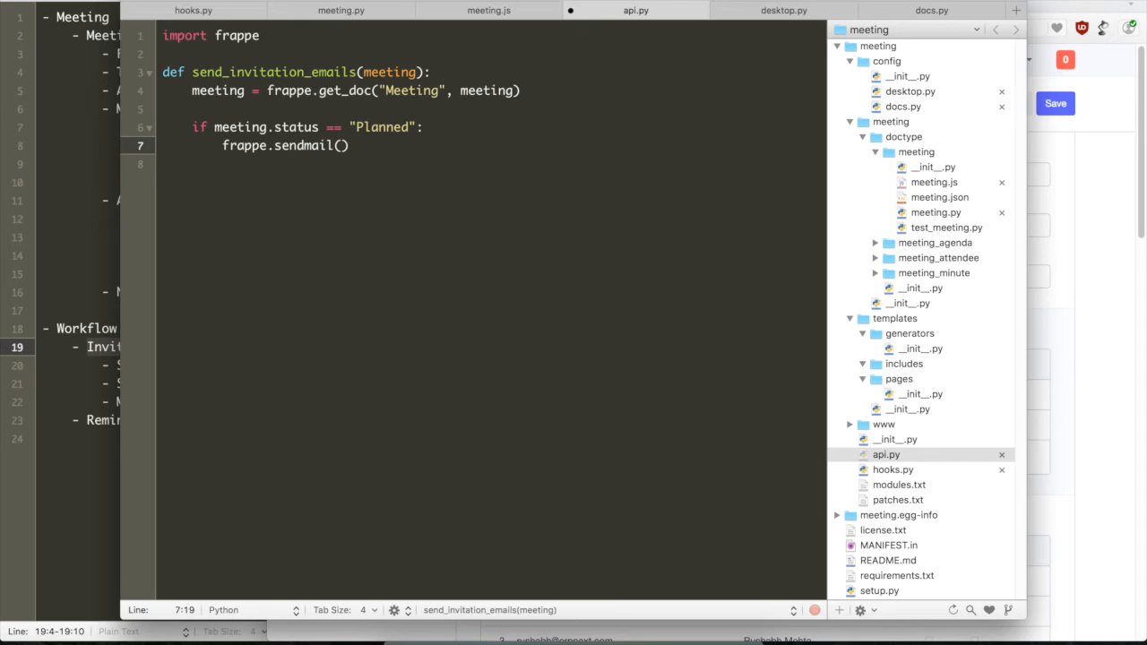
type("reci")
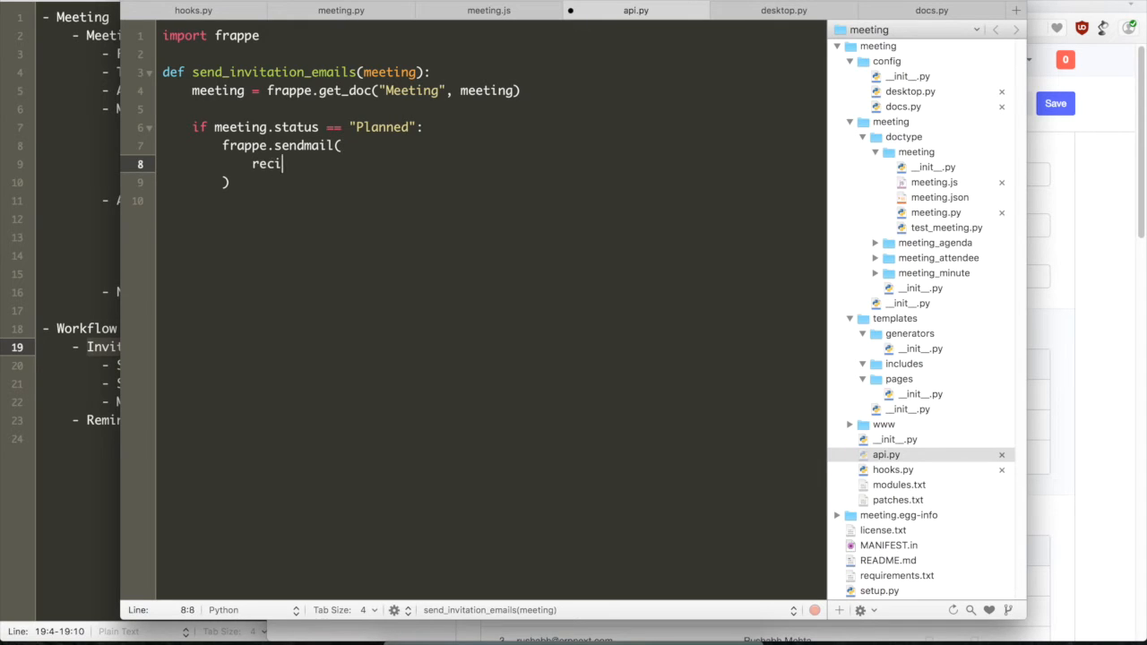
type("pients=")
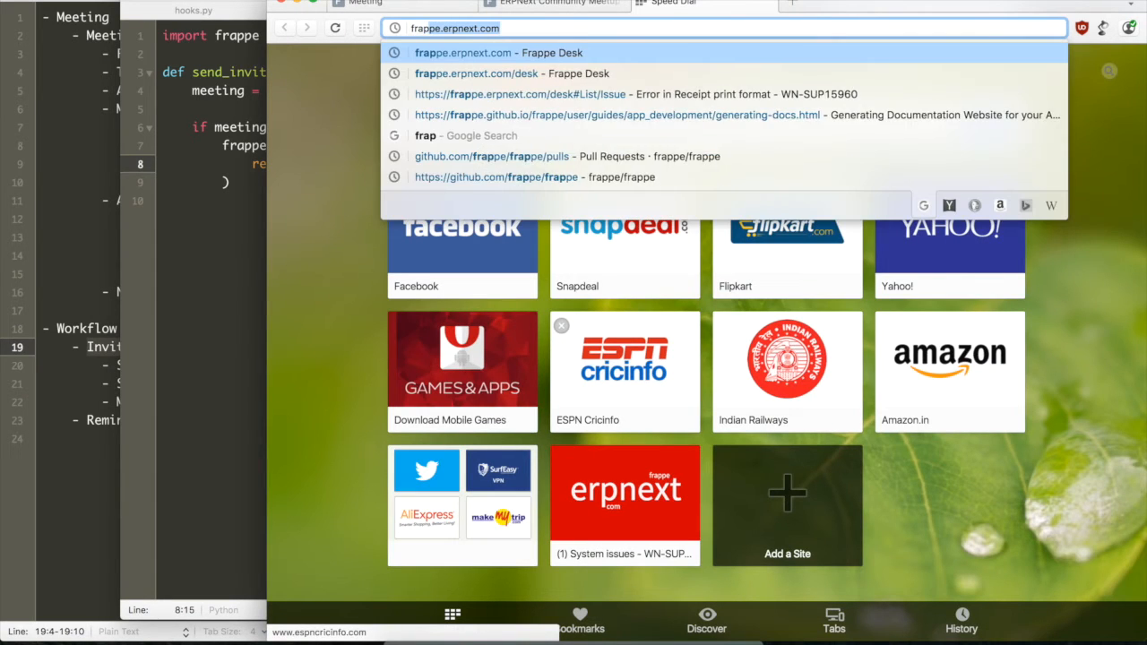
Step: Look up sendmail's parameters on frappe.github.io/frappe/, then return to api.py
type("frappe.github.io/frappe/")
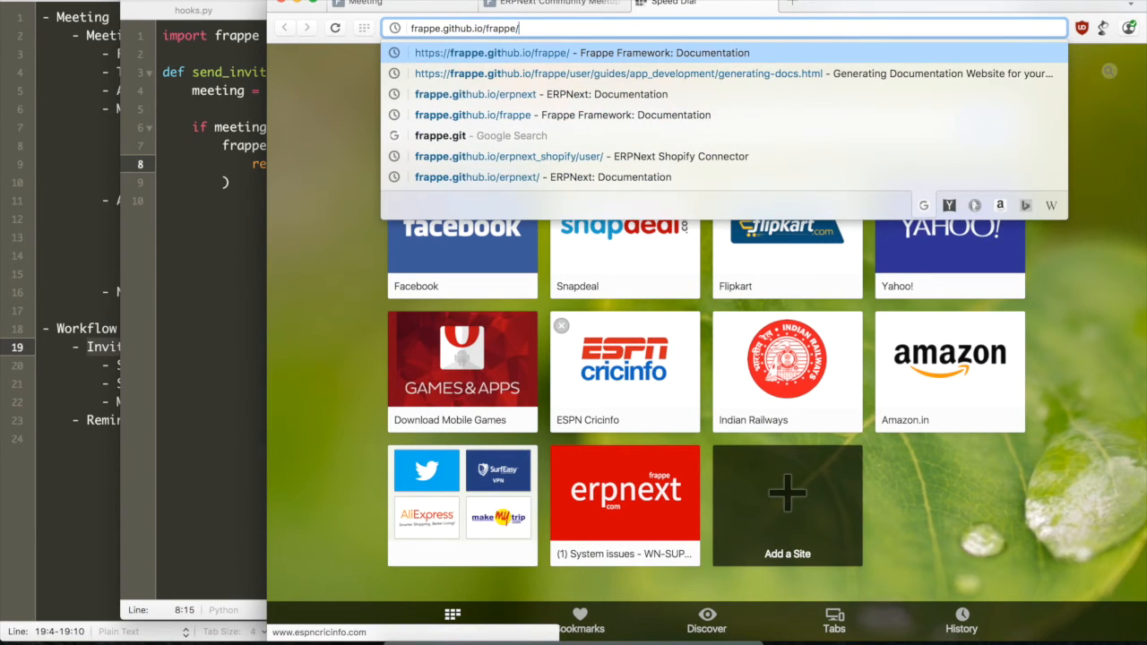
left_click(616, 74)
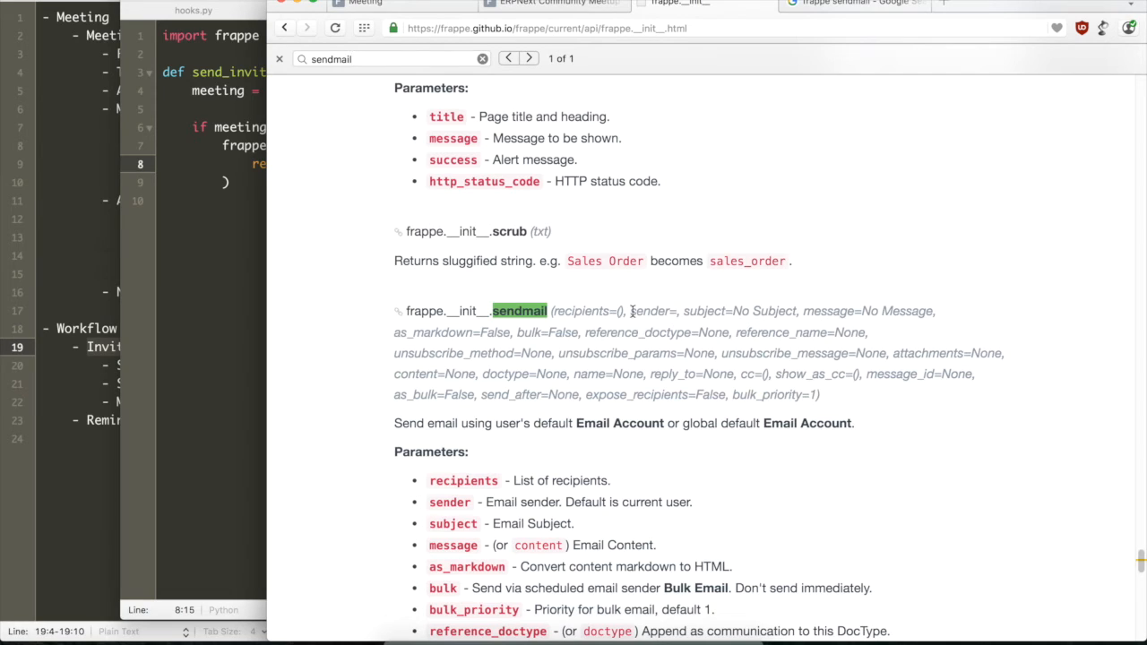
left_click_drag(630, 311, 856, 311)
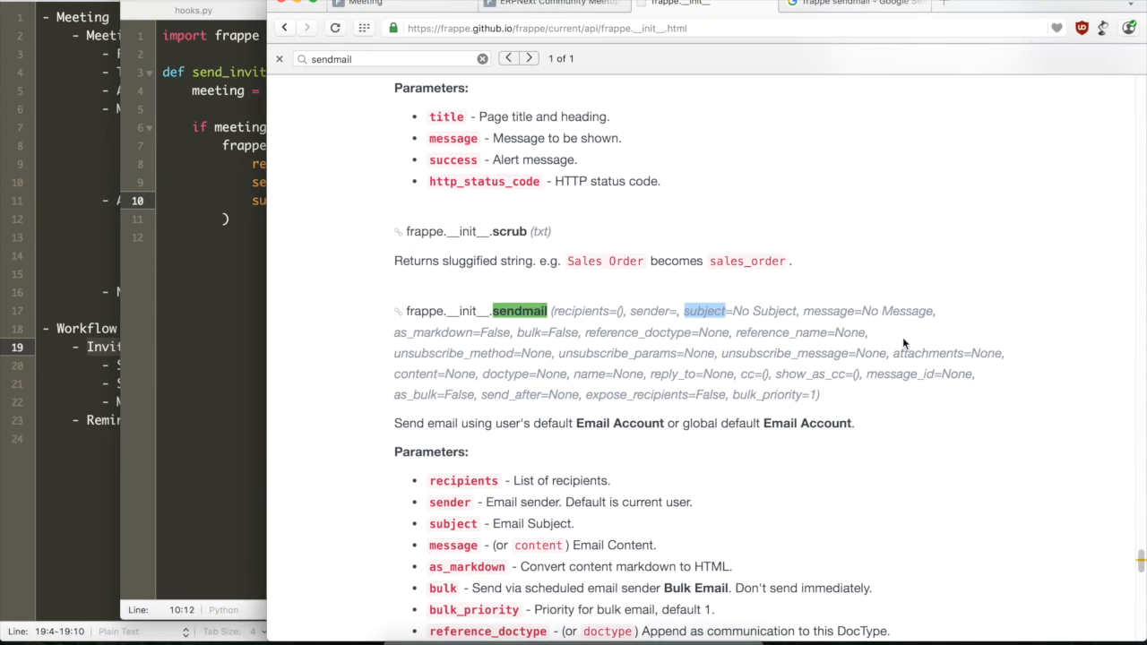
left_click(635, 10)
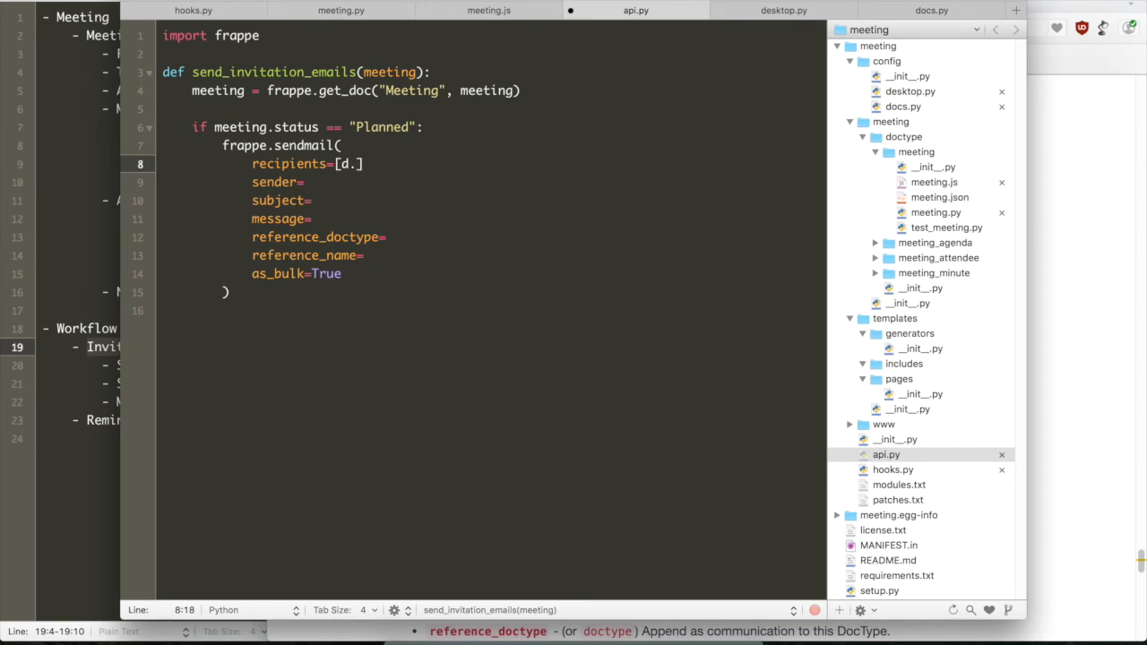
Step: Set the sendmail recipients to each attendee in meeting.attendees
type("attendee")
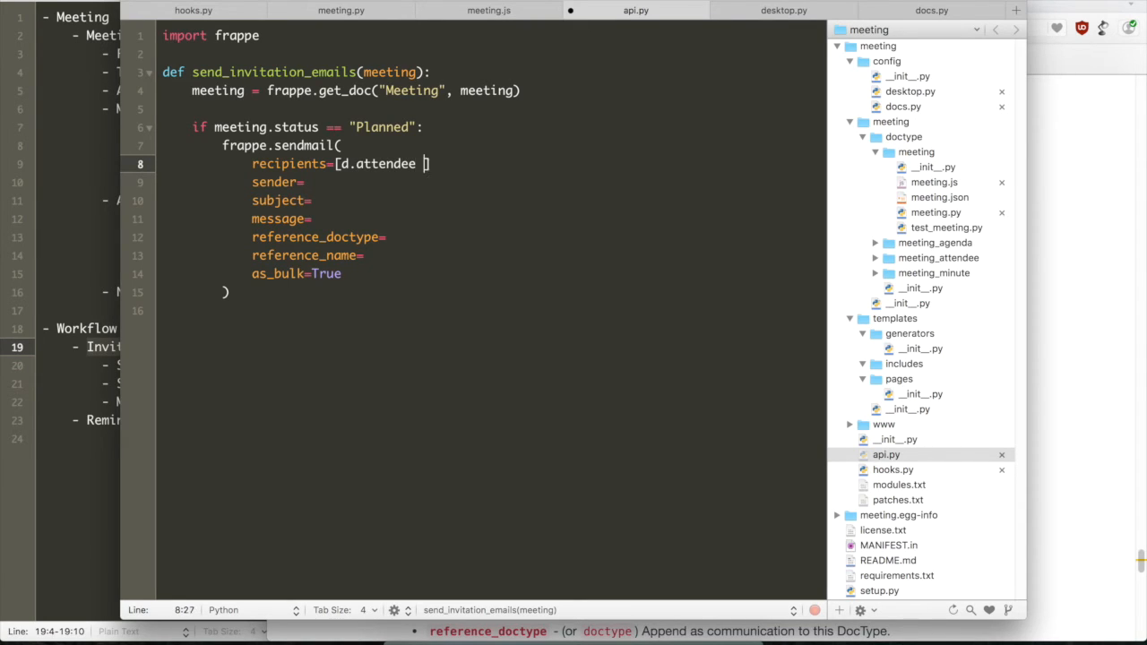
type("for d")
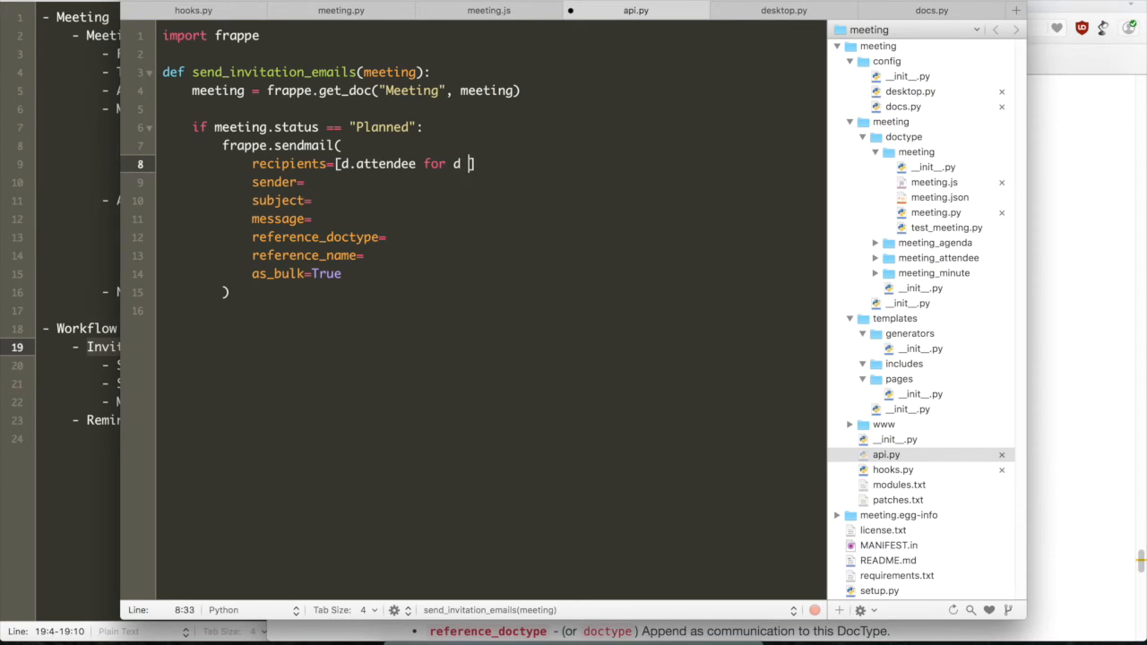
type("in meeting.")
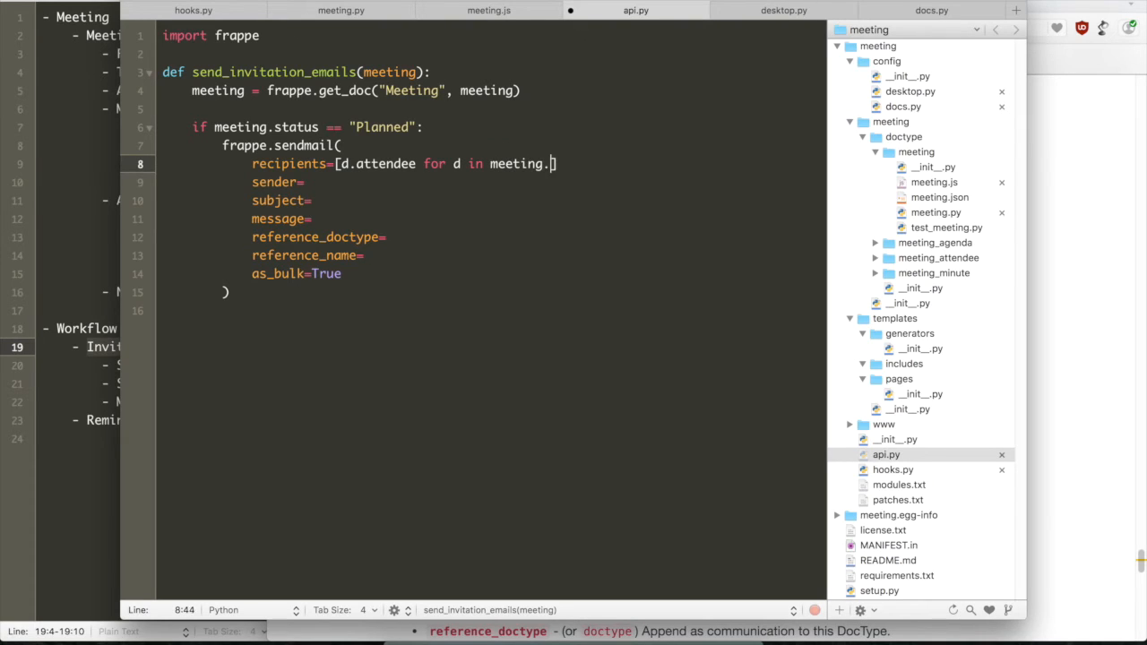
type("attendees")
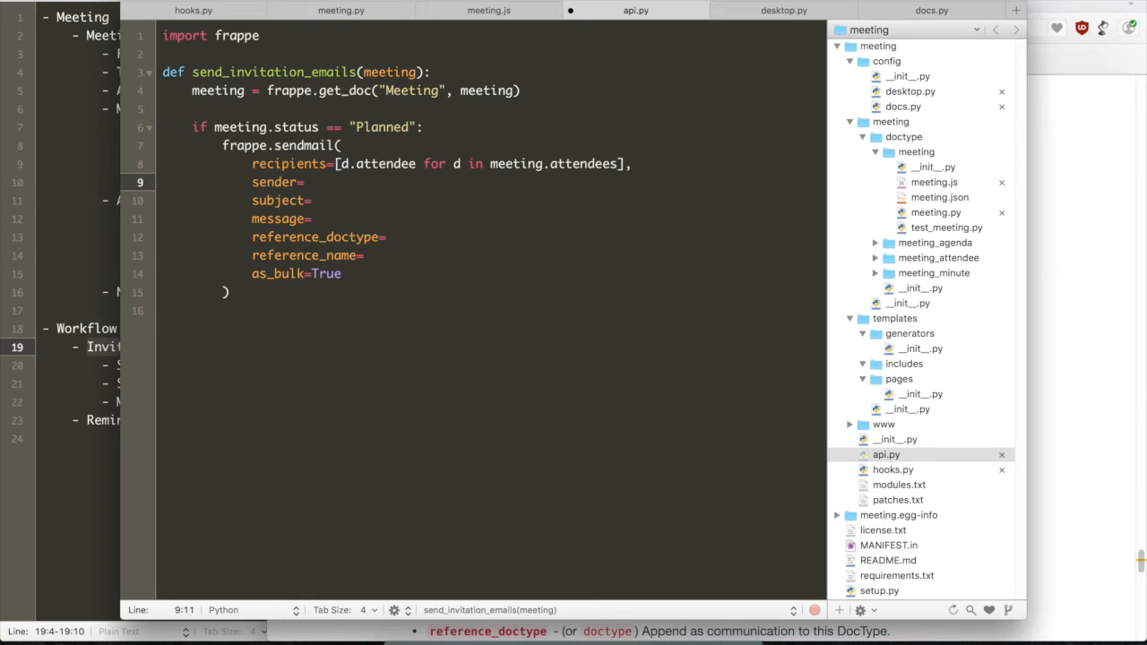
Step: Fill the sender as frappe.session.user, the subject as meeting.title, and begin the message argument
left_click(305, 182)
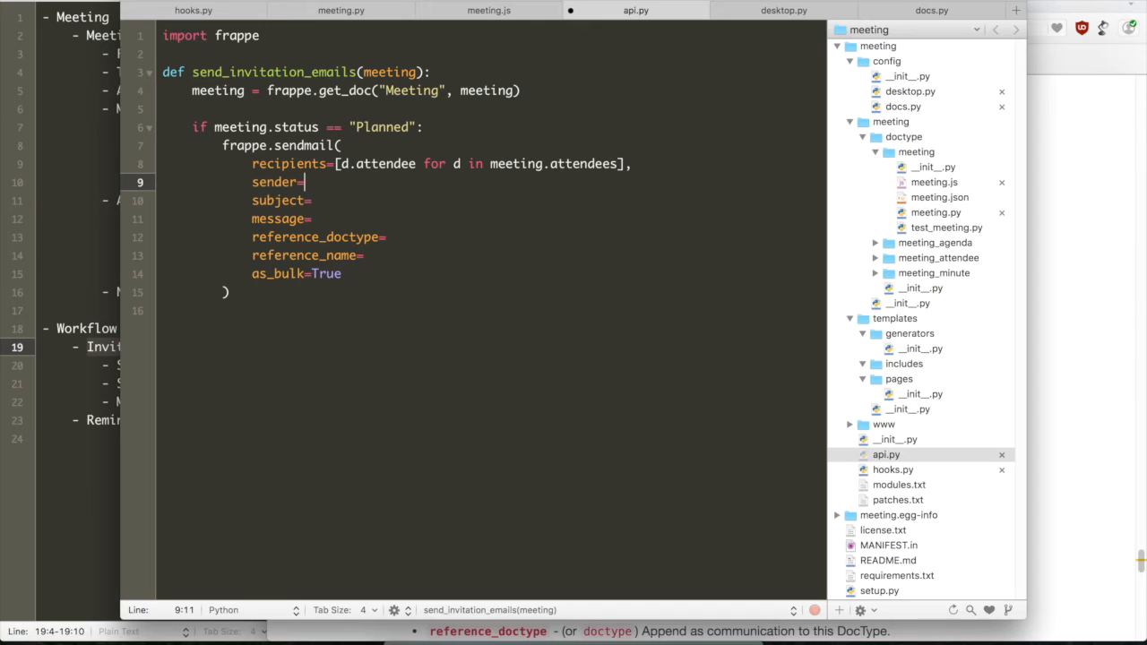
type("#")
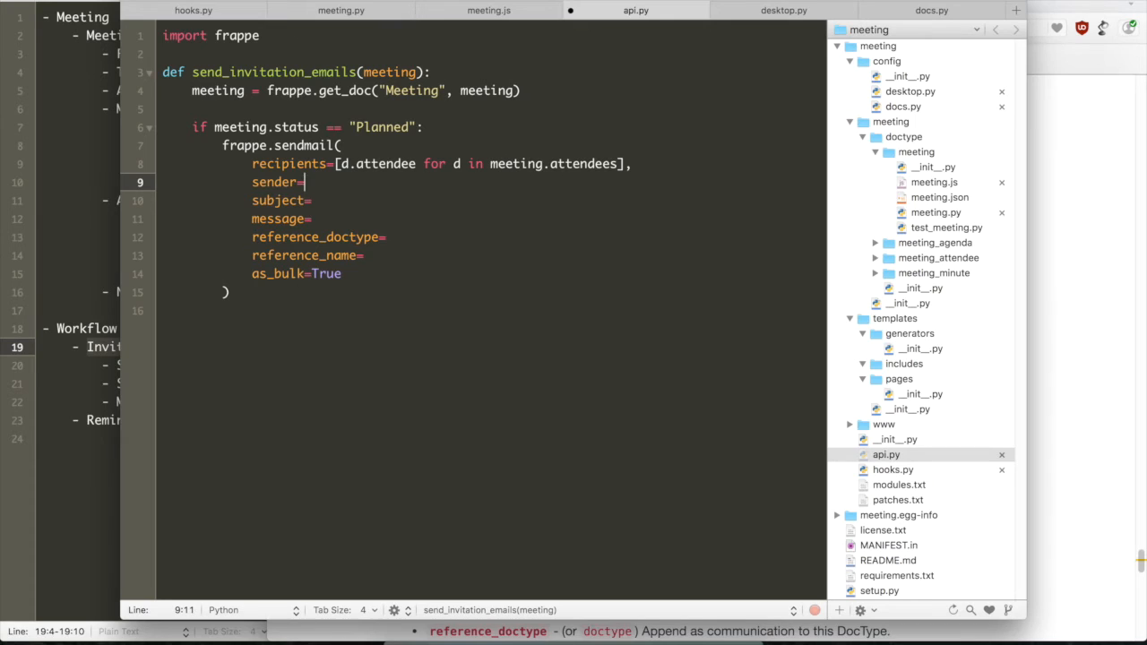
type("frappe.session")
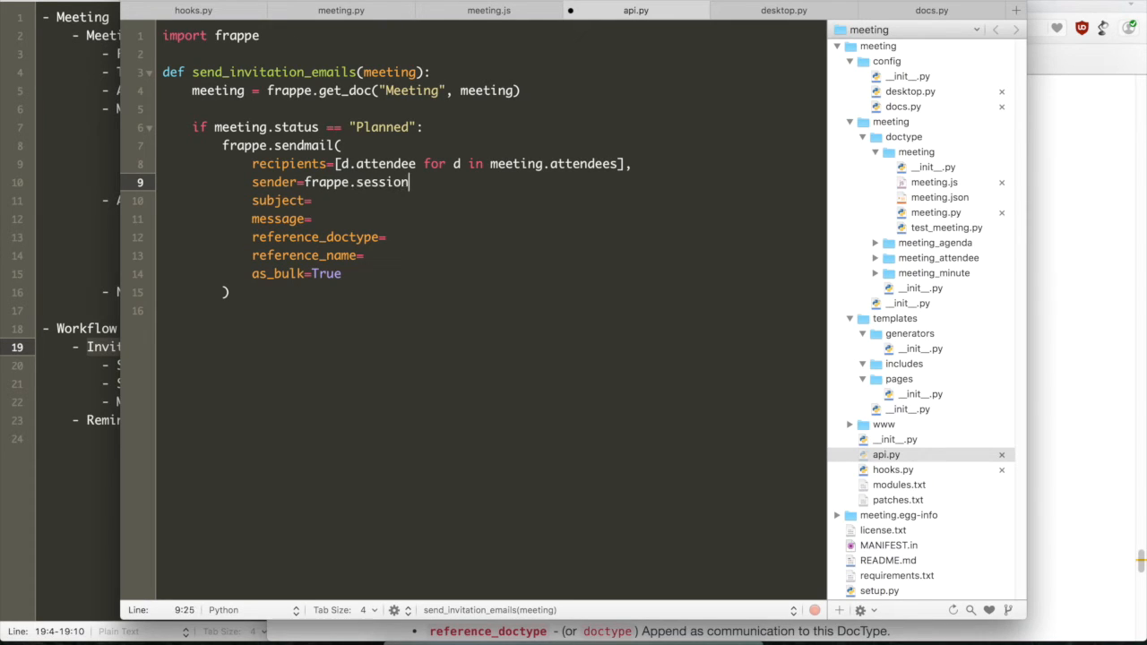
type(".user,")
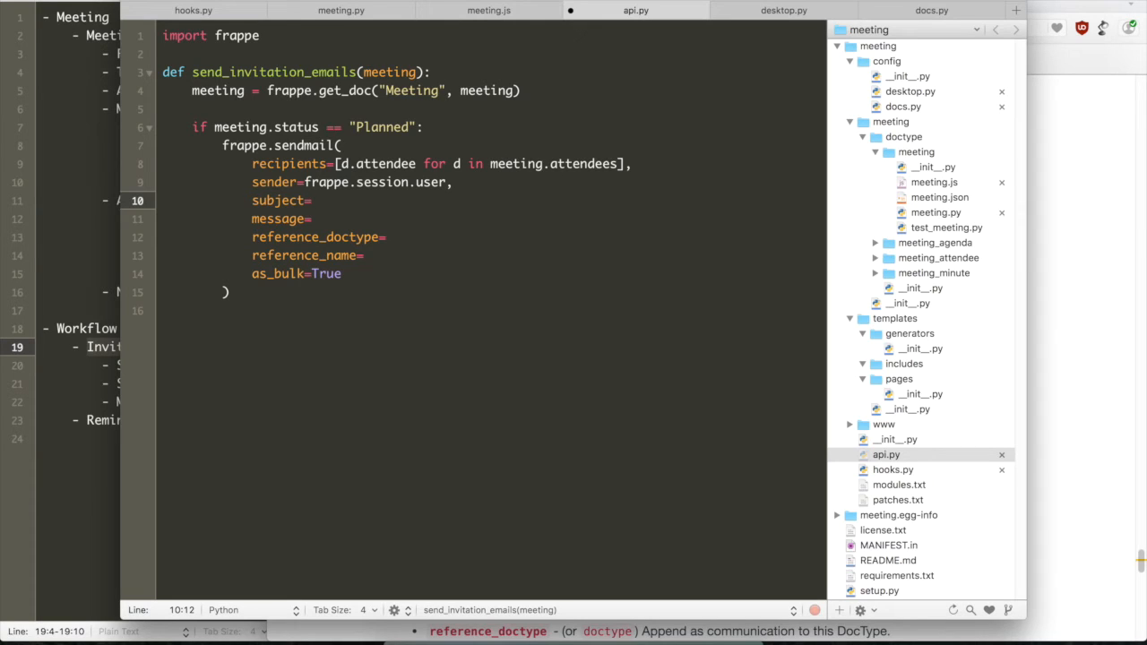
type("meeting.ti")
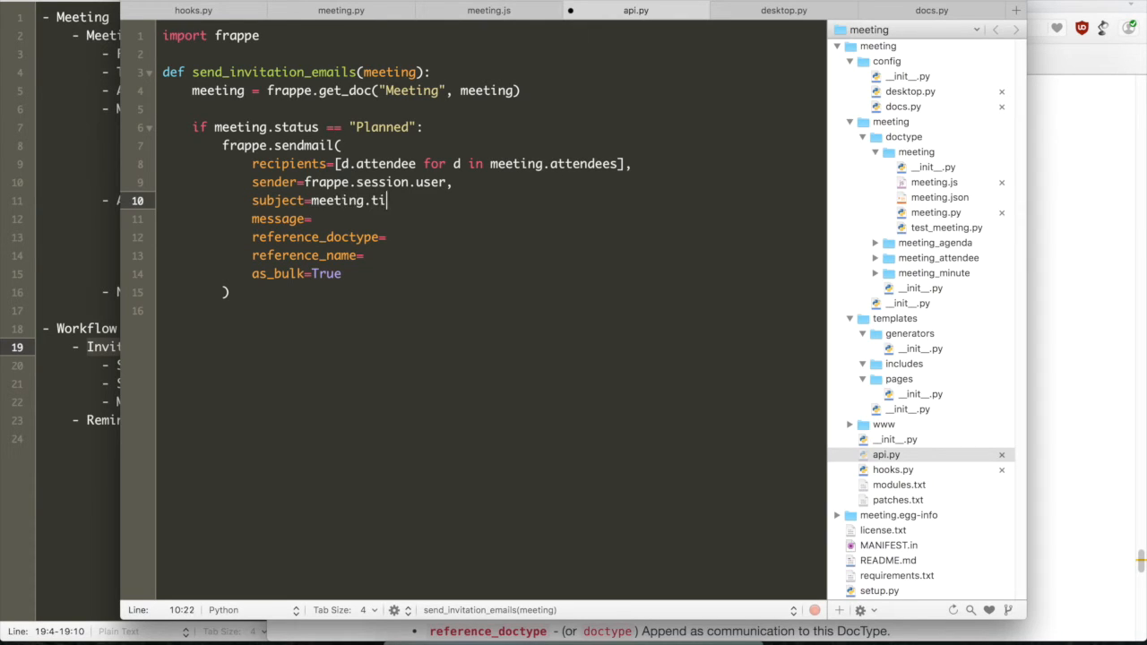
type("tle,")
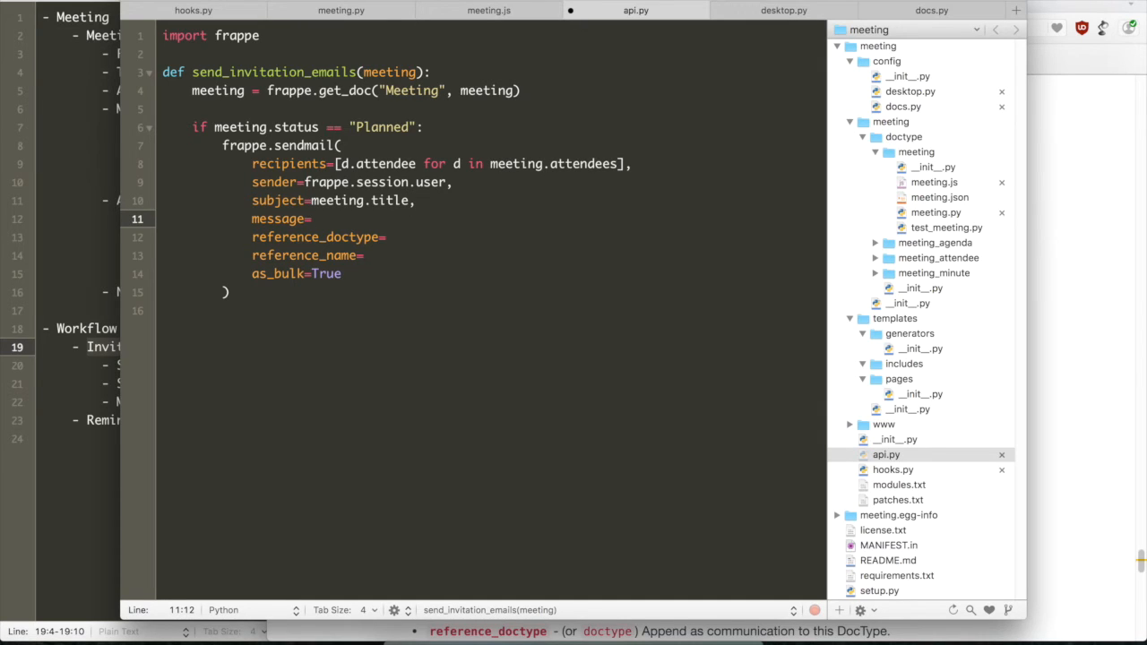
type("message,")
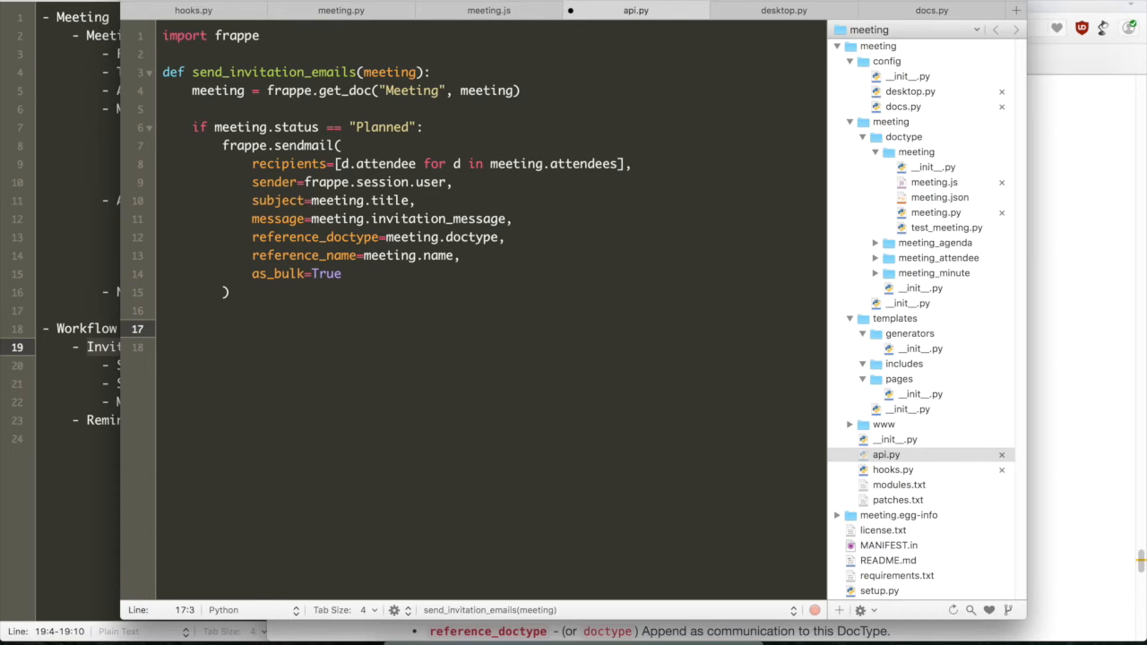
Step: Start setting meeting.status = "Invited" after the sendmail call
type("meeting.")
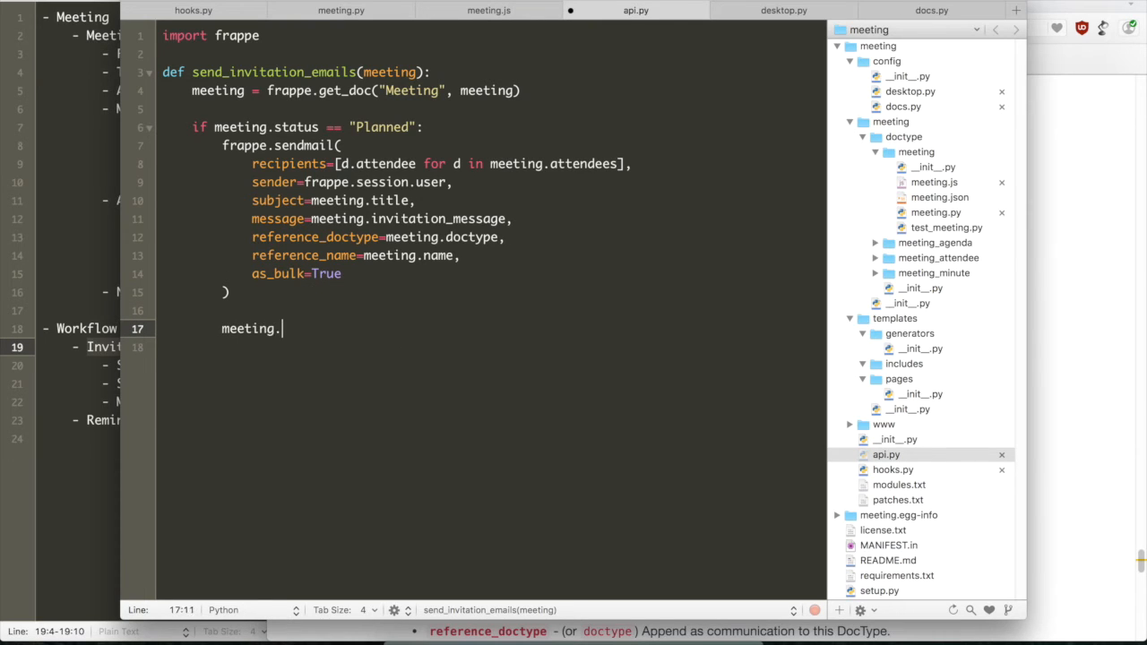
type("status = \"")
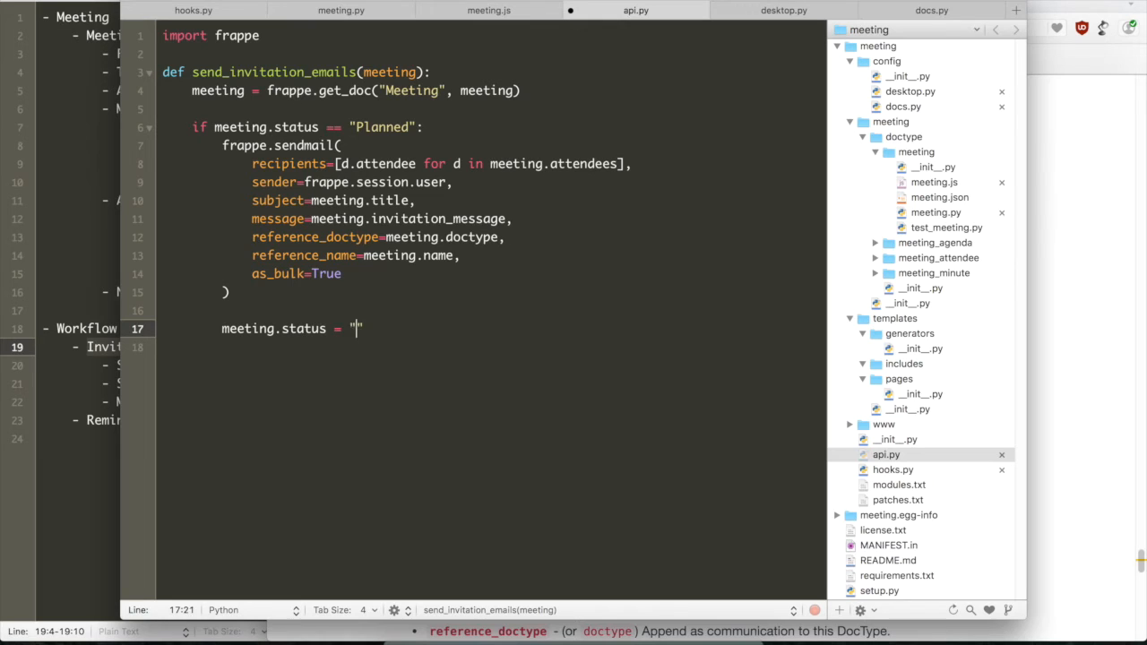
type("Invited")
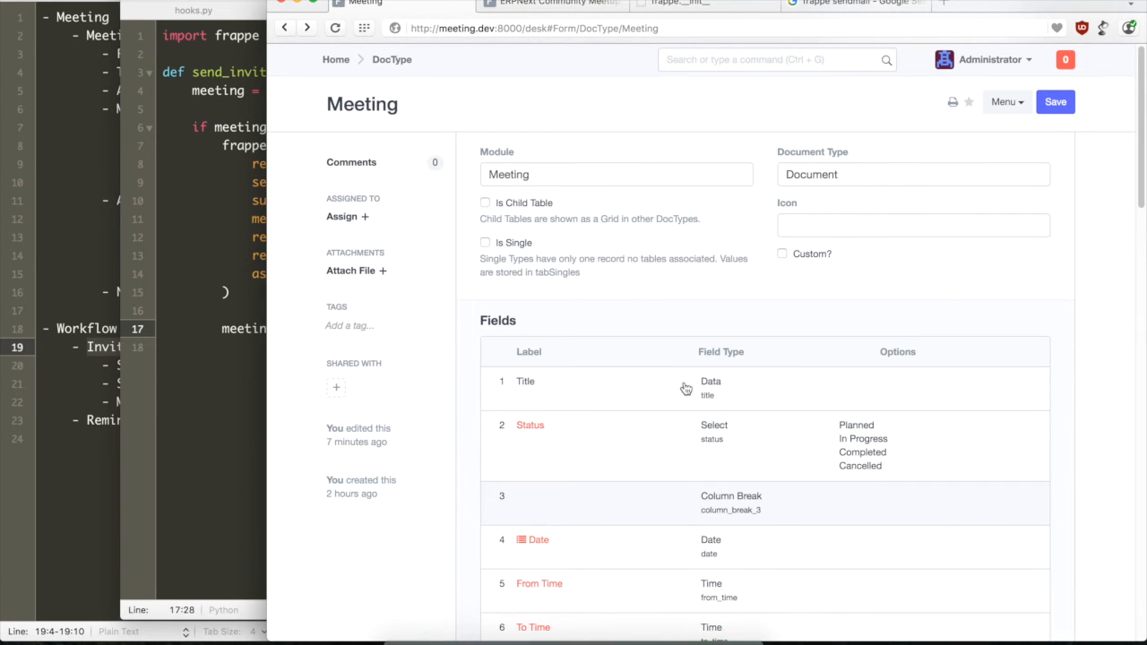
Step: Add 'Invitation Sent' under Planned in the Meeting Status field options
left_click(529, 425)
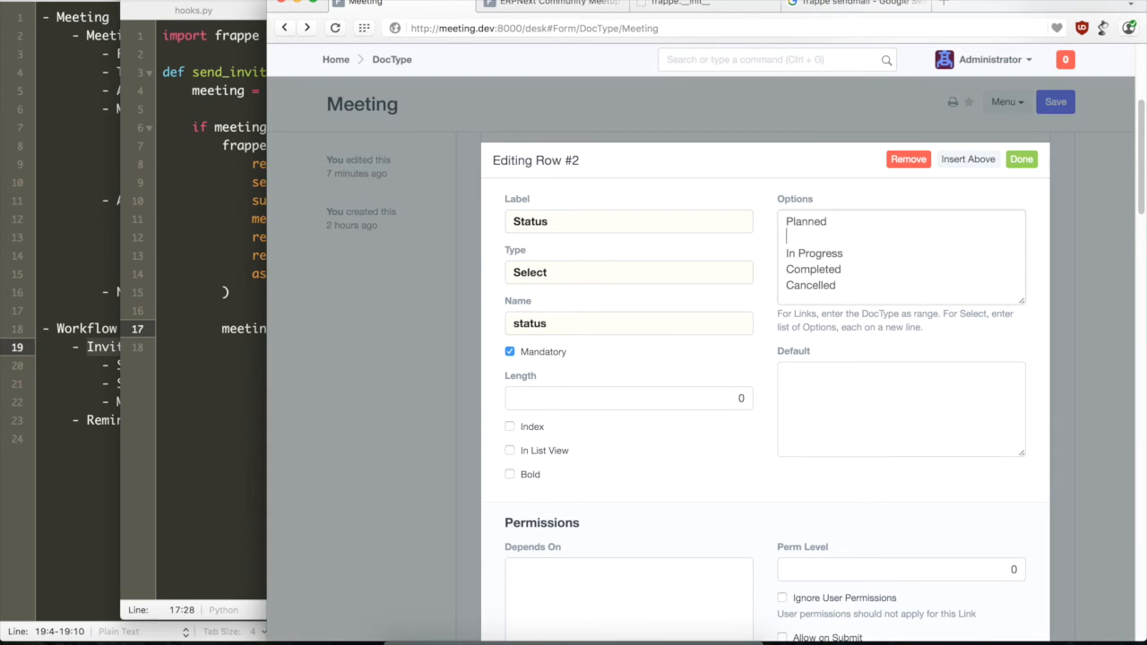
type("Invitate")
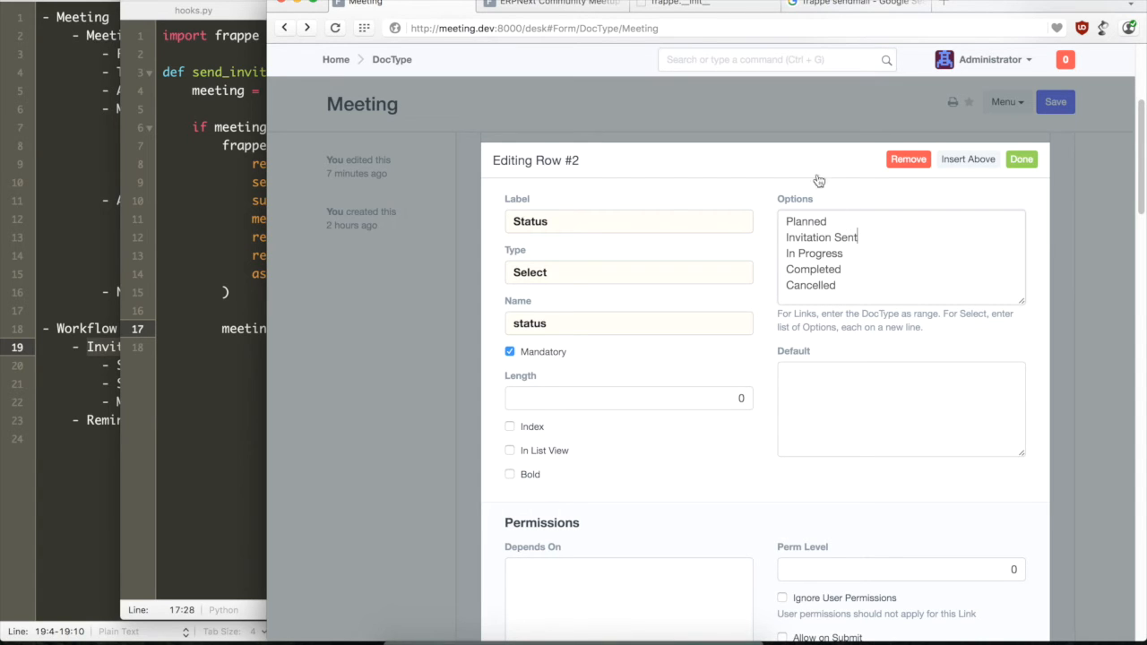
left_click(1020, 158)
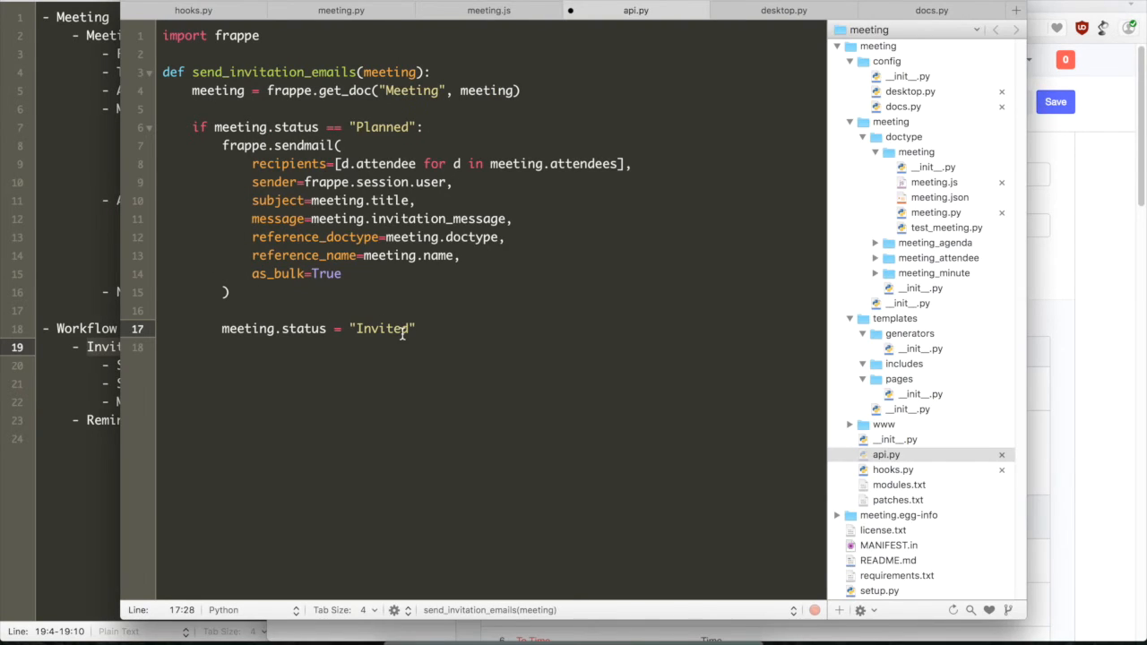
type("Invitation Sent")
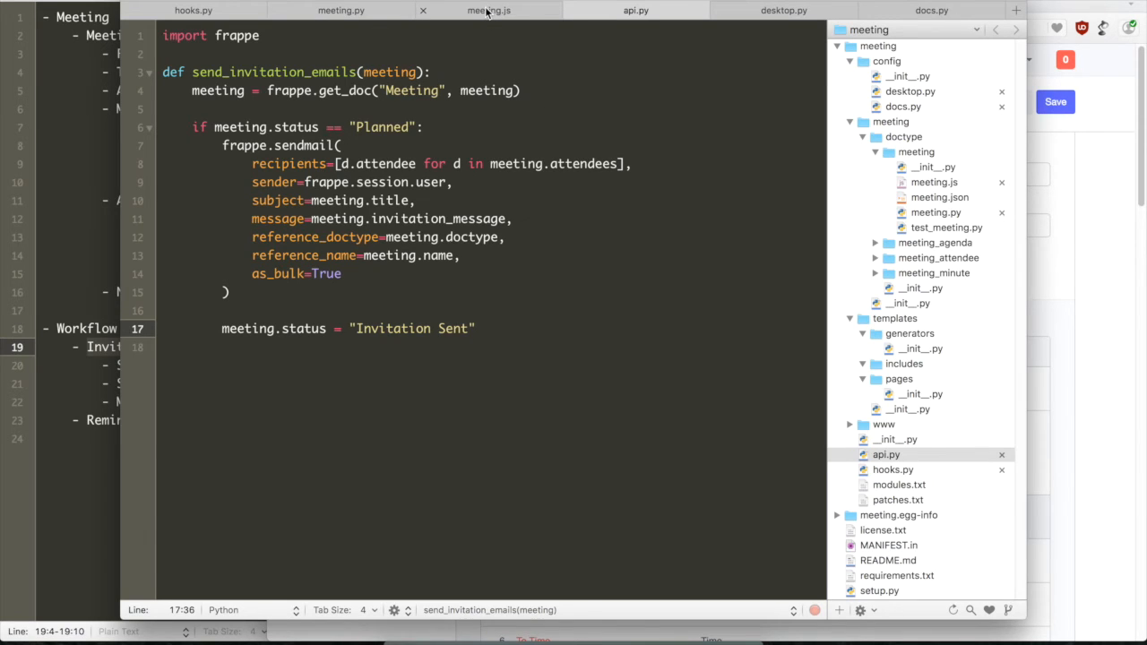
type("@f")
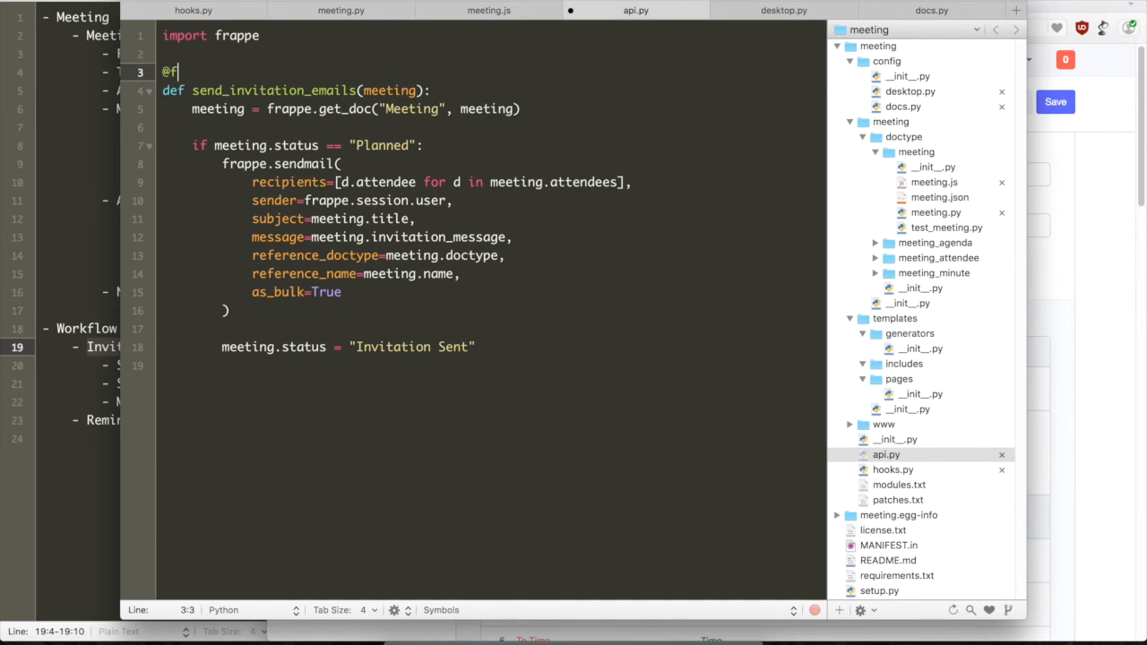
type("rappe.whitelist")
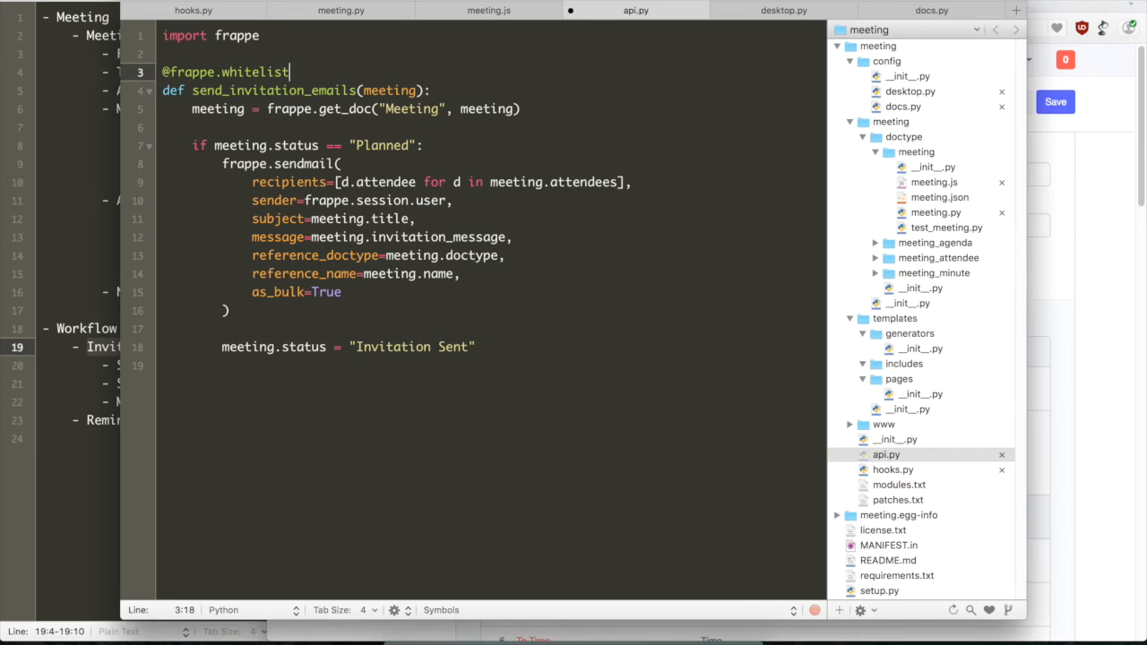
type("()")
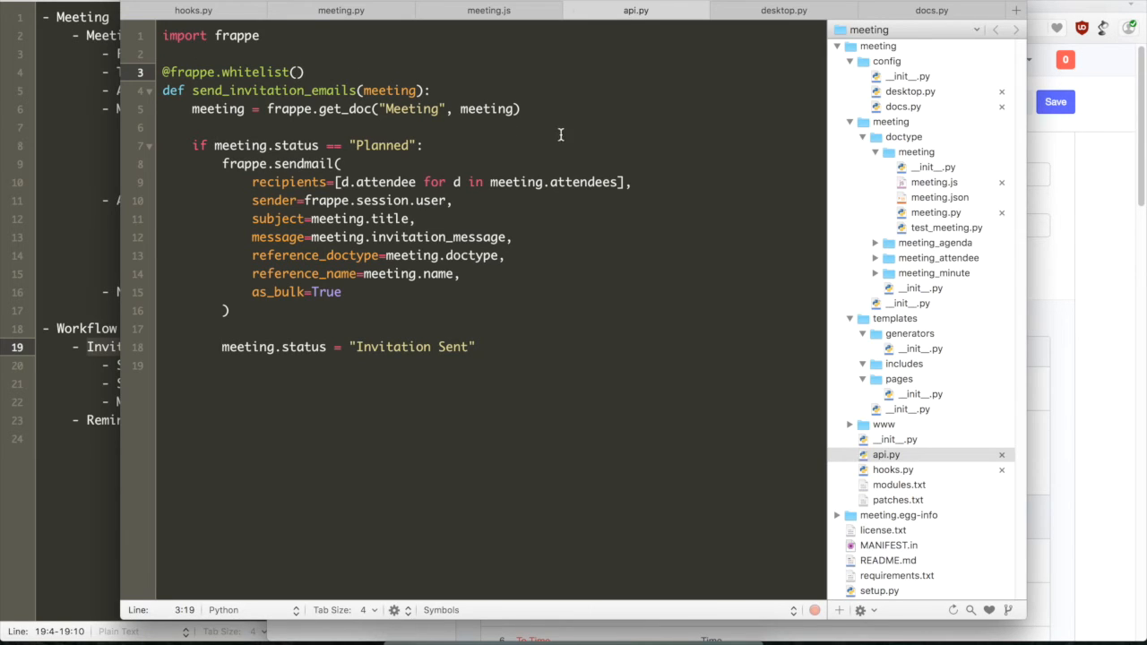
Step: Add an 'if not meeting.has_permission()' check after the get_doc line
left_click(521, 108)
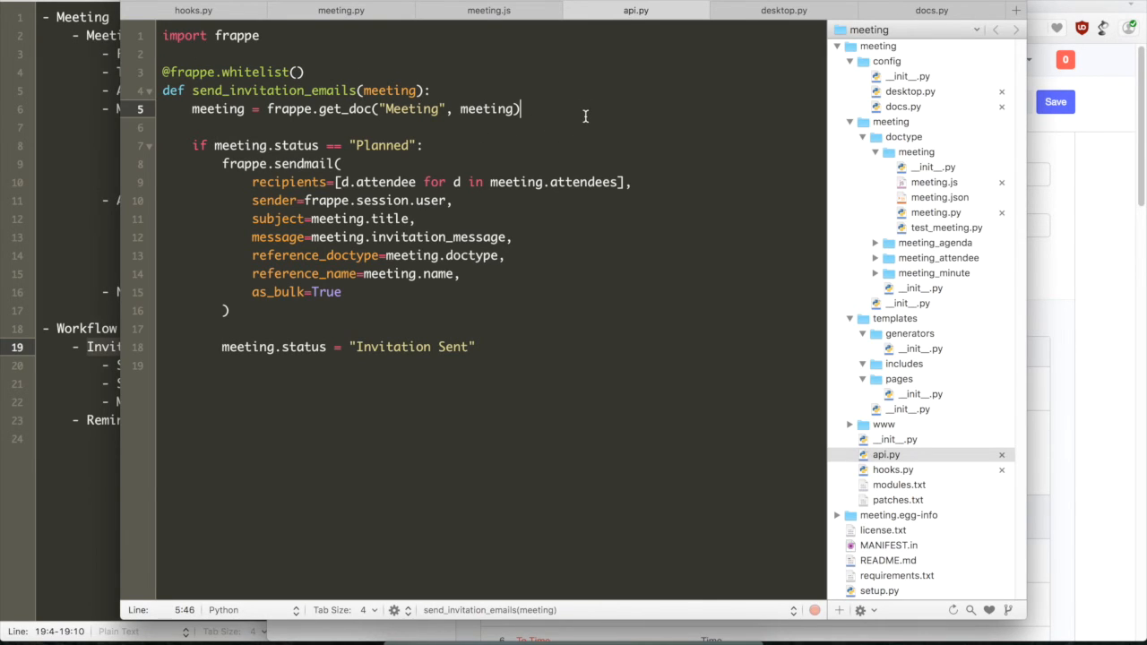
type("meeting")
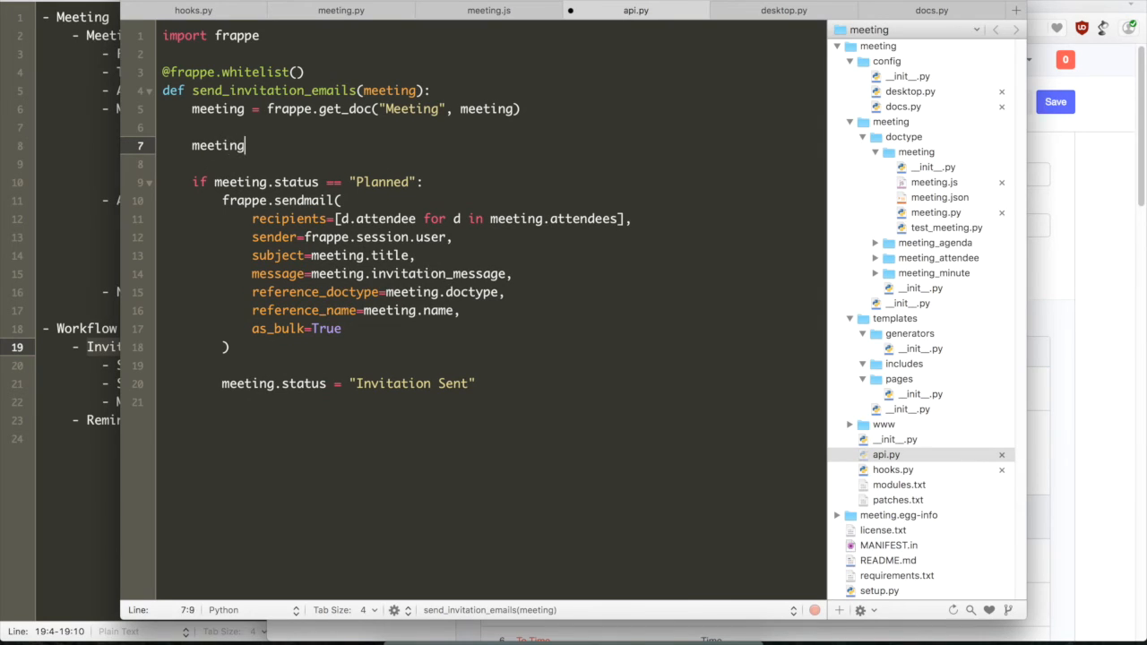
type("if not")
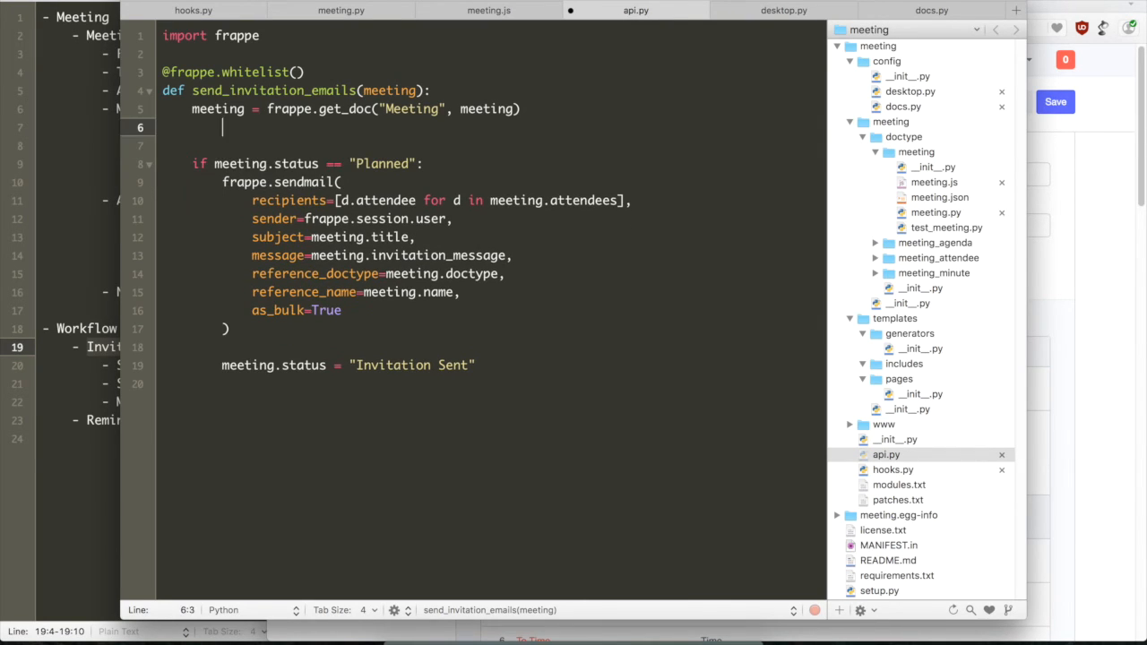
type("meeting.")
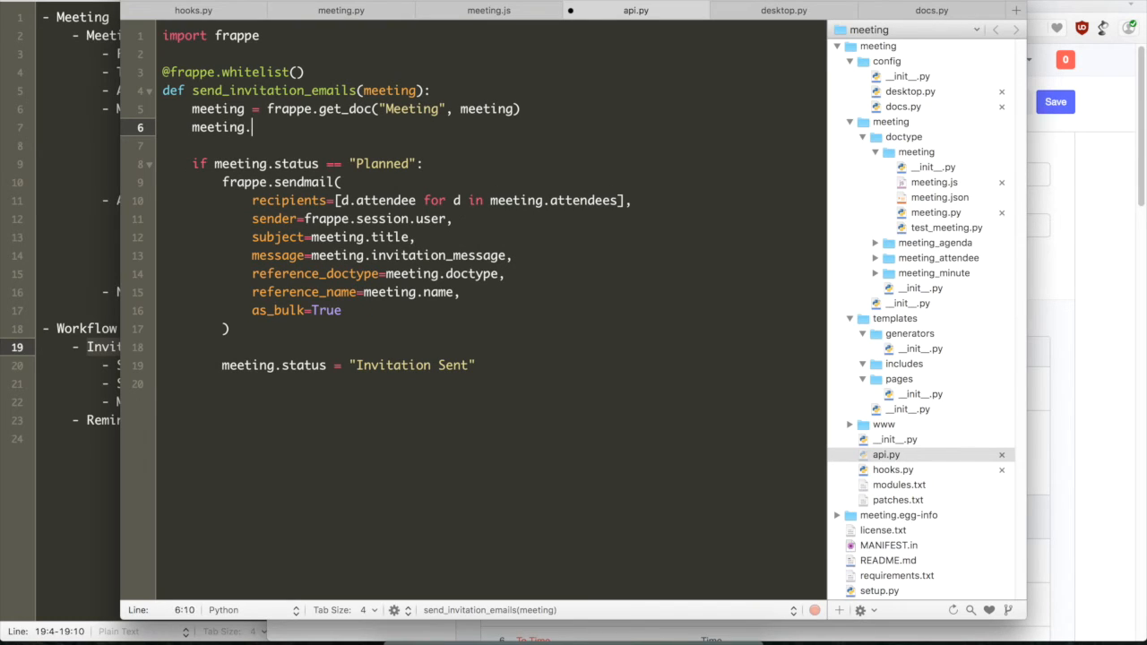
type("has_permission()")
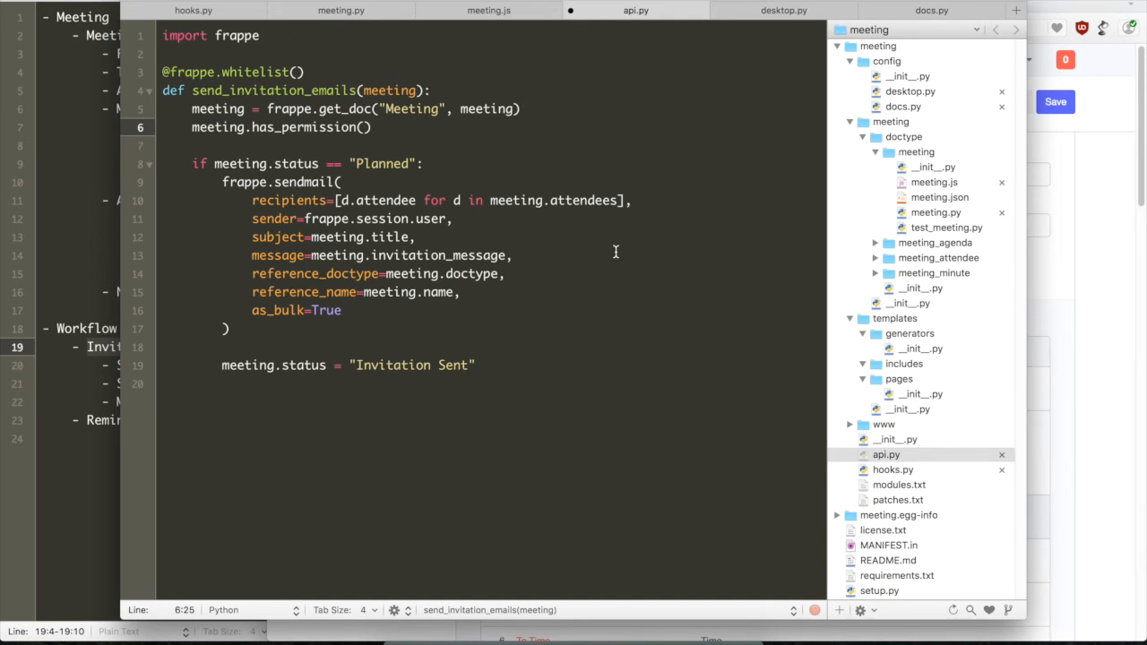
mouse_move(803, 317)
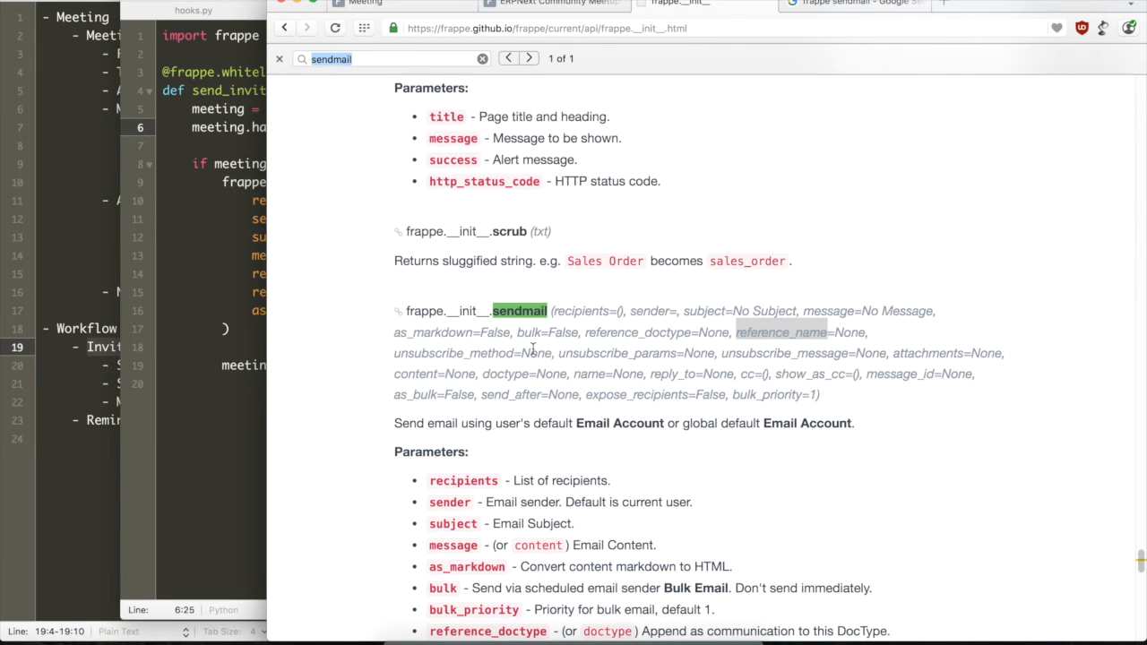
Step: Open the frappe.model.document API reference and select the check_permission method name
scroll("down", 3)
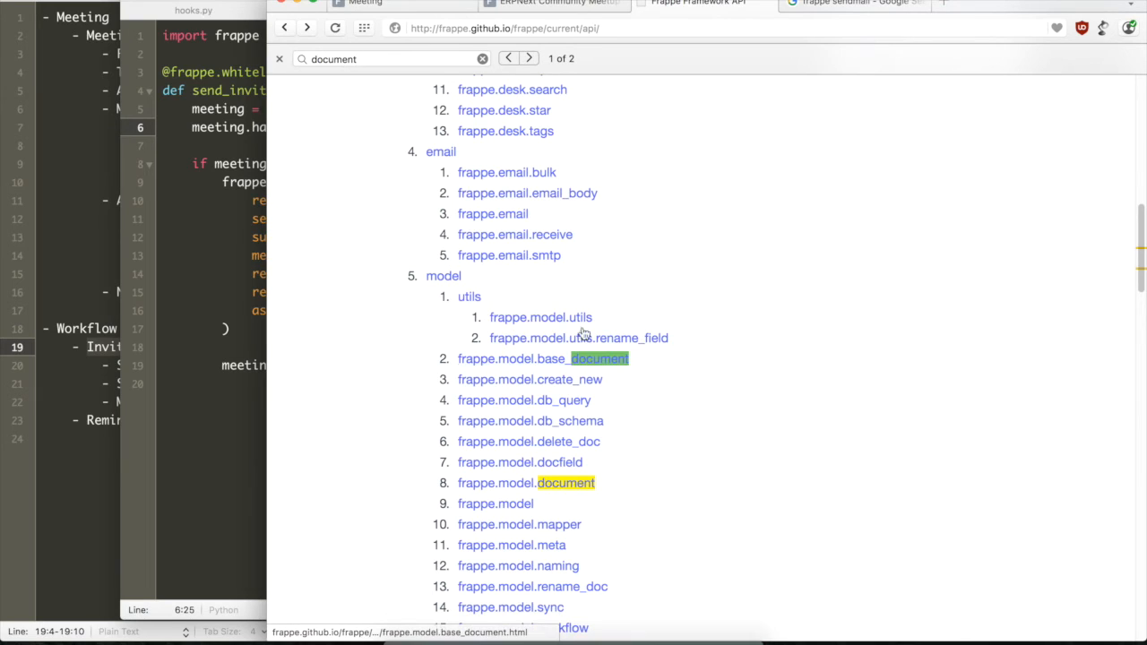
left_click(526, 483)
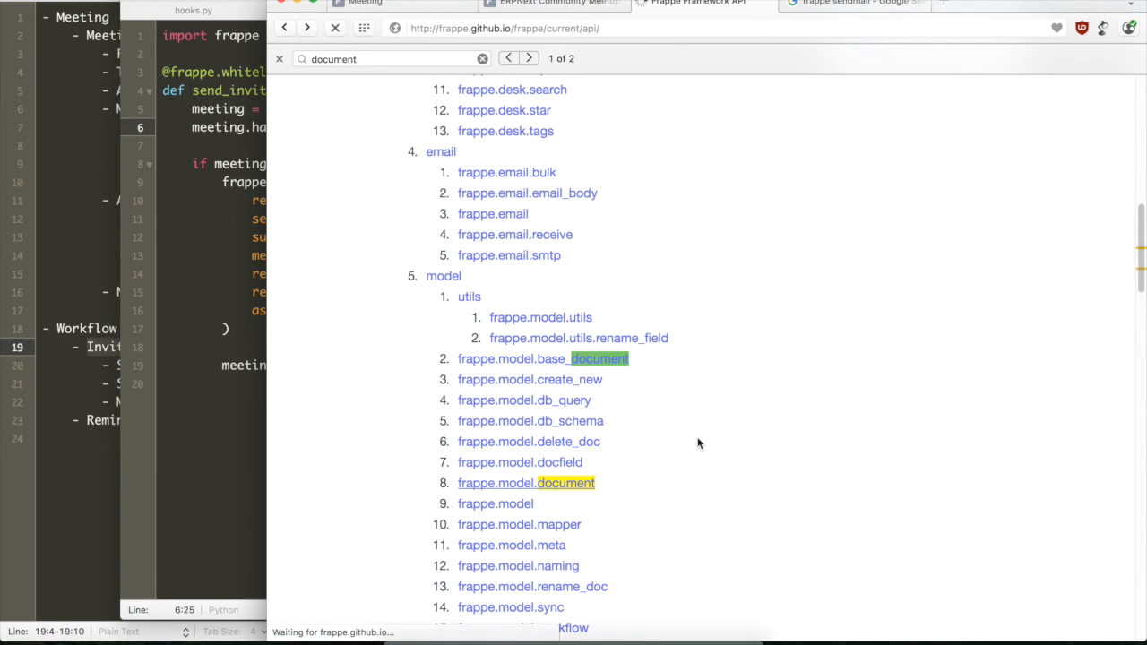
left_click(525, 482)
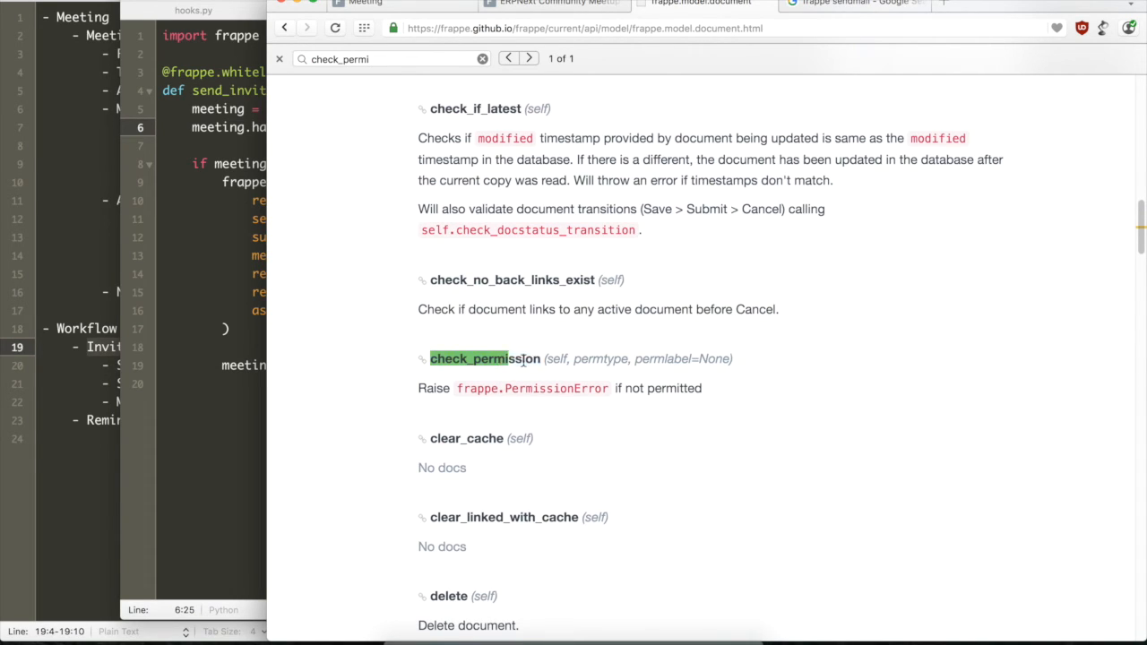
double_click(484, 358)
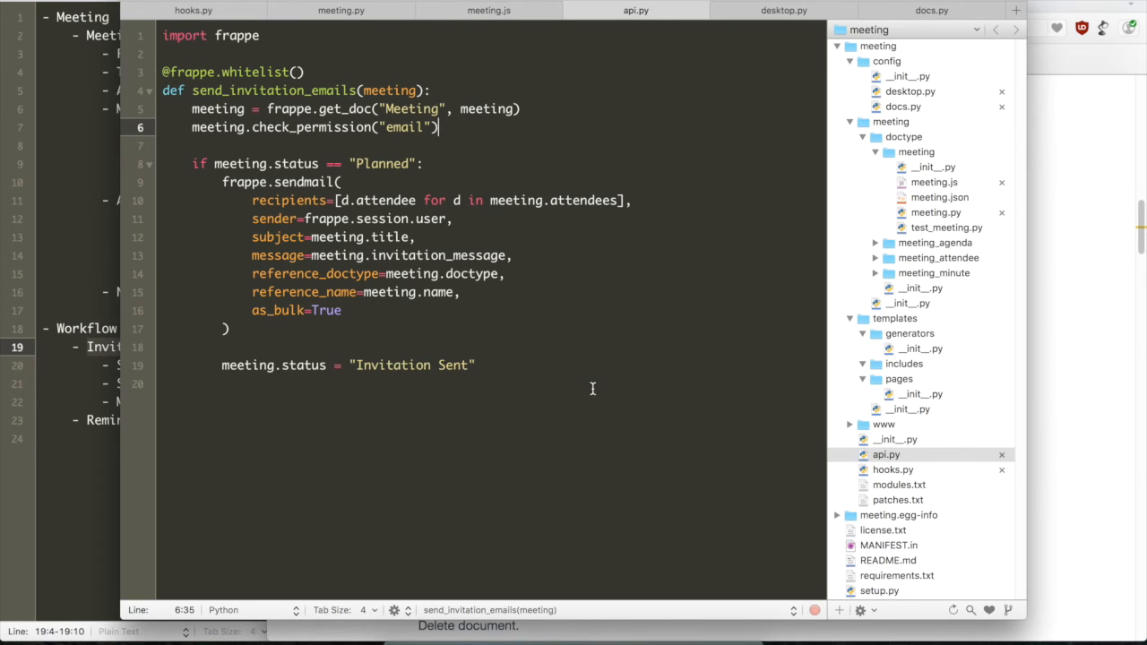
mouse_move(598, 347)
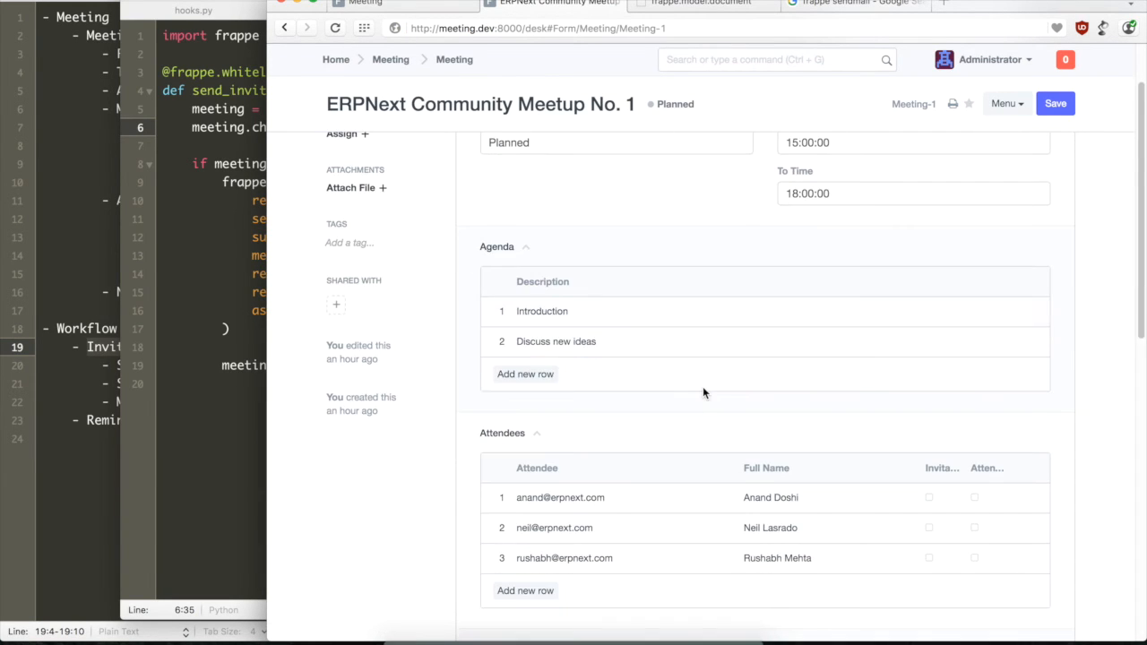
Step: Scroll api.py while replacing has_permission() with check_permission("email")
scroll("down", 3)
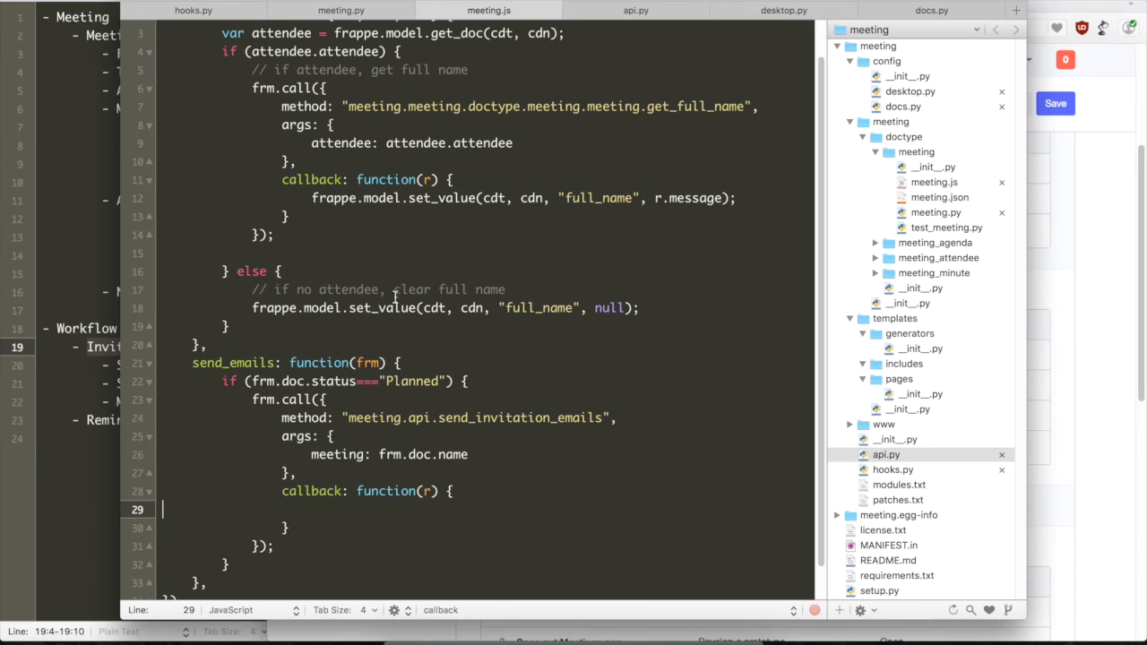
mouse_move(361, 511)
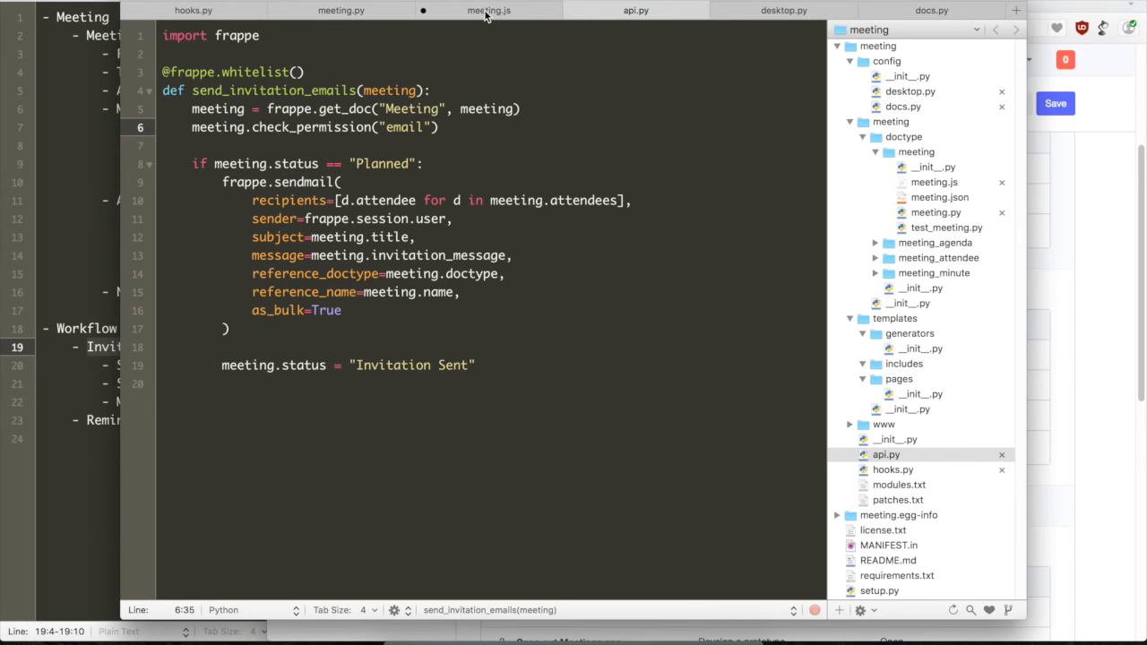
Step: Add meeting.save() and an else branch calling frappe.msgprint(_(""))
type("meeting.save()")
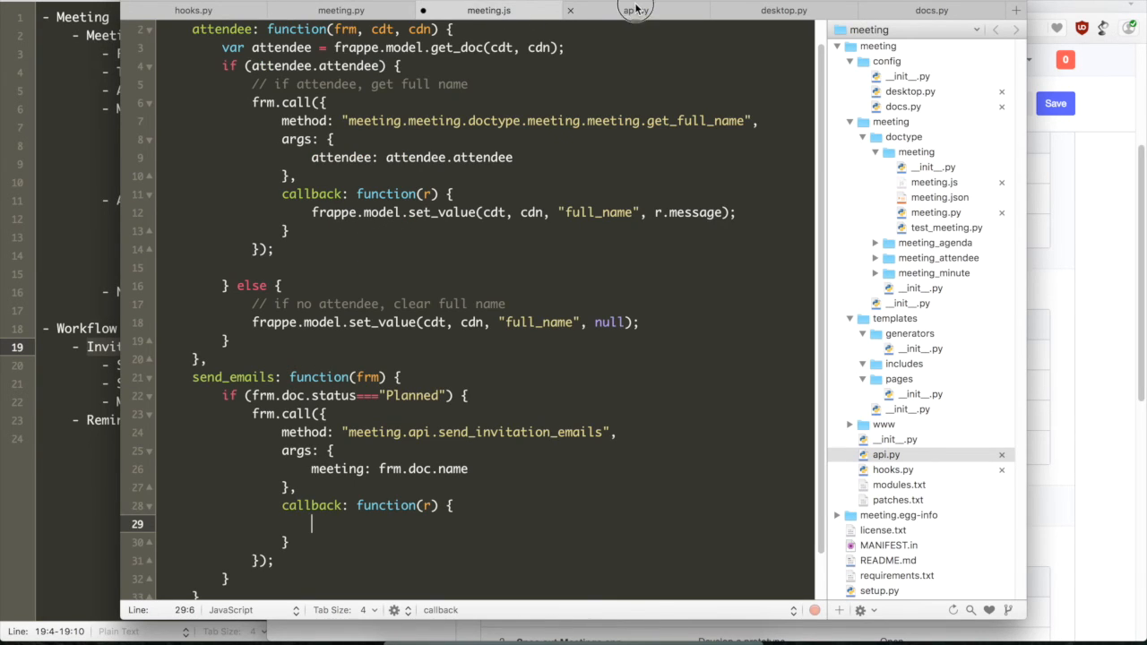
left_click(635, 9)
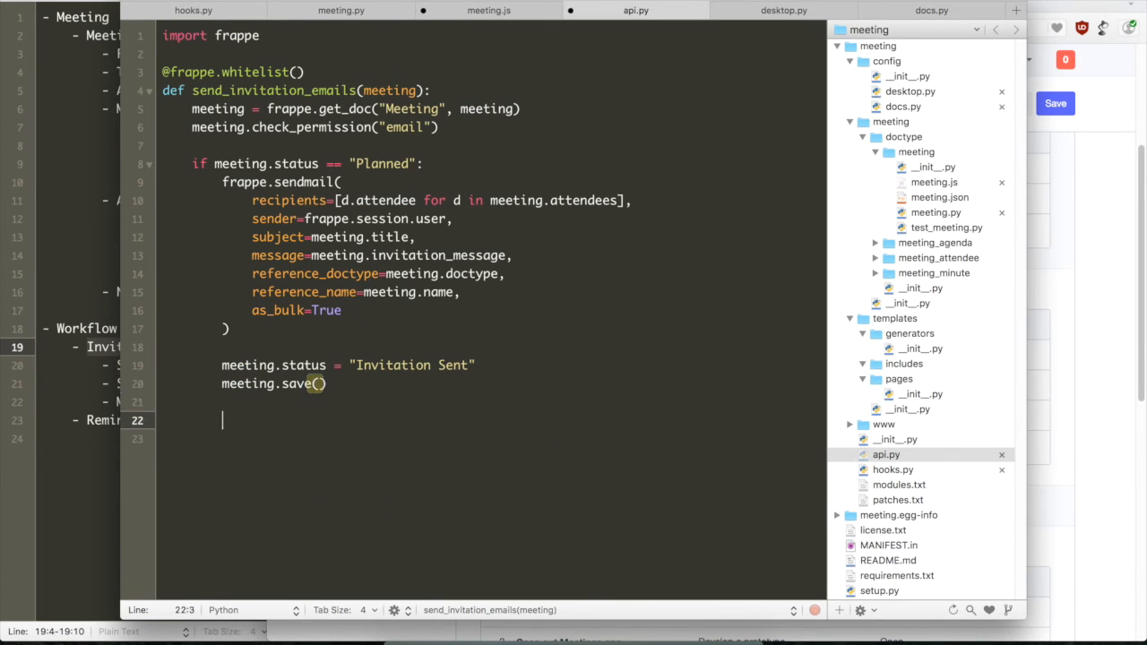
type("else:")
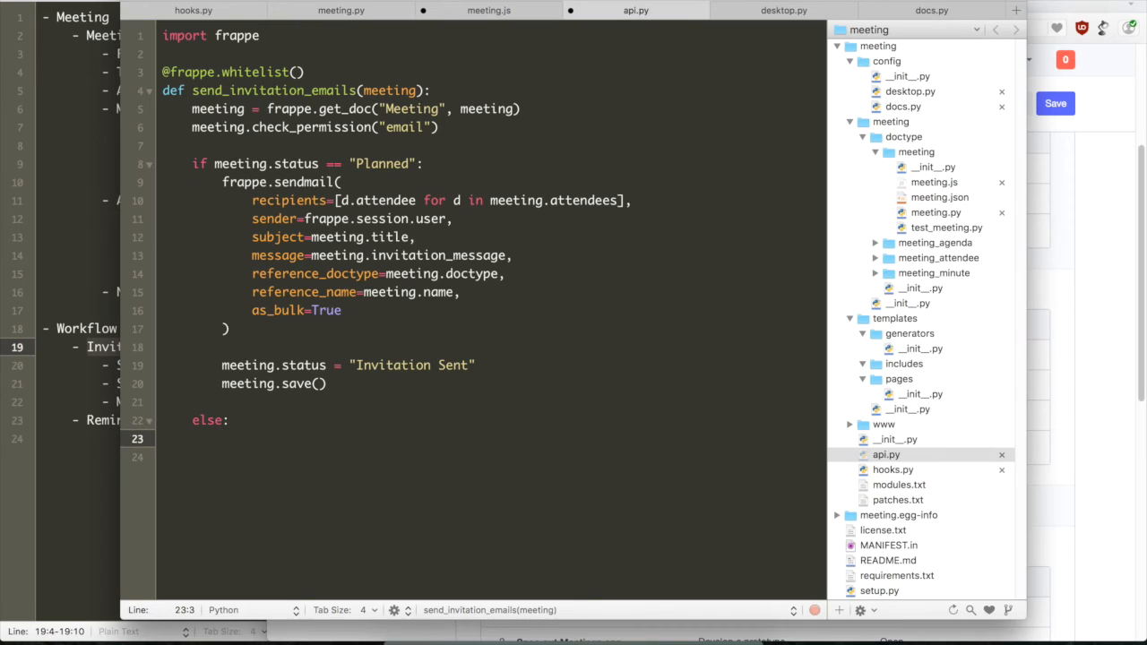
type("frappe.msgpri")
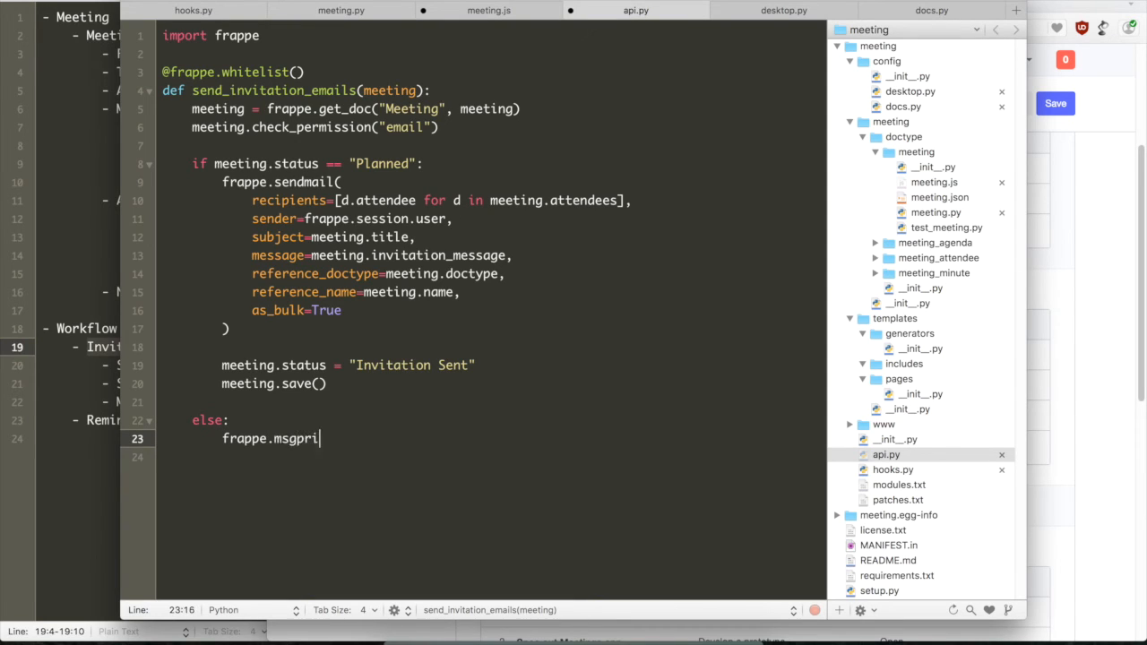
type("nt(_(\"\"))")
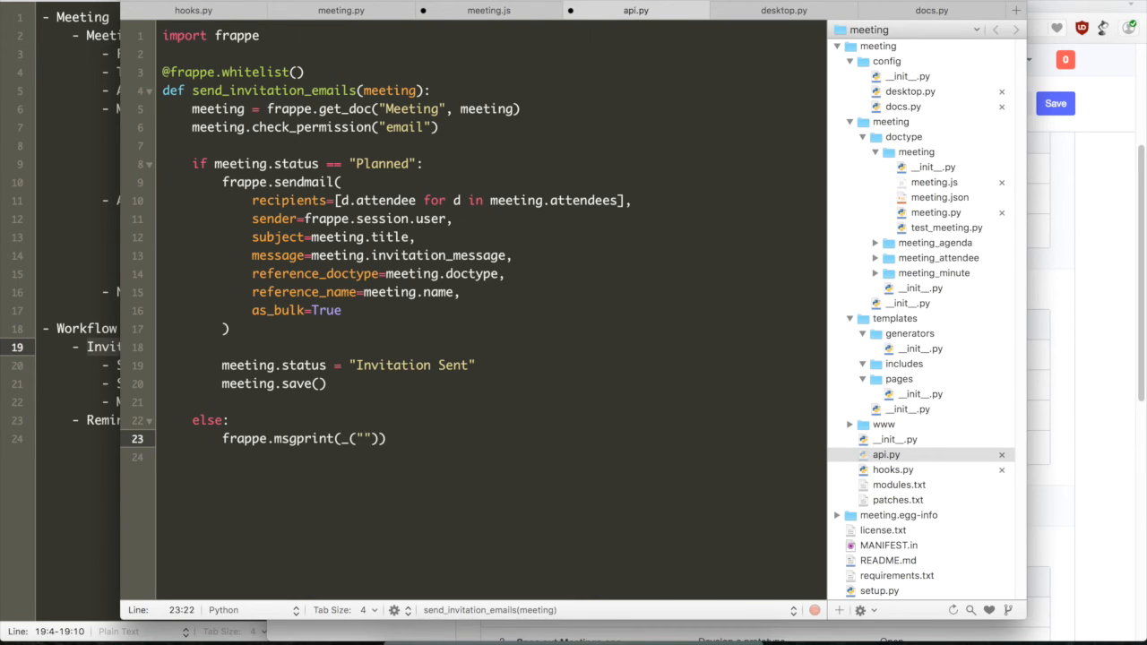
Step: Write the warning that Meeting Status must be Planned, then start a sent confirmation
left_click(363, 438)
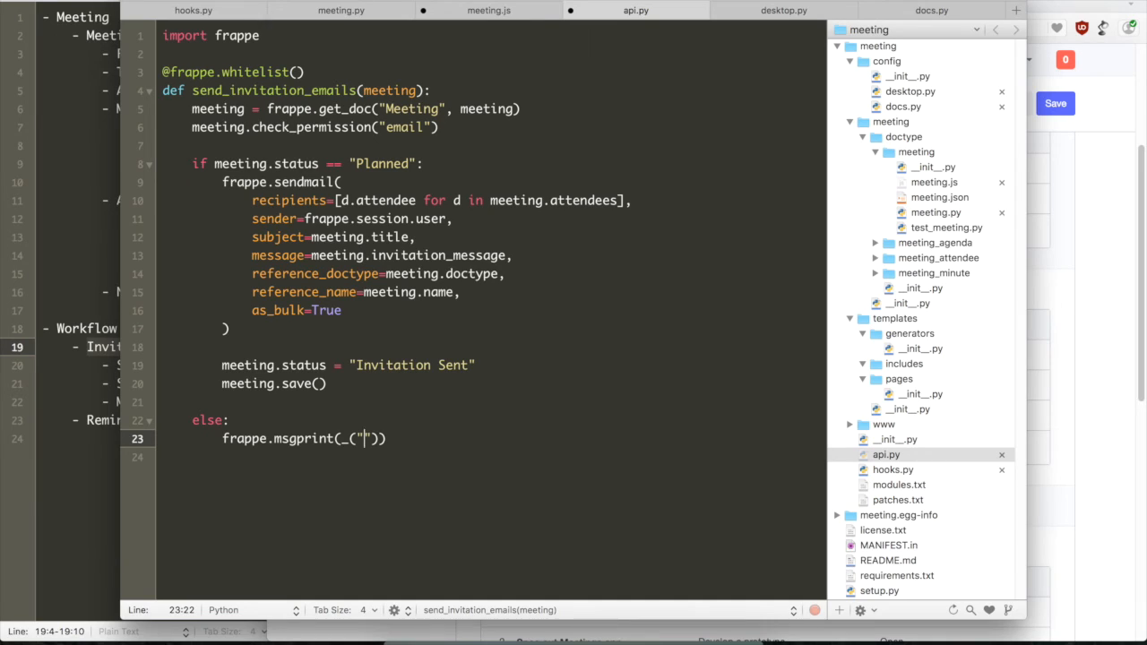
type("Meeting Status must")
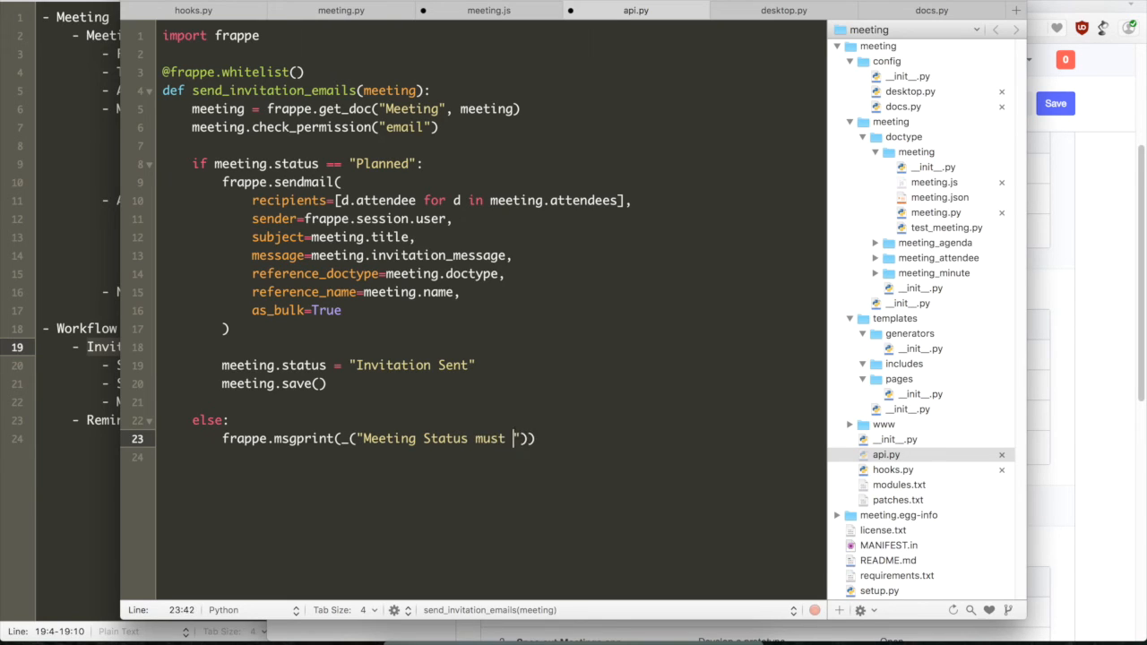
type("be Planned'")
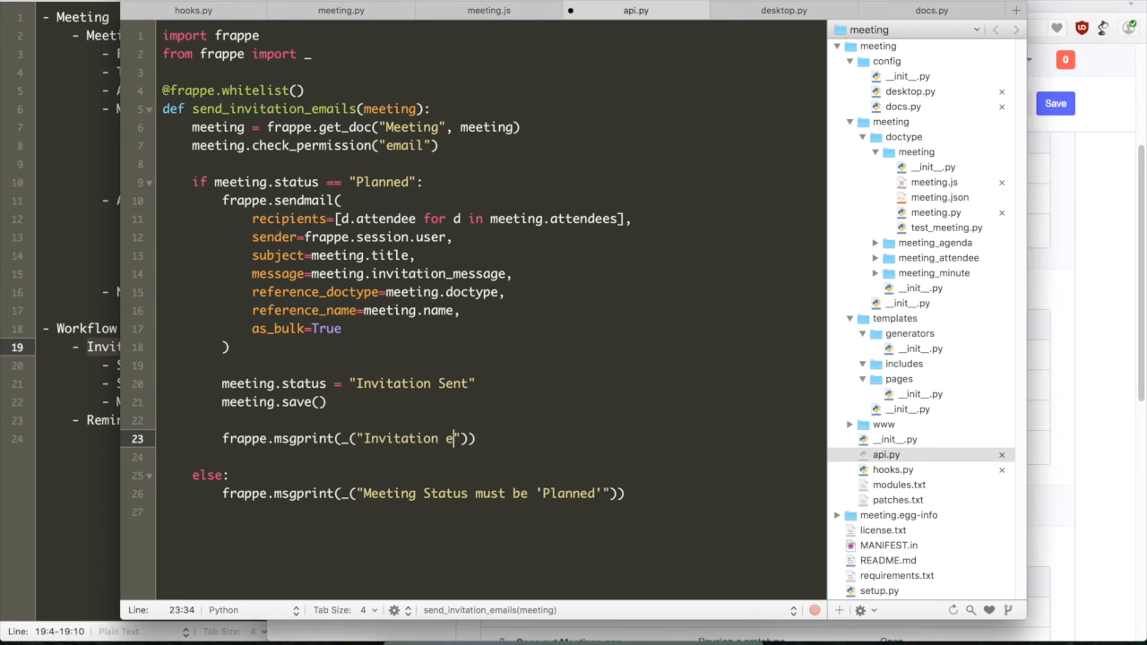
type("Sent")
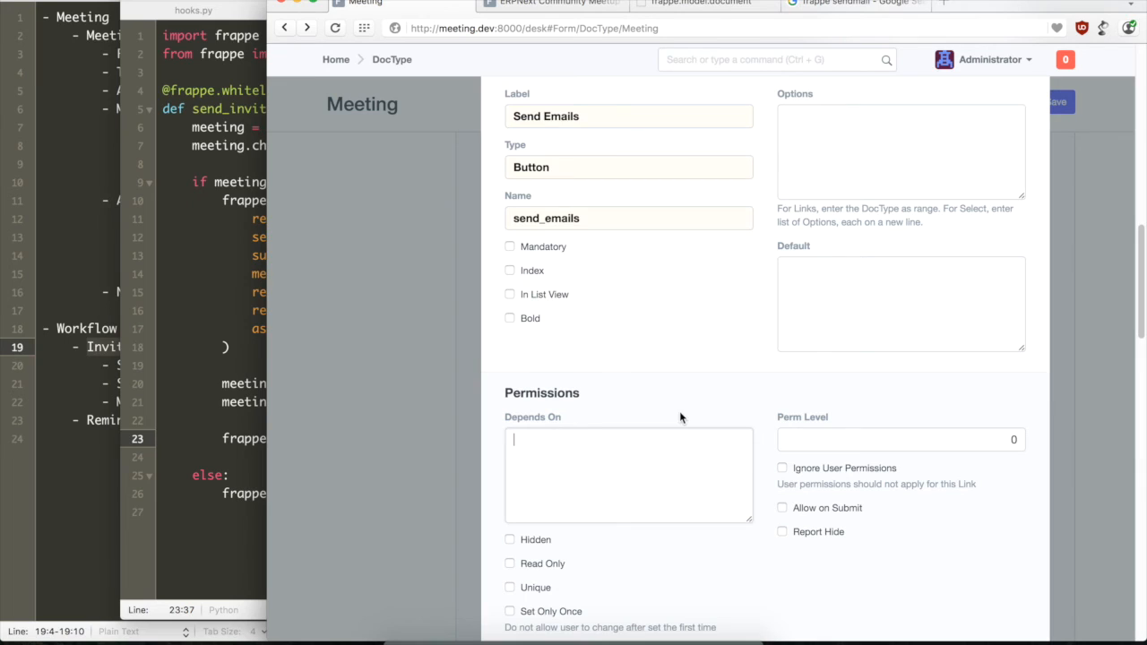
Step: Set the Send Emails field's Depends On to eval:doc.status==="Planned"
type("eval:doc.s")
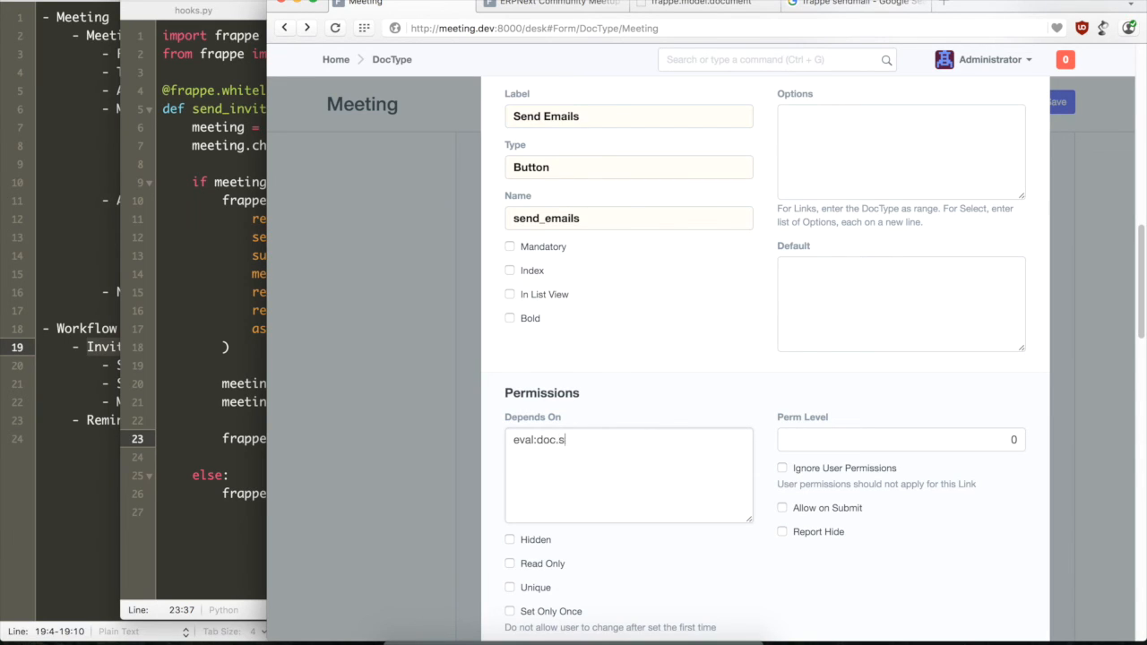
type("tatus===")
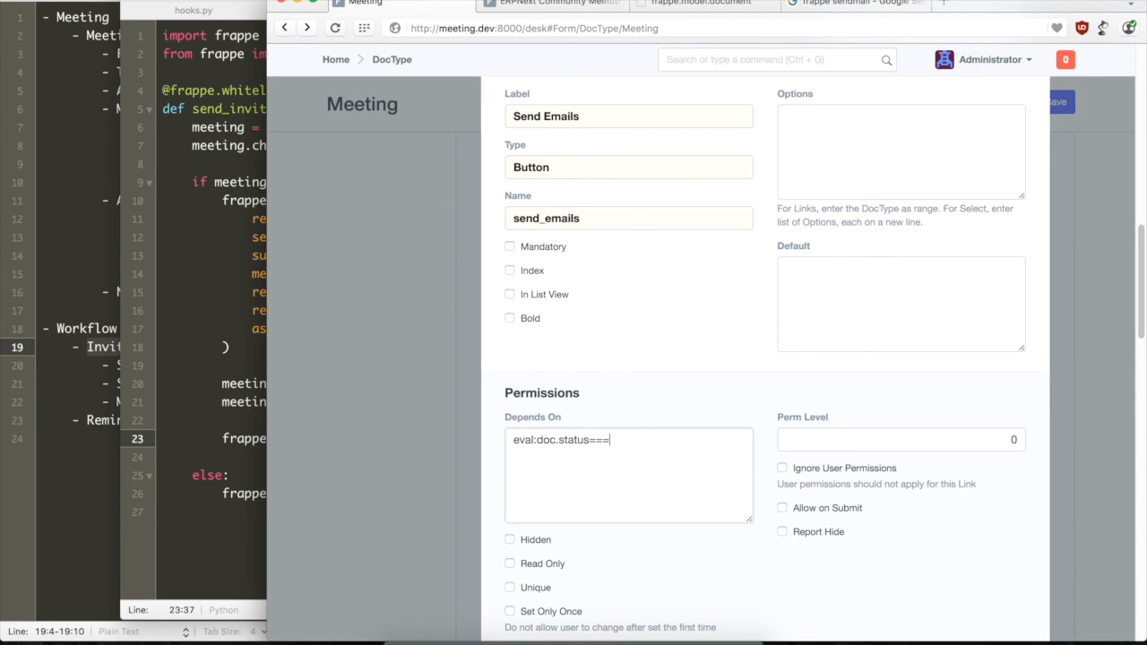
type("\"Planned\"")
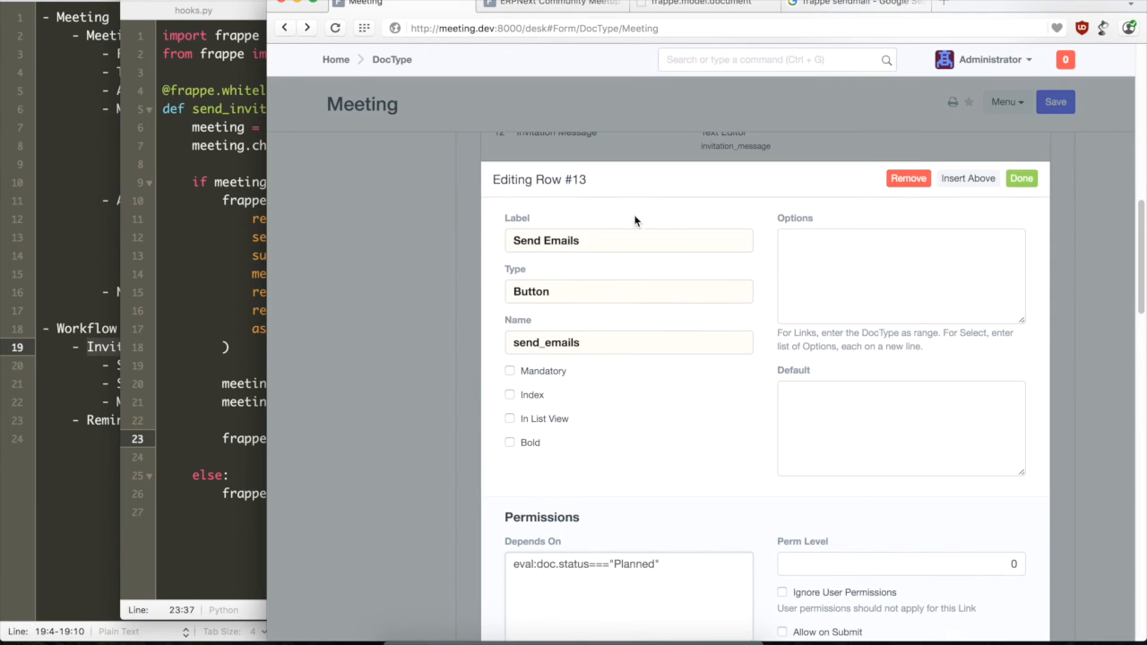
left_click(1021, 177)
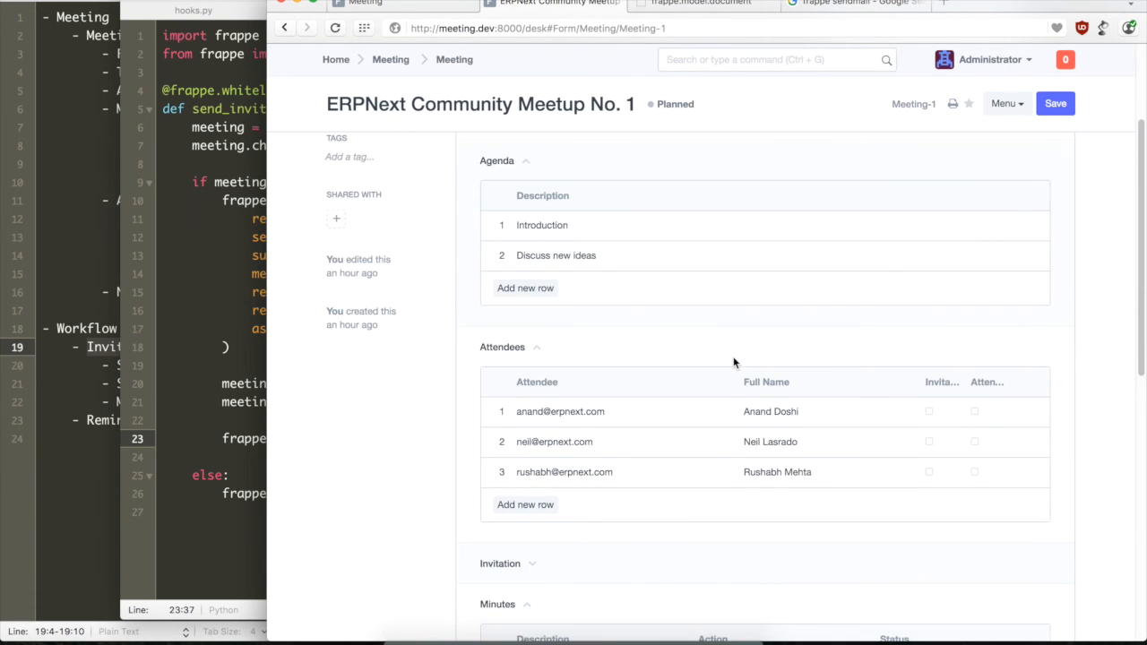
Step: Save the 'Hi, Everyone,' invitation message on Meetup No. 1 and click Send Emails
scroll("down", 3)
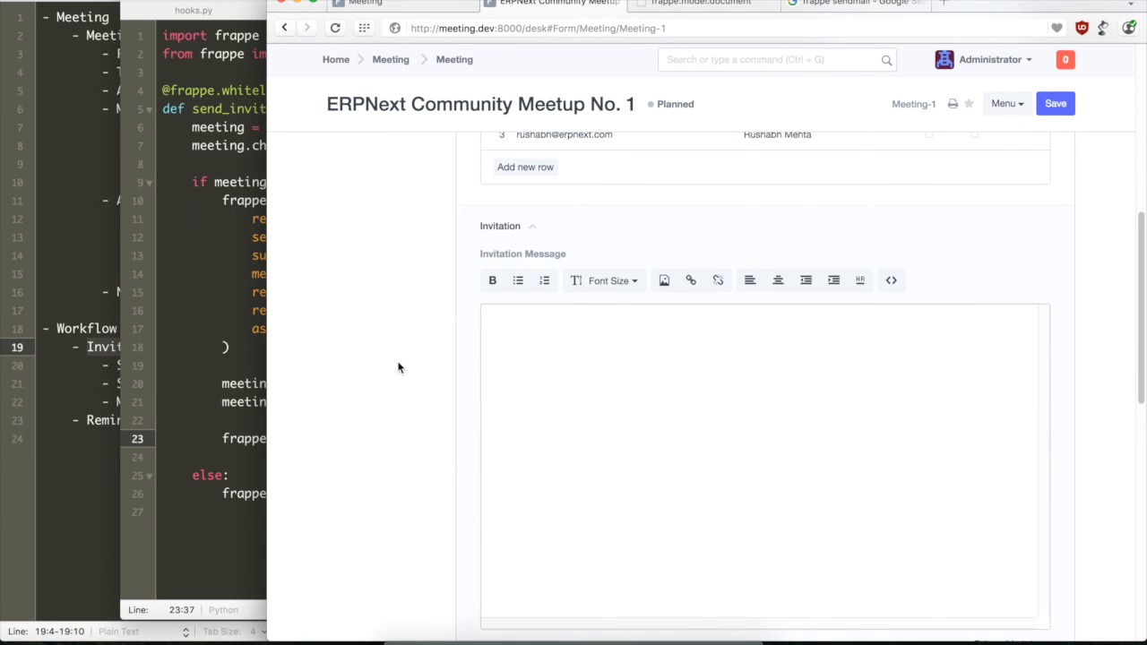
type("Hi")
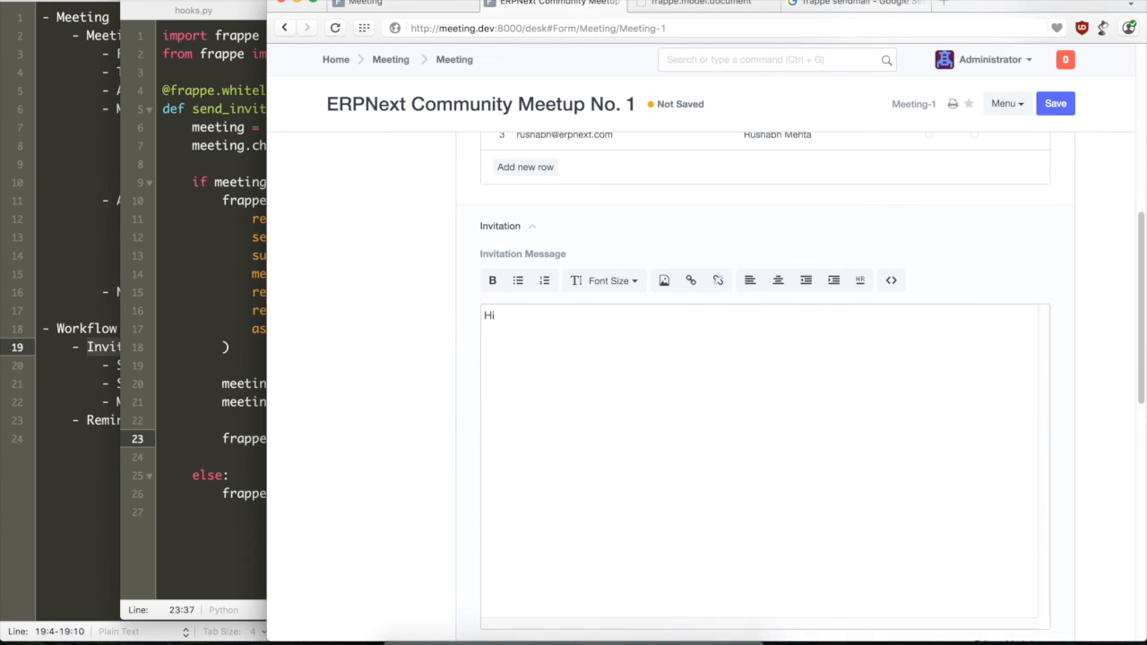
type(",")
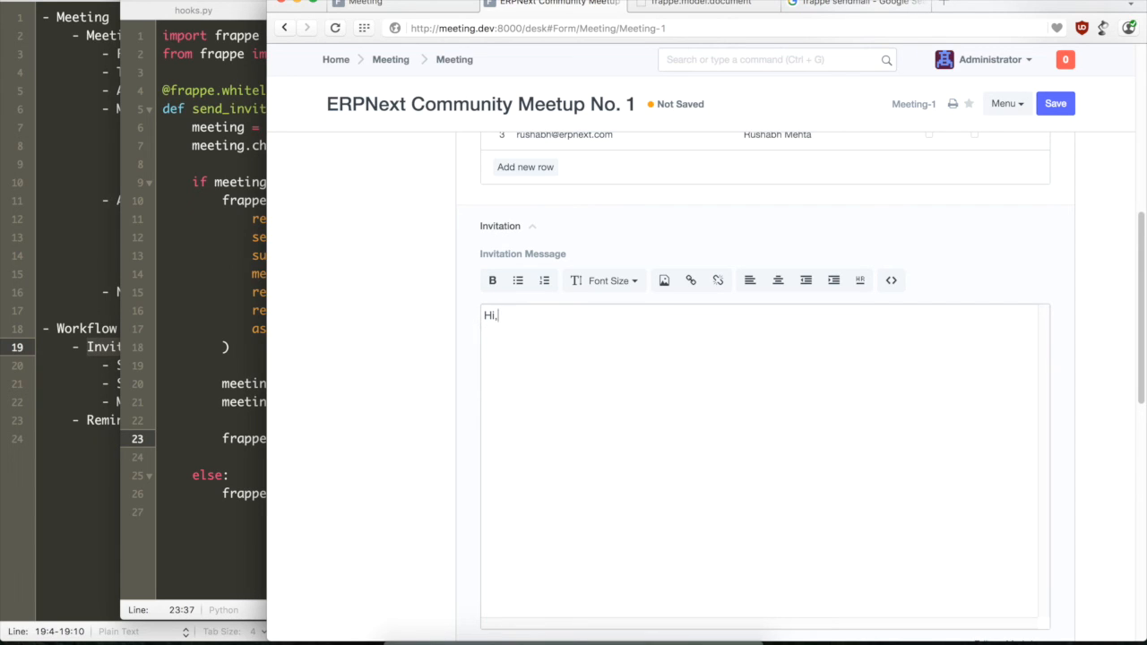
type("Everyone,")
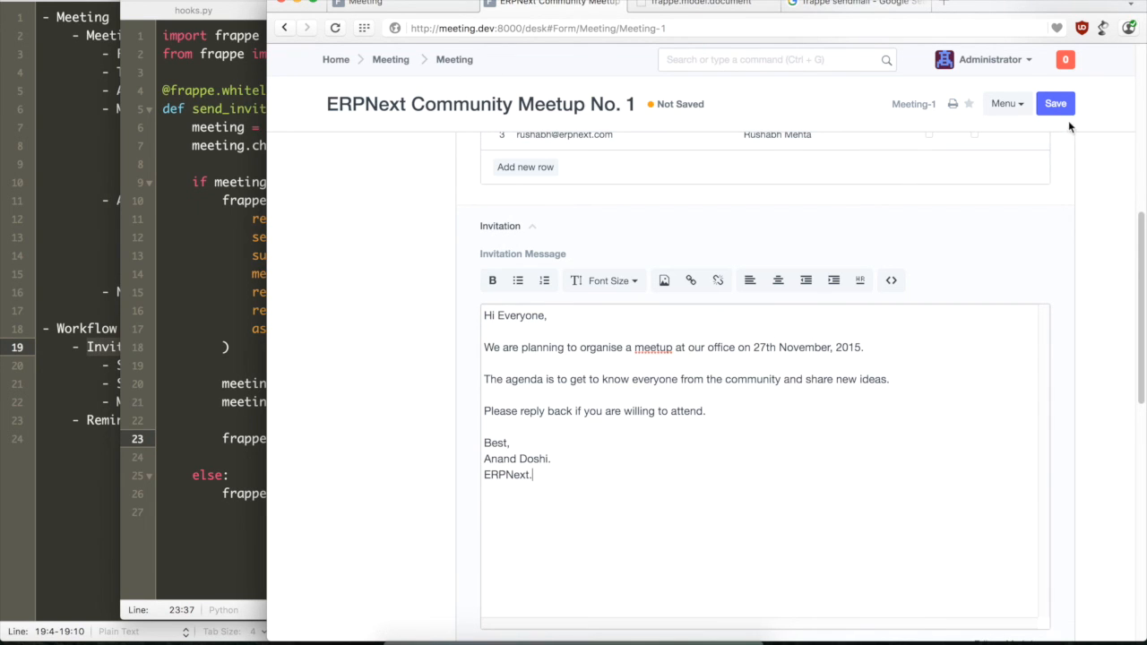
left_click(1055, 103)
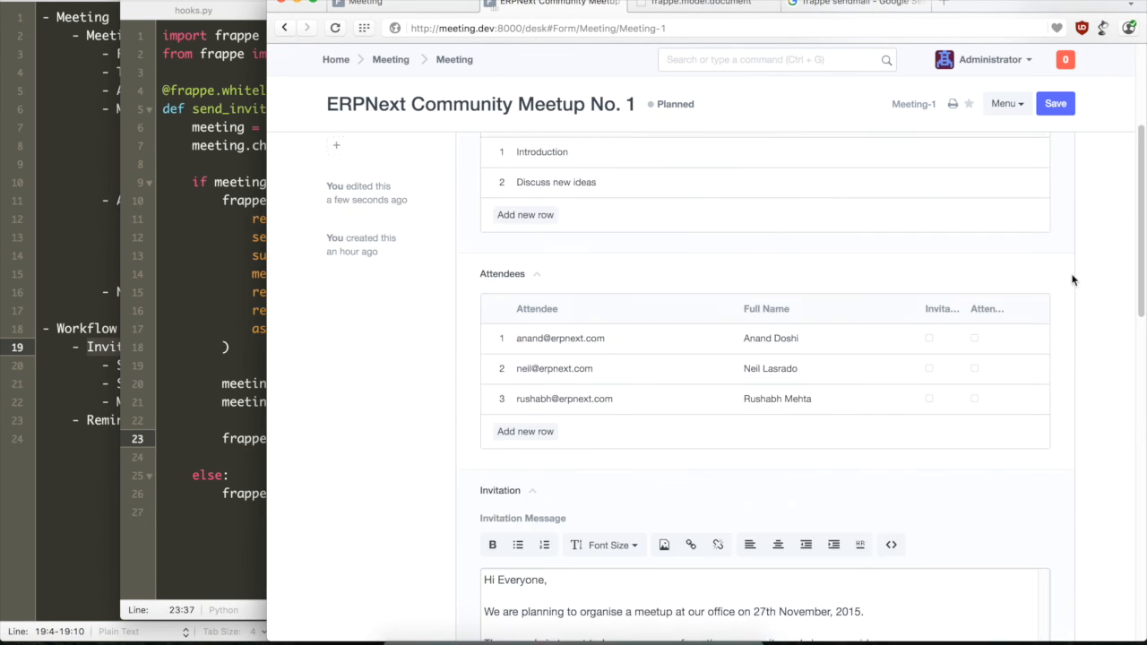
scroll("down", 3)
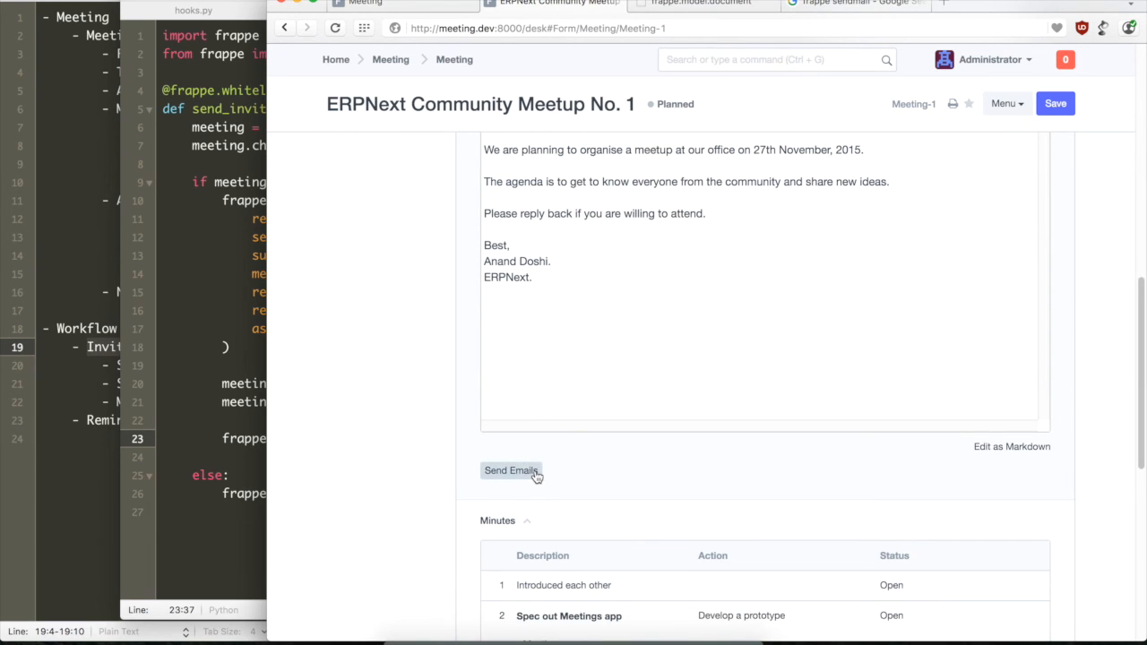
left_click(510, 470)
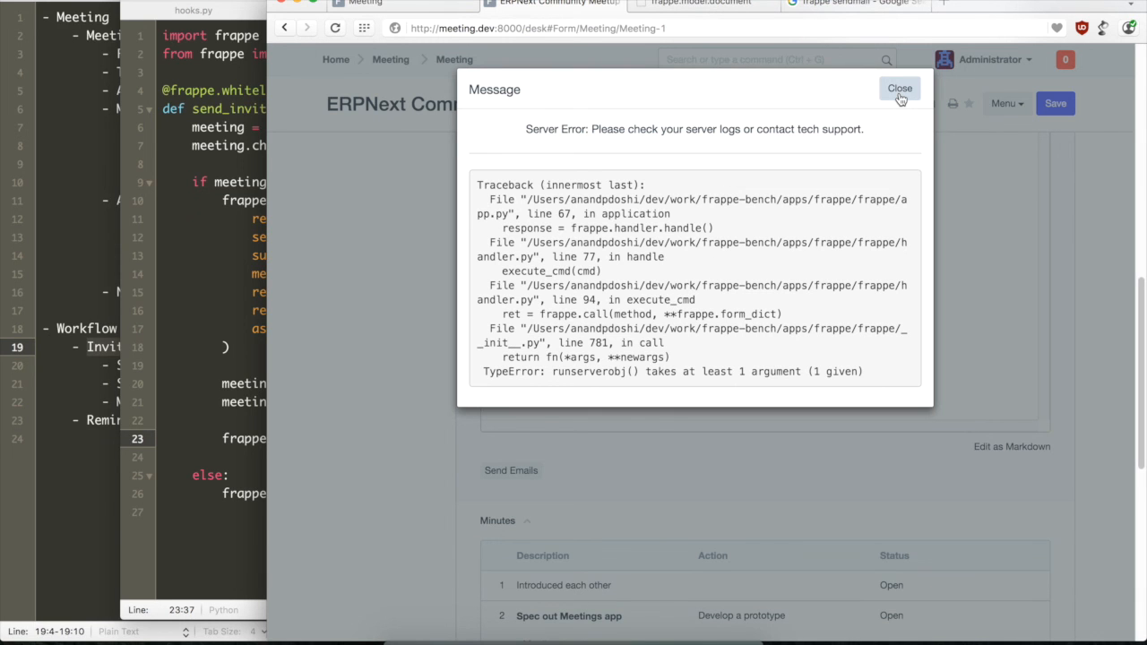
left_click(900, 88)
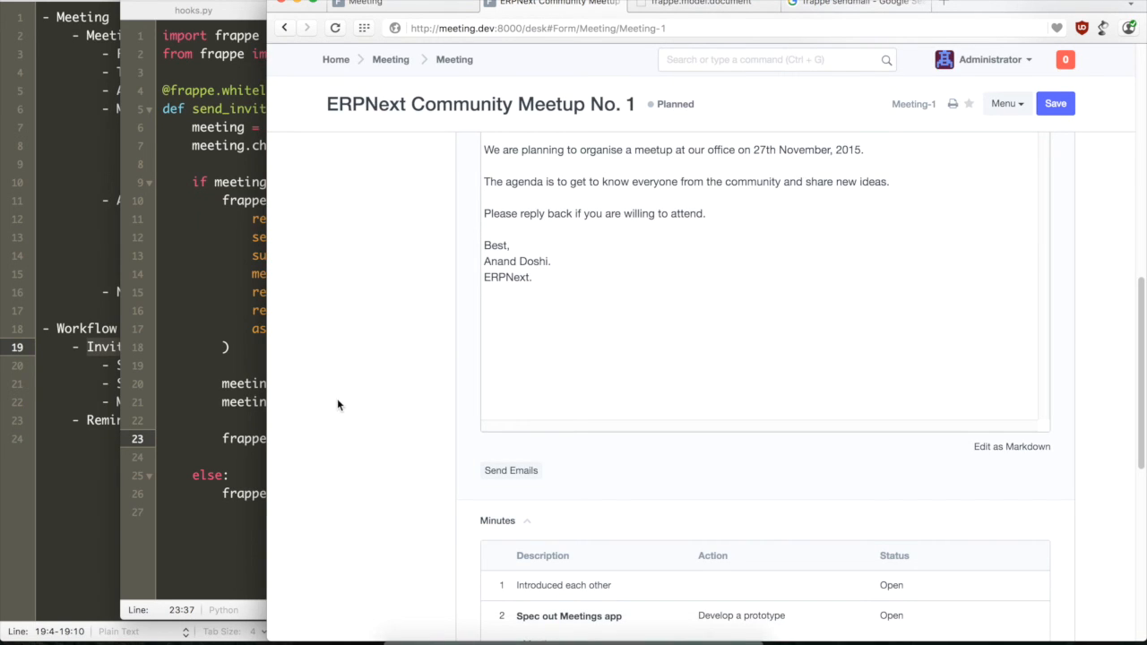
left_click(488, 10)
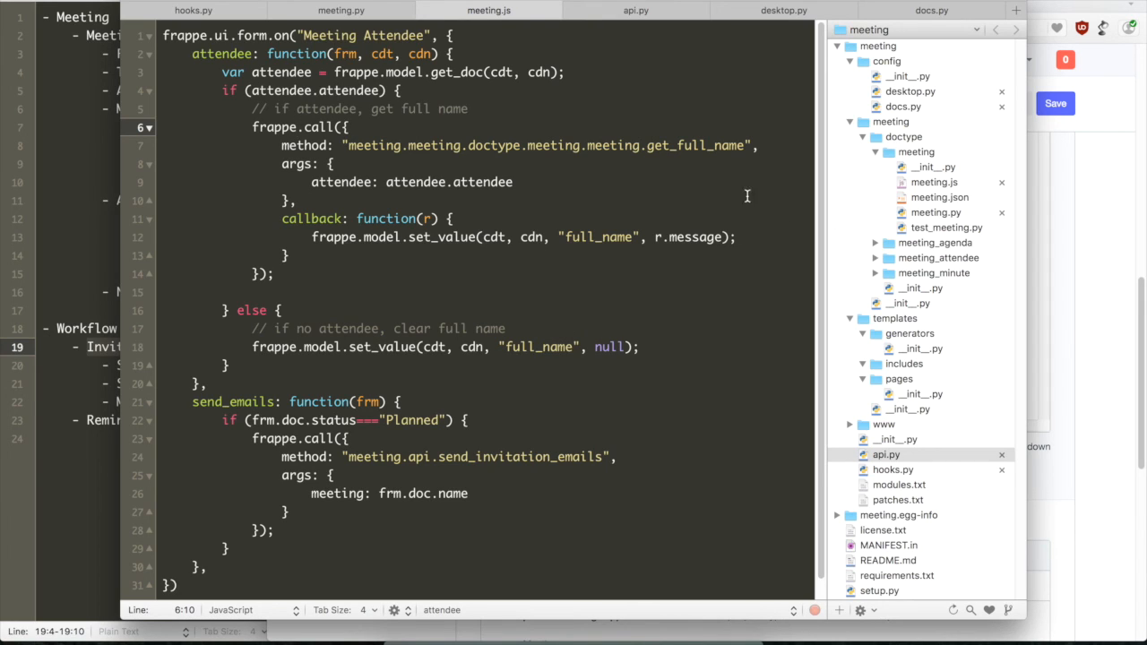
mouse_move(711, 152)
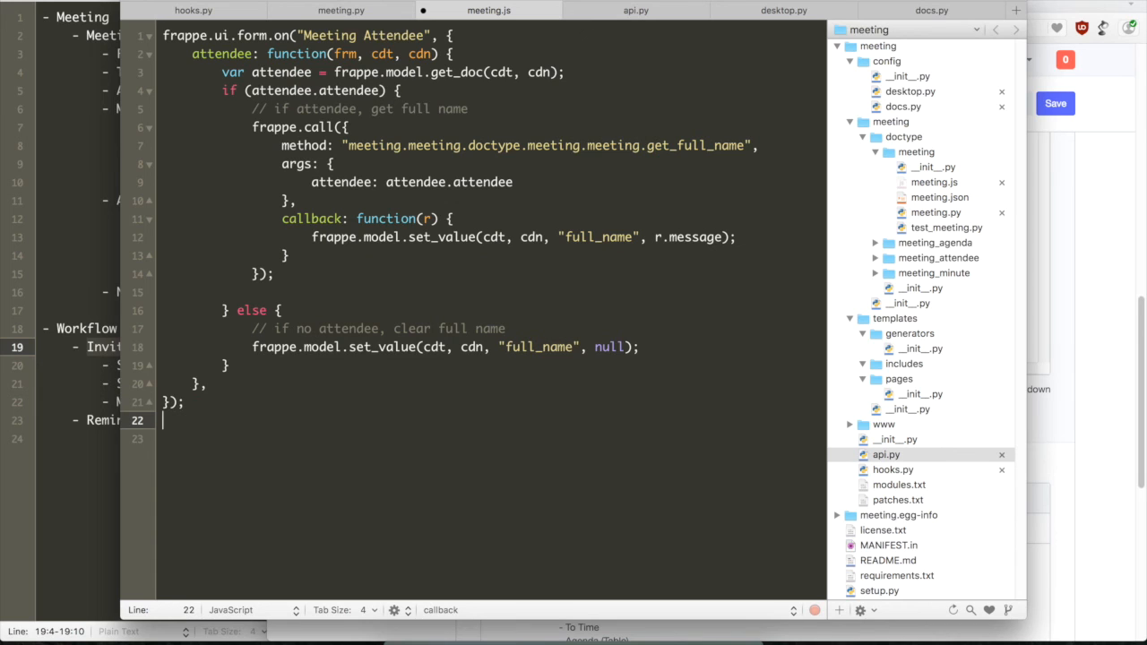
Step: Start a new frappe.ui.form.on block in meeting.js to hold send_emails
type("frappe.ui.form")
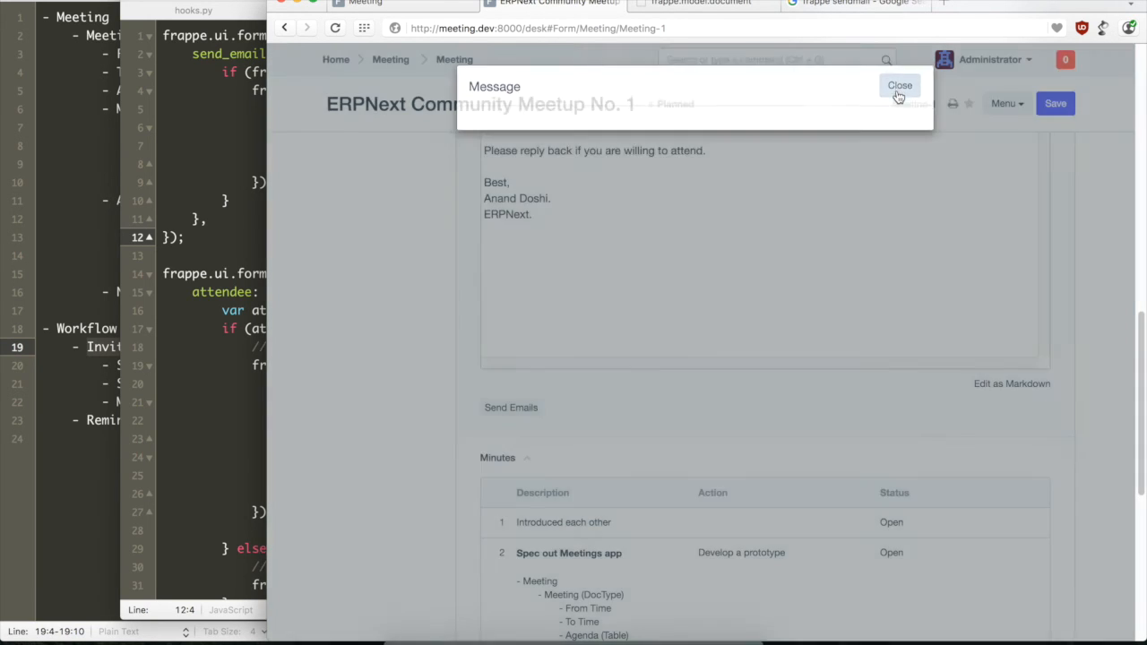
Step: Open the Bulk Email list, view the queued email to rushabh, and return to the list
type("Bulk")
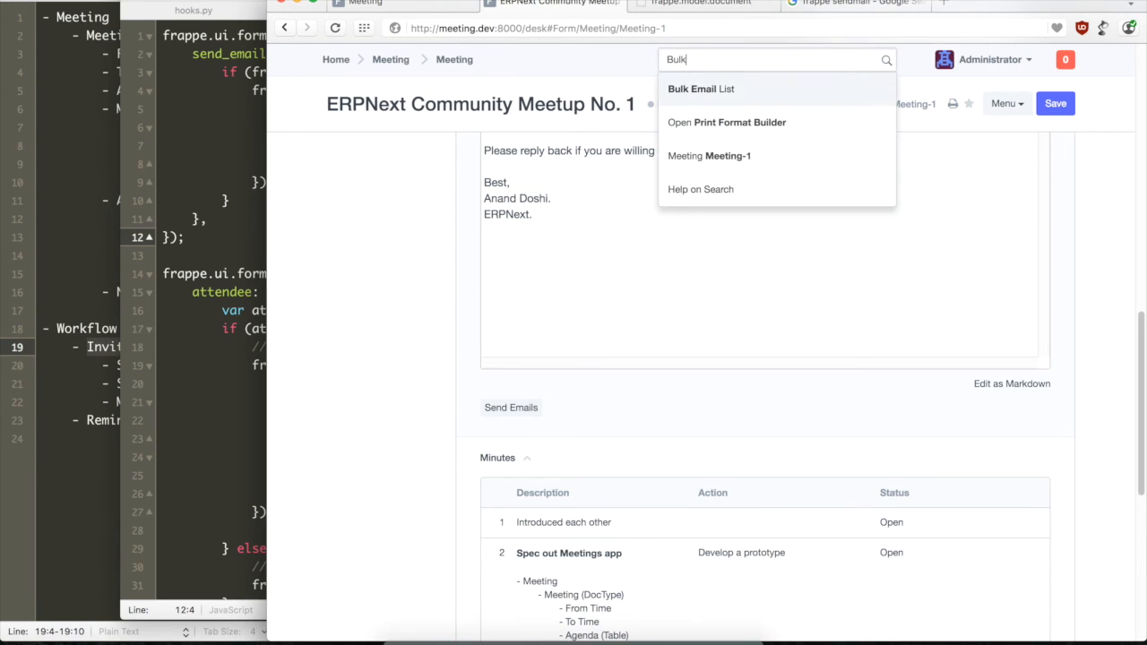
left_click(700, 89)
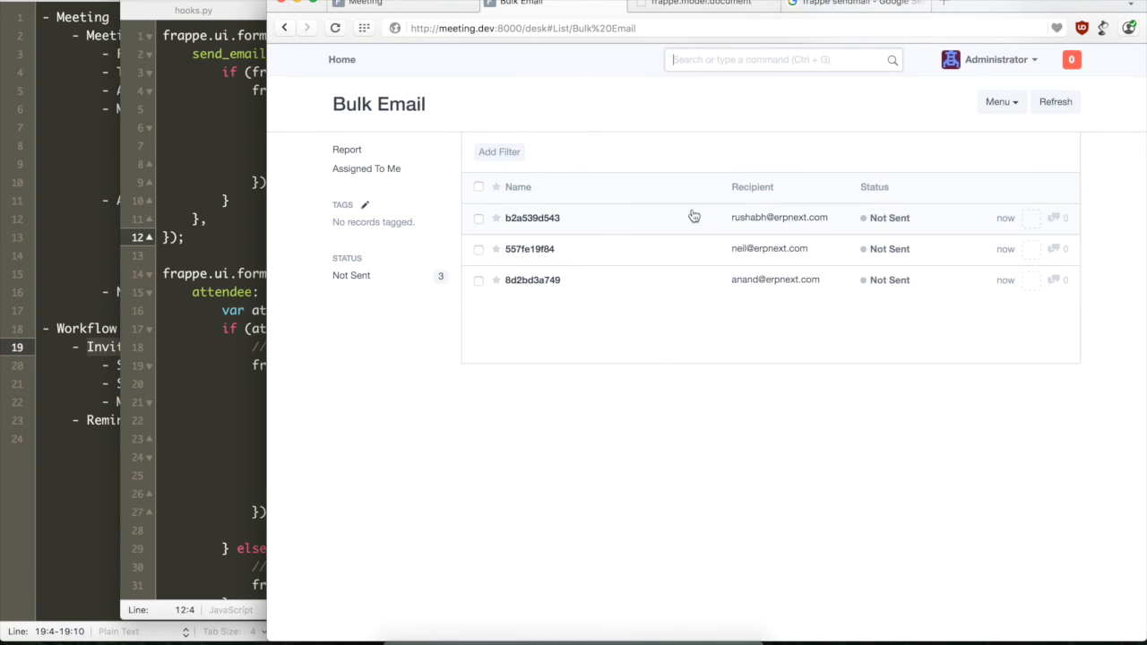
mouse_move(533, 218)
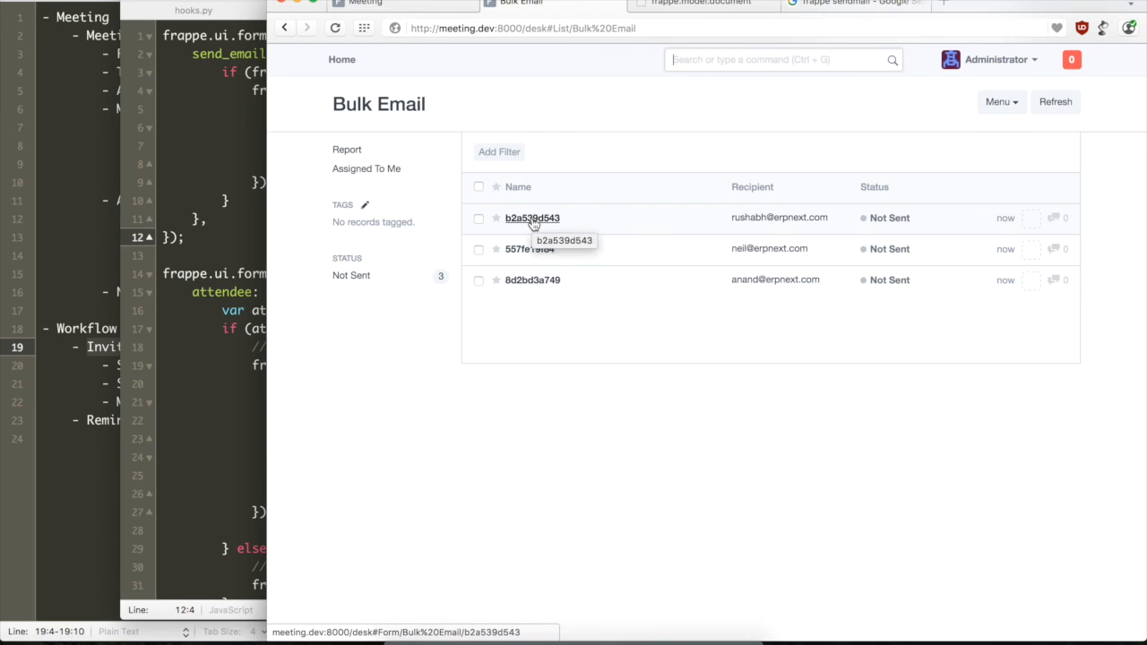
left_click(532, 217)
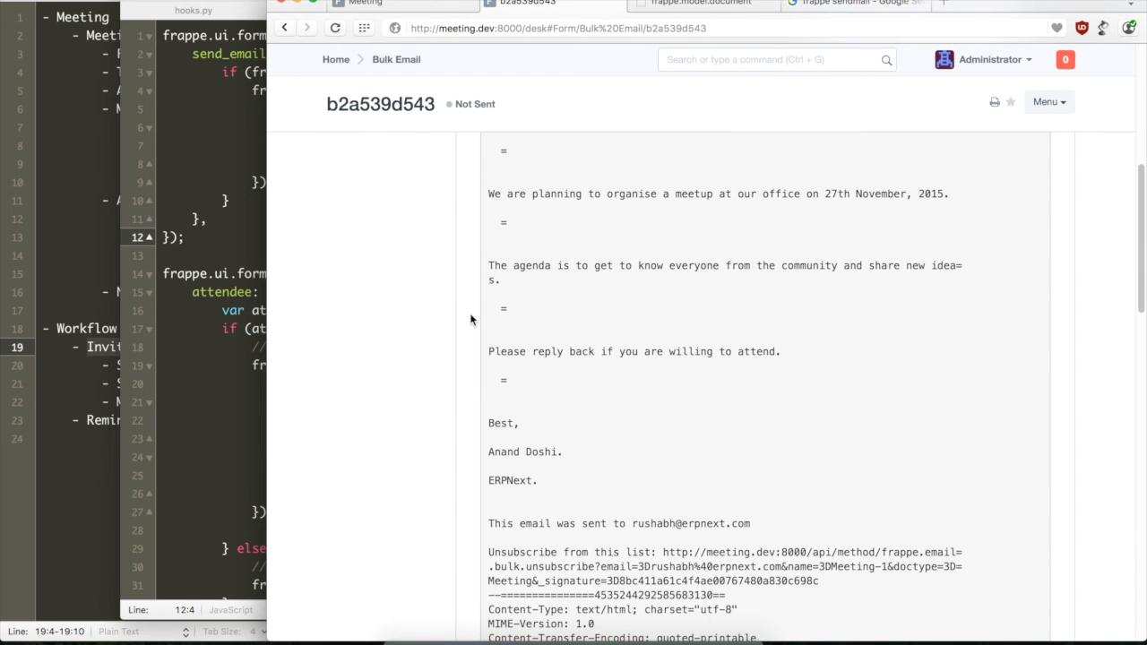
mouse_move(426, 157)
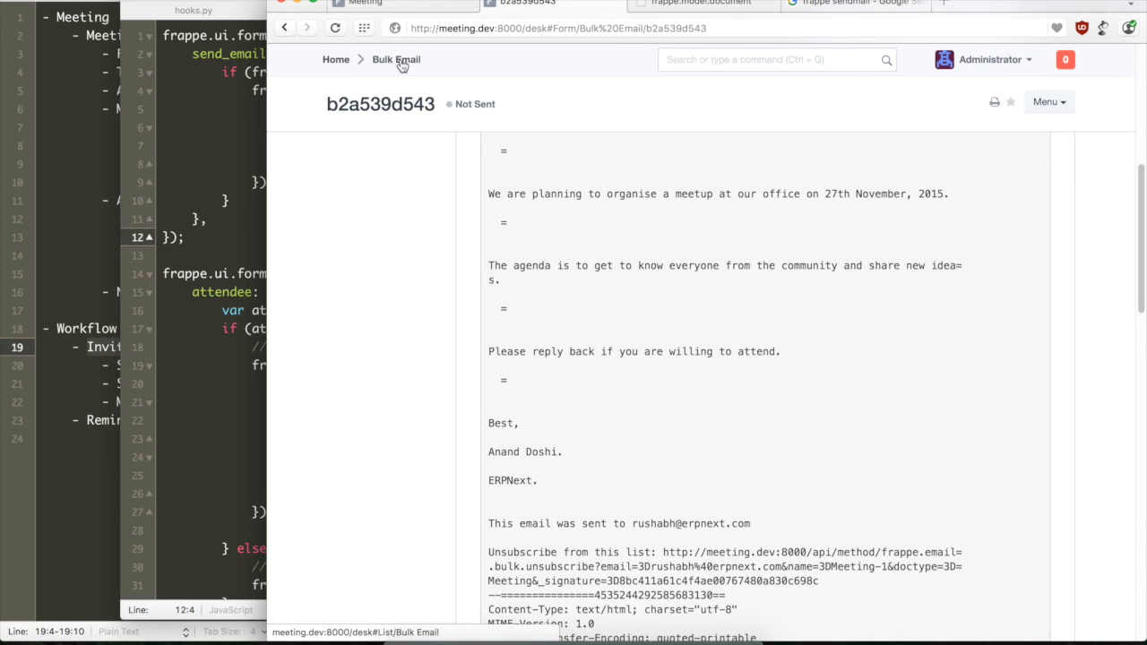
left_click(395, 60)
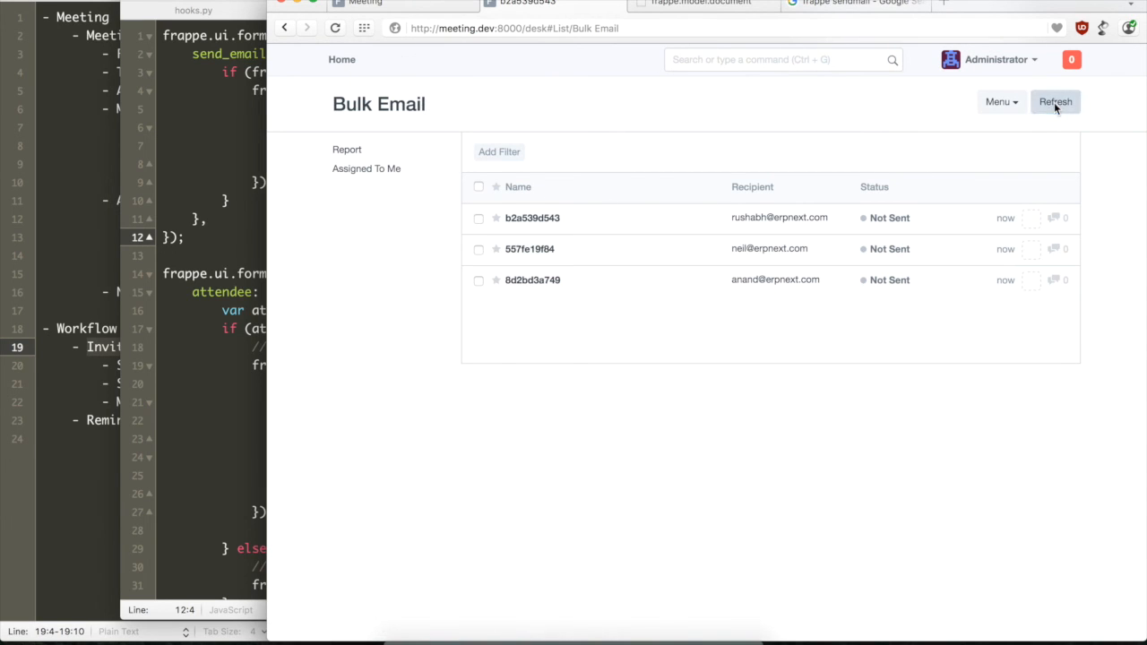